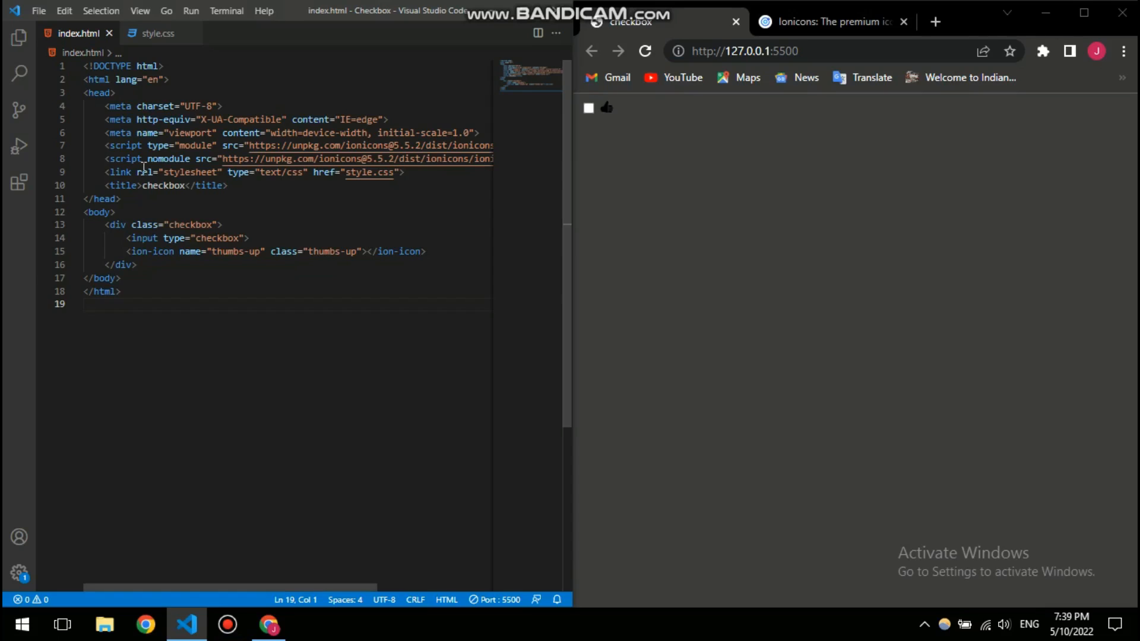
pyautogui.moveTo(165, 159)
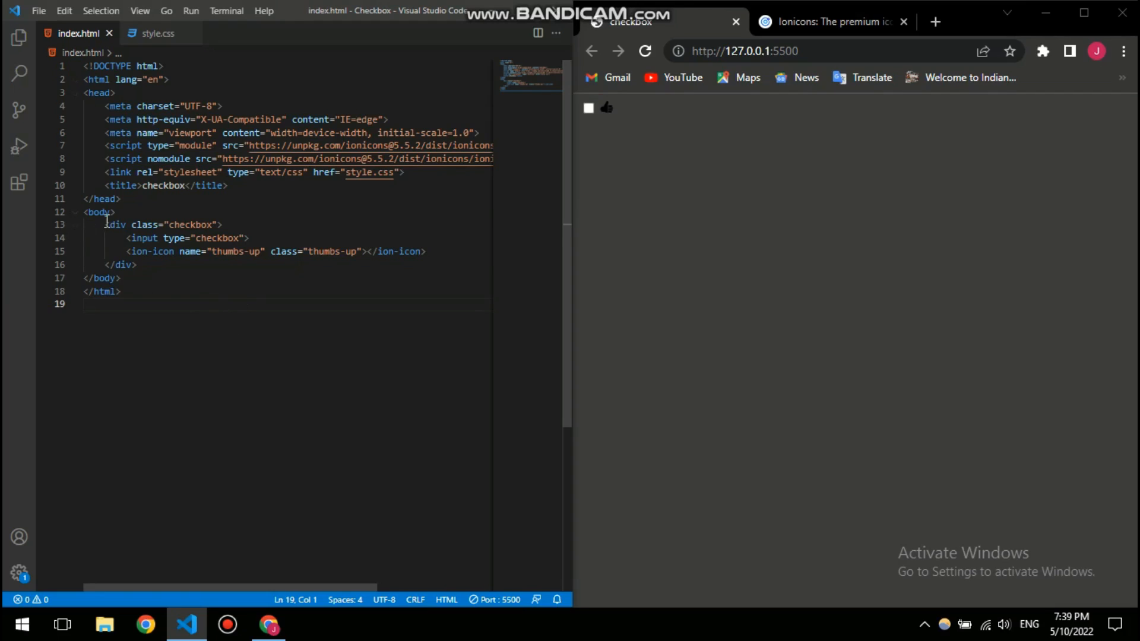
# - Select the stylesheet link line in index.html and glance at style.css
pyautogui.moveTo(106, 223); pyautogui.dragTo(249, 237)
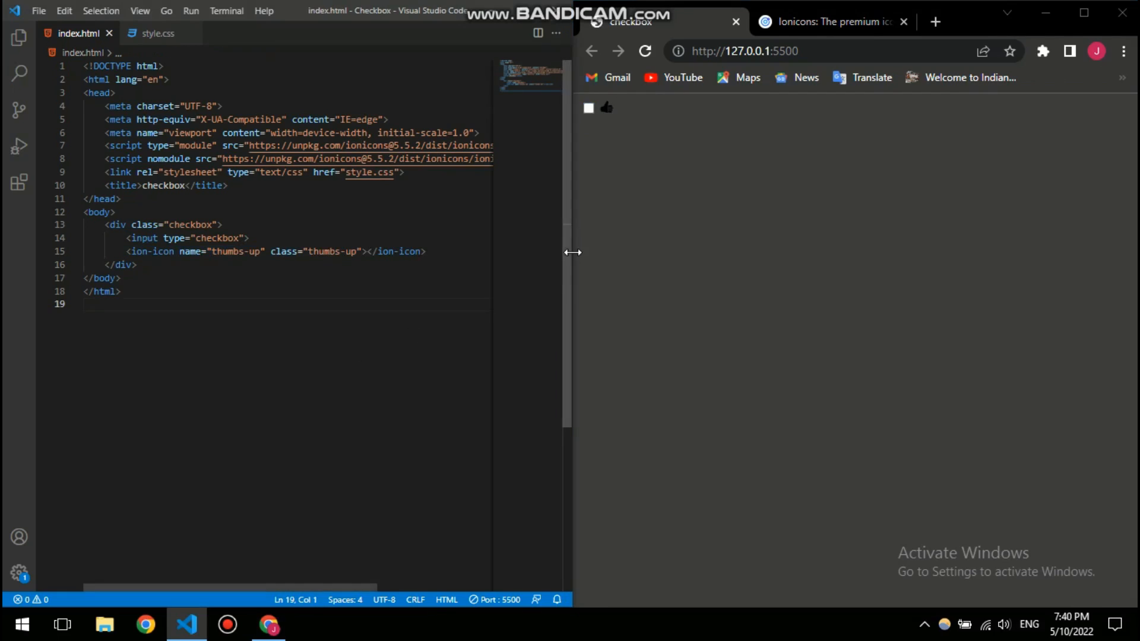
pyautogui.moveTo(213, 177)
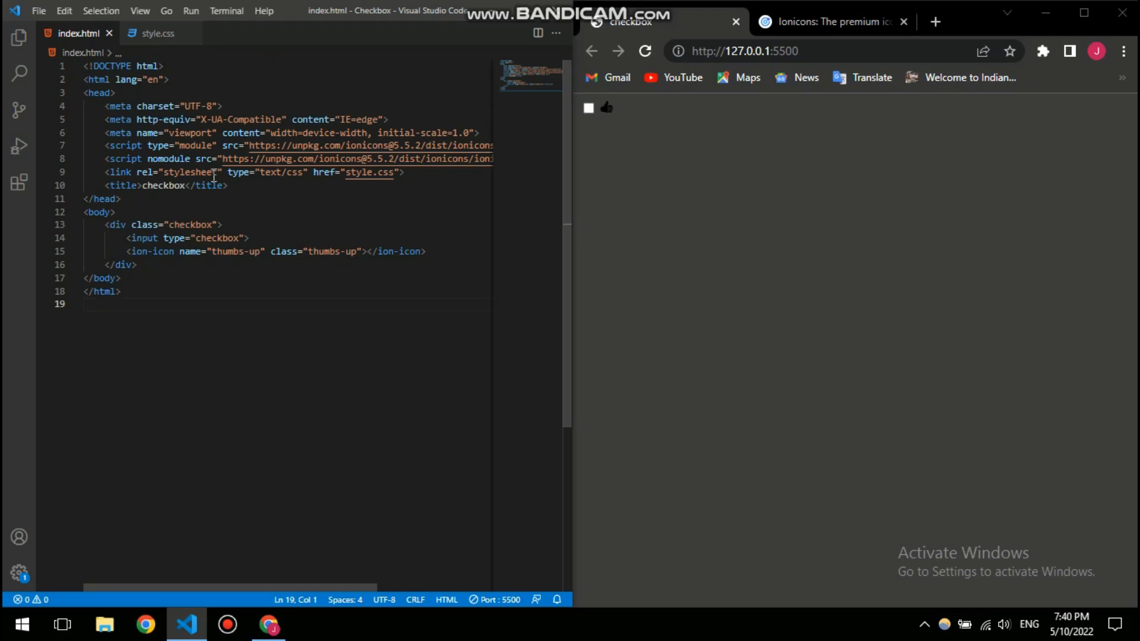
pyautogui.moveTo(100, 133); pyautogui.dragTo(177, 159)
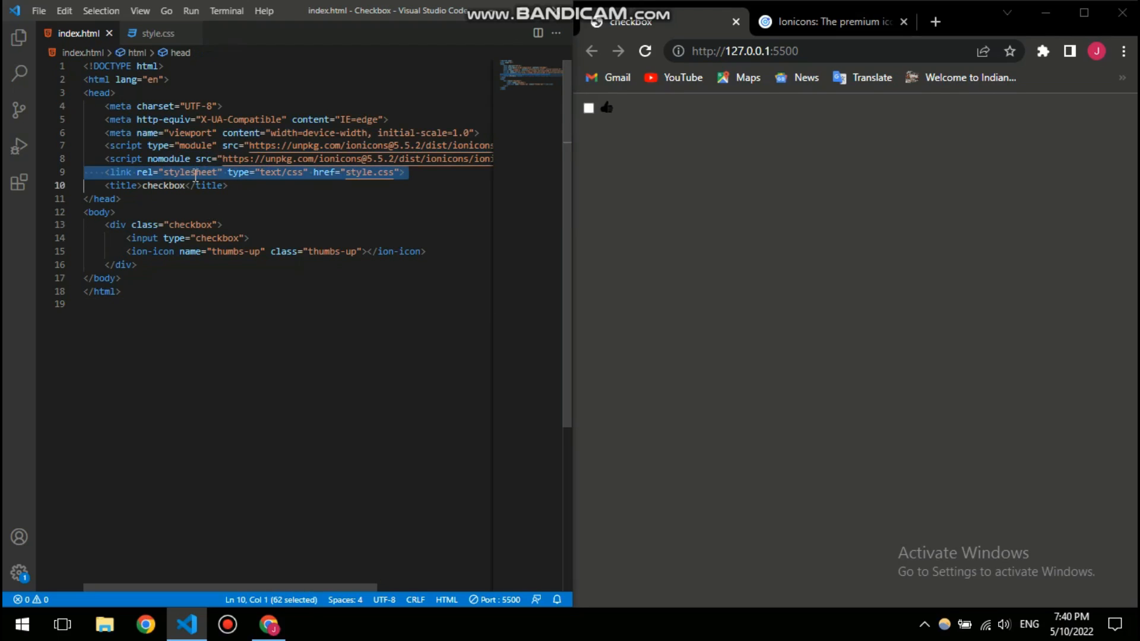
pyautogui.click(155, 33)
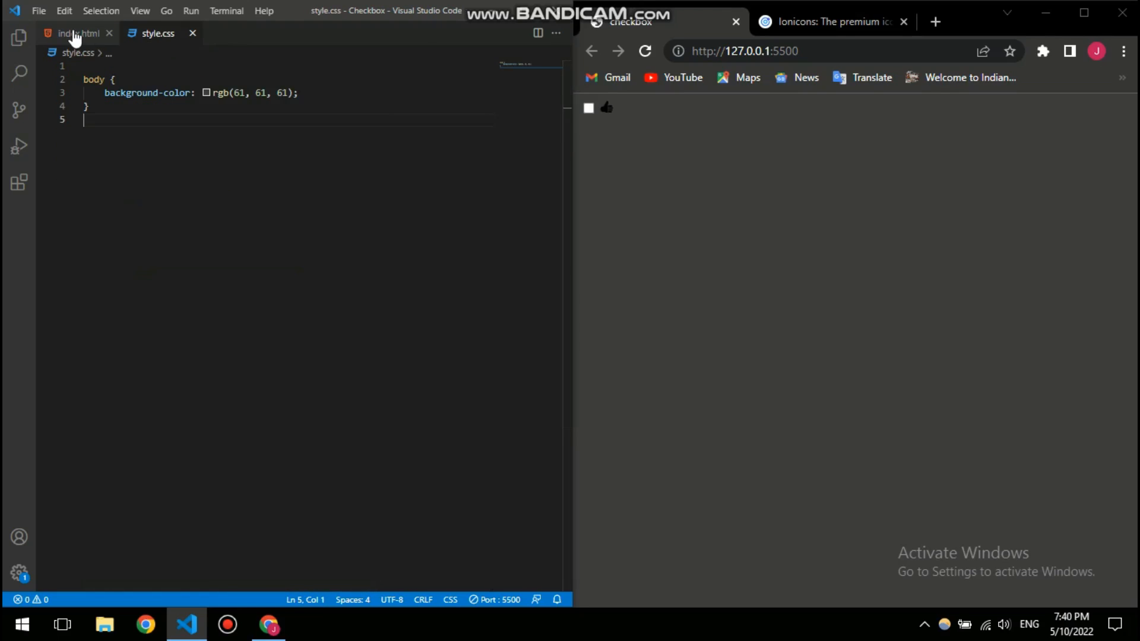
pyautogui.click(70, 34)
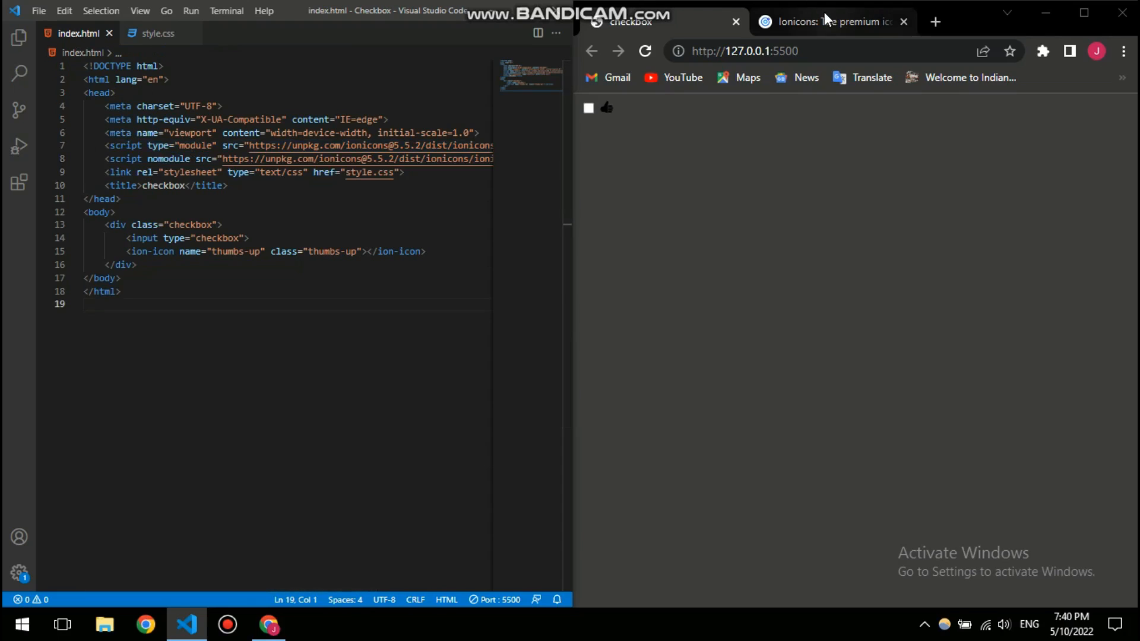
# - Read the Installation script tags in the Ionicons usage guide, then close the site
pyautogui.click(833, 22)
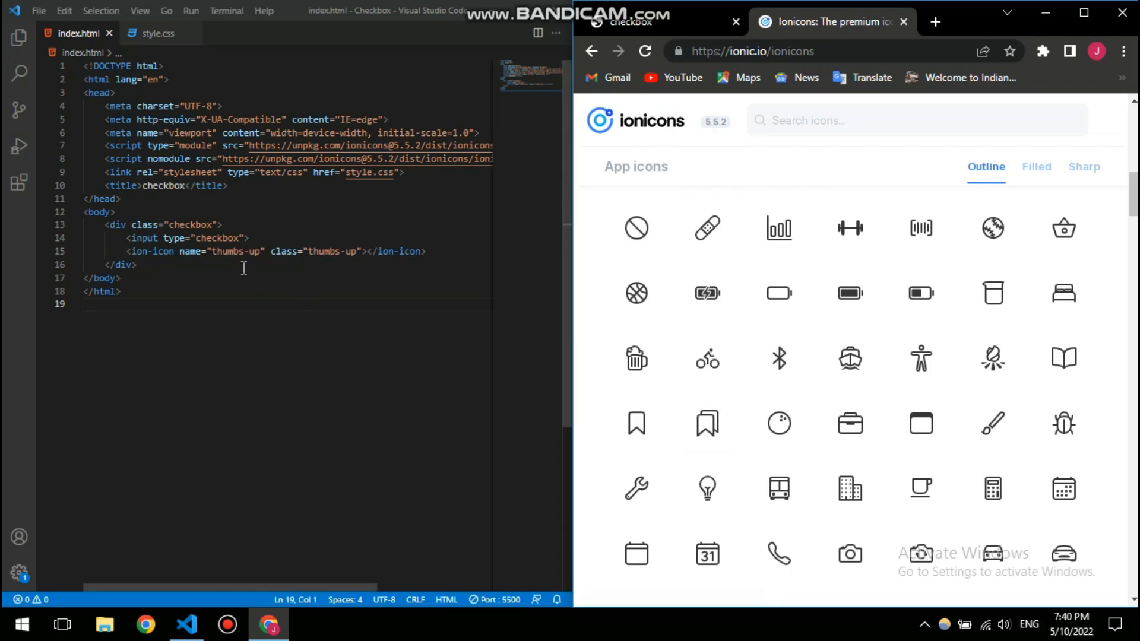
pyautogui.moveTo(814, 6)
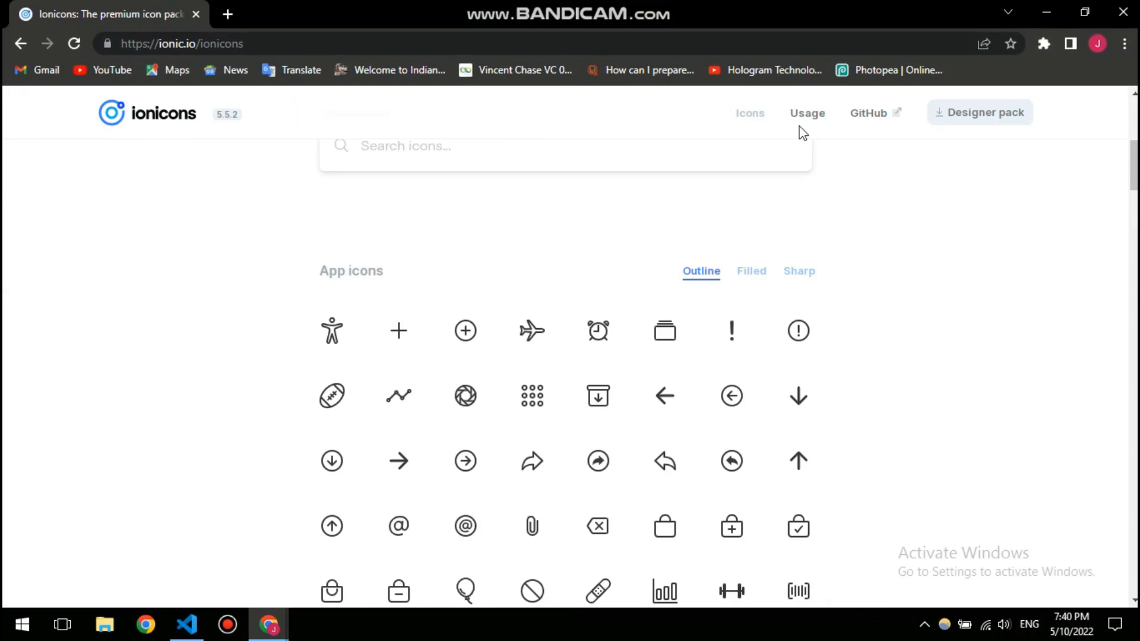
pyautogui.click(806, 113)
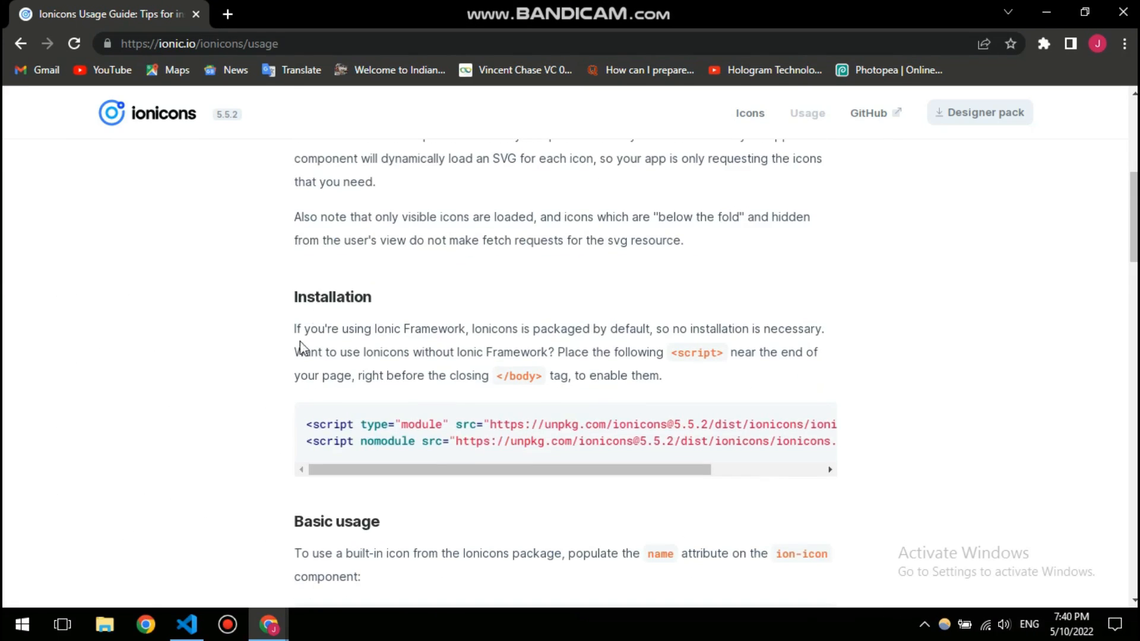
pyautogui.moveTo(492, 334)
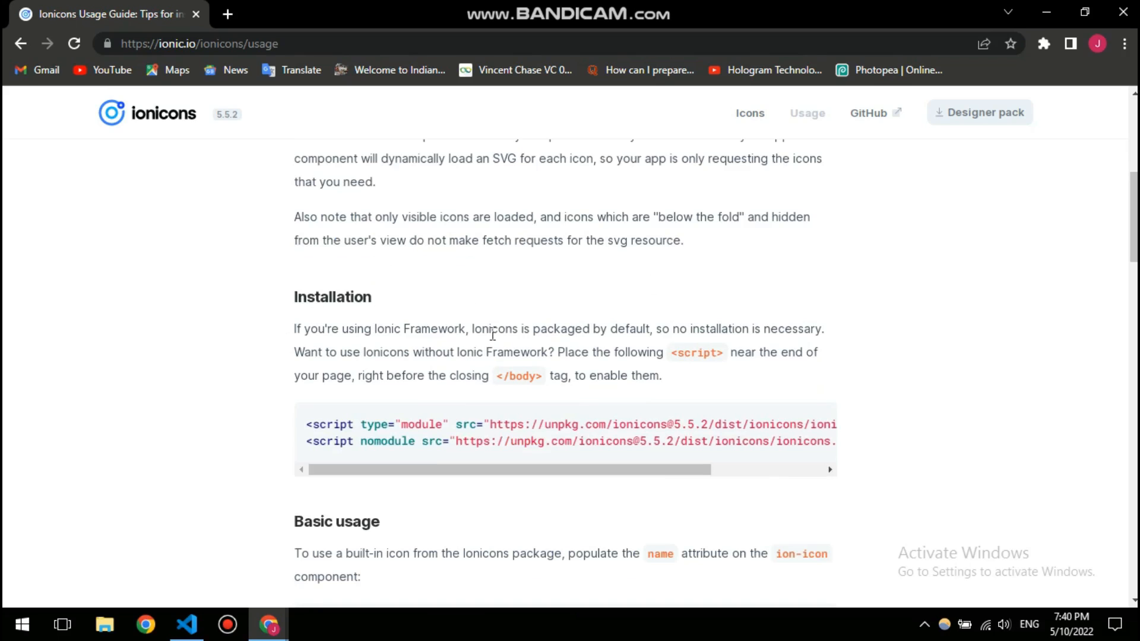
pyautogui.scroll(-3)
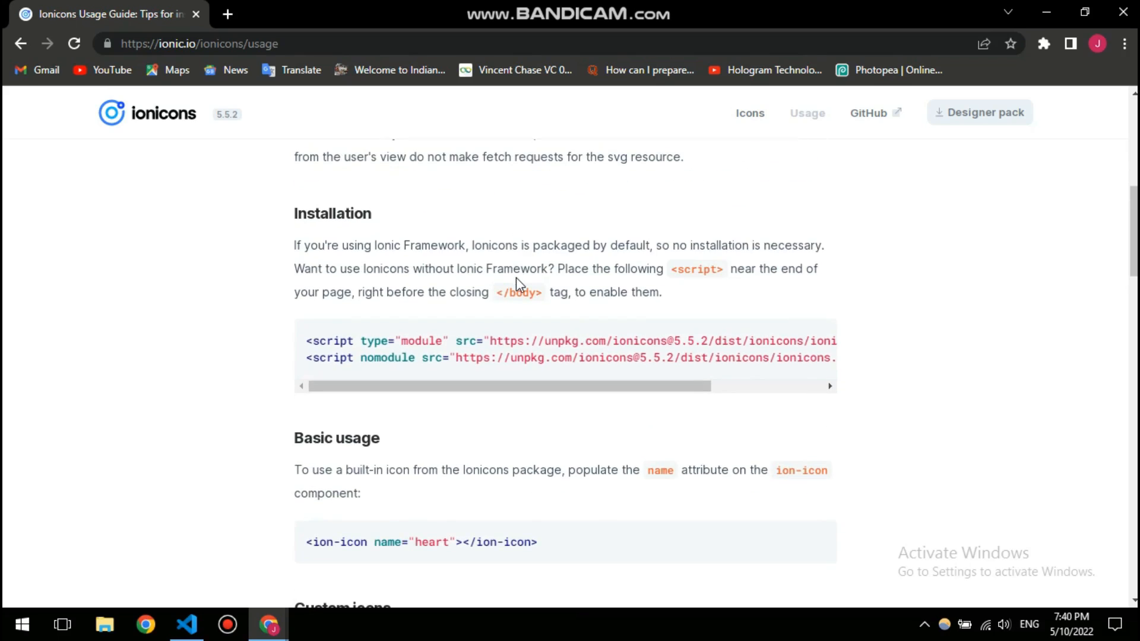
pyautogui.moveTo(700, 327)
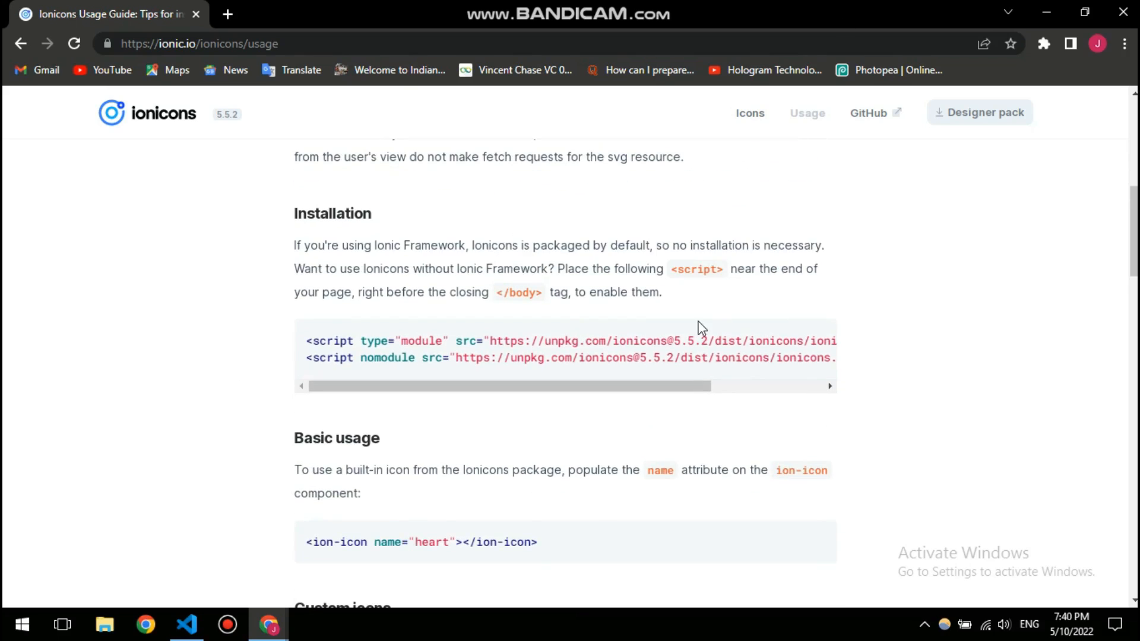
pyautogui.moveTo(202, 34)
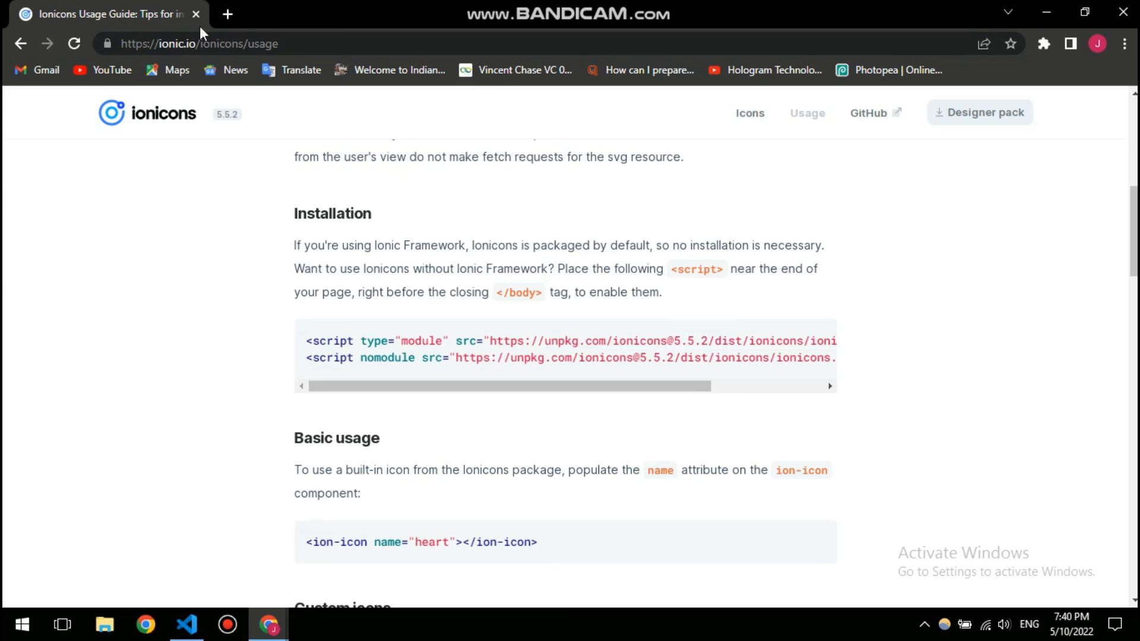
pyautogui.click(749, 113)
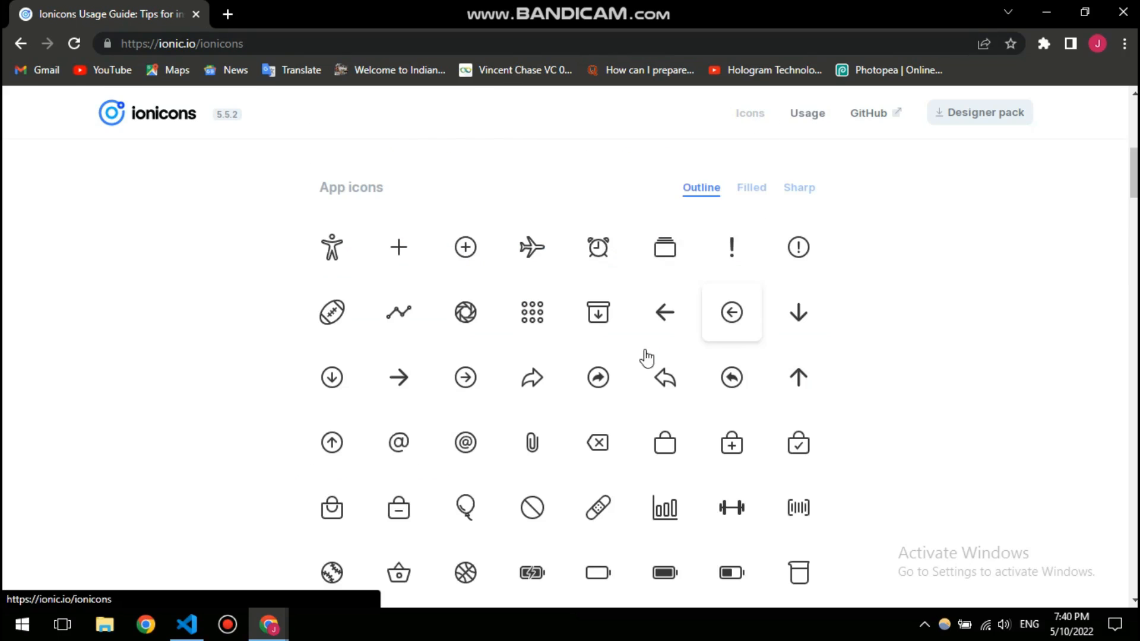
pyautogui.scroll(-3)
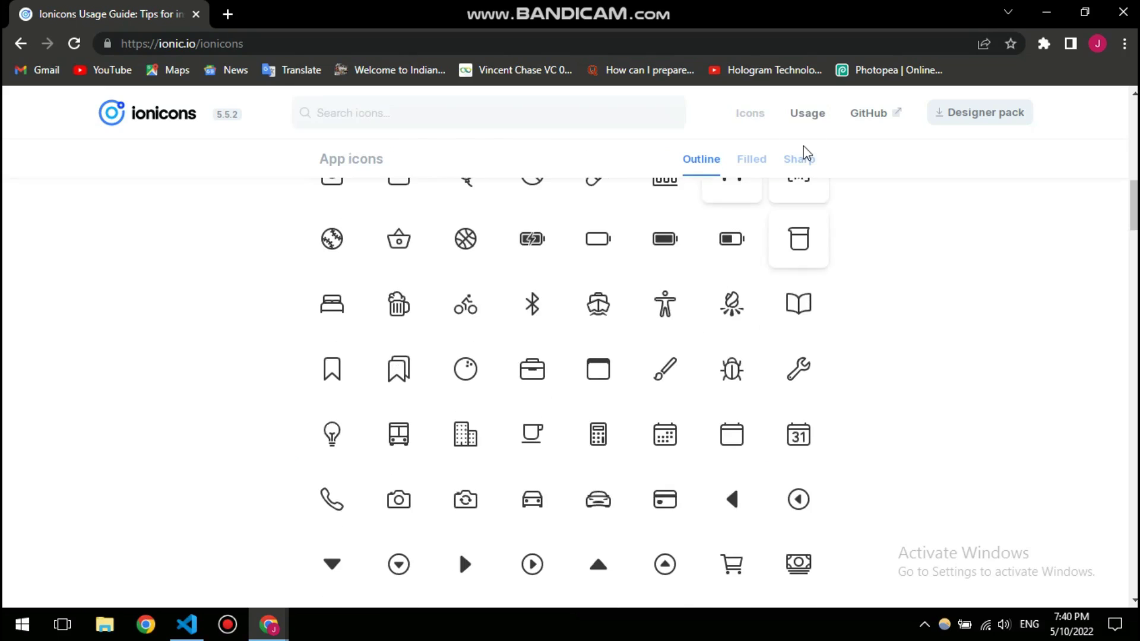
pyautogui.click(806, 113)
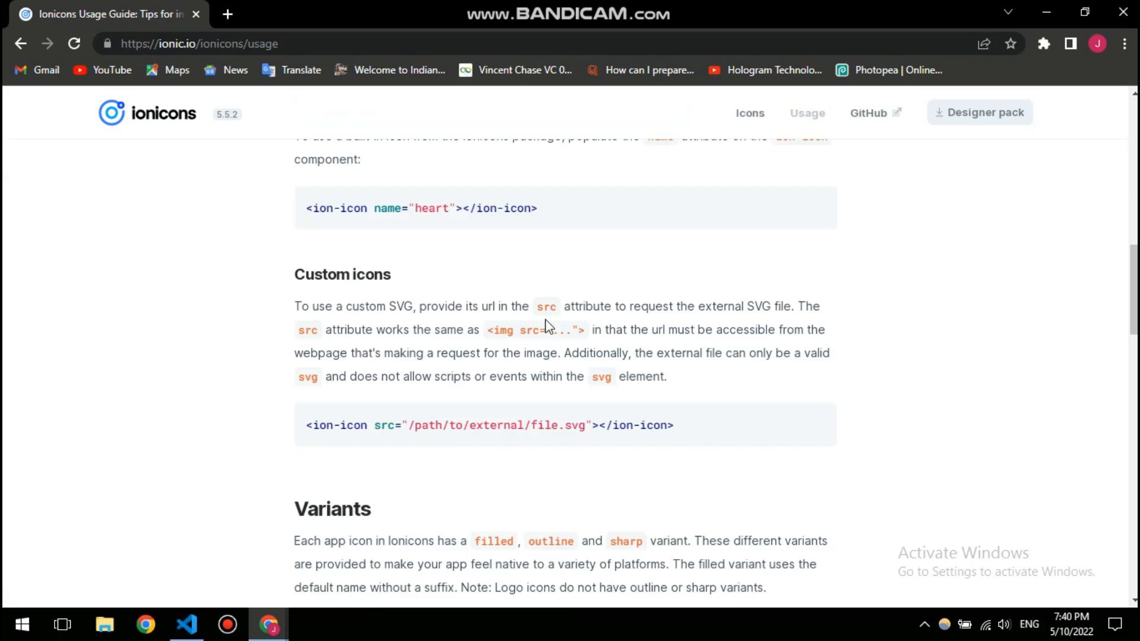
pyautogui.scroll(3)
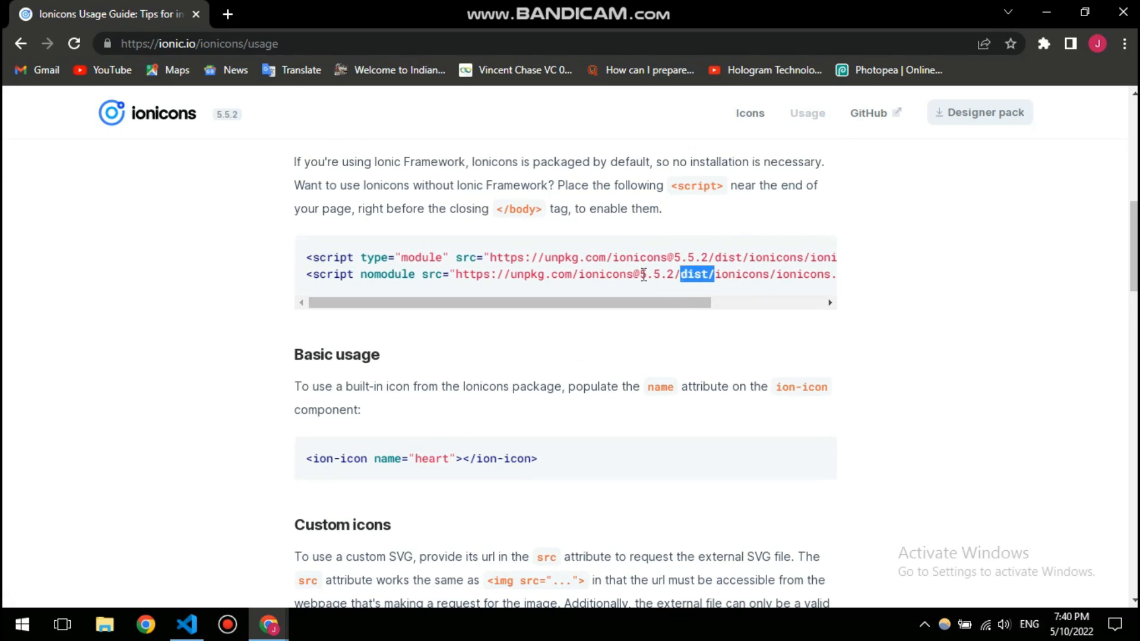
pyautogui.scroll(3)
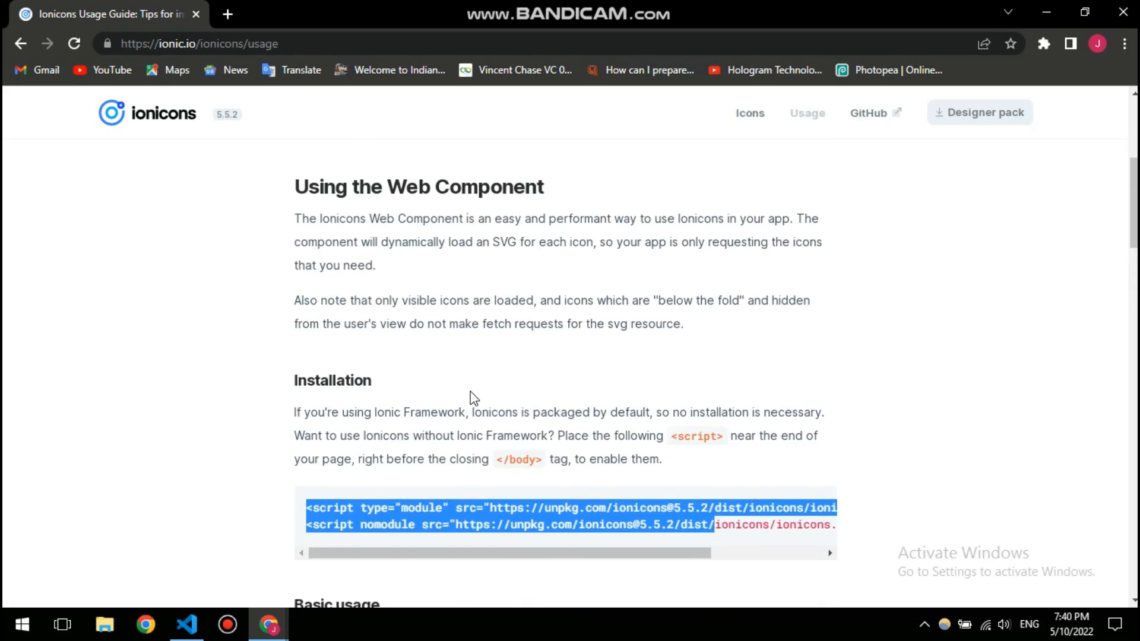
pyautogui.click(365, 372)
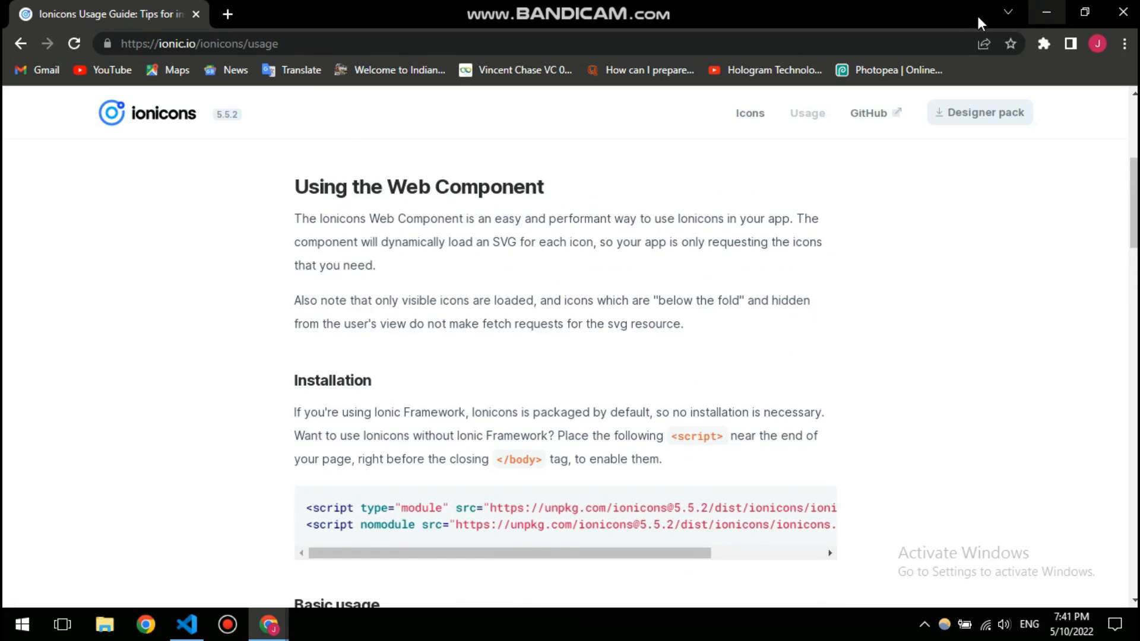
pyautogui.moveTo(534, 502)
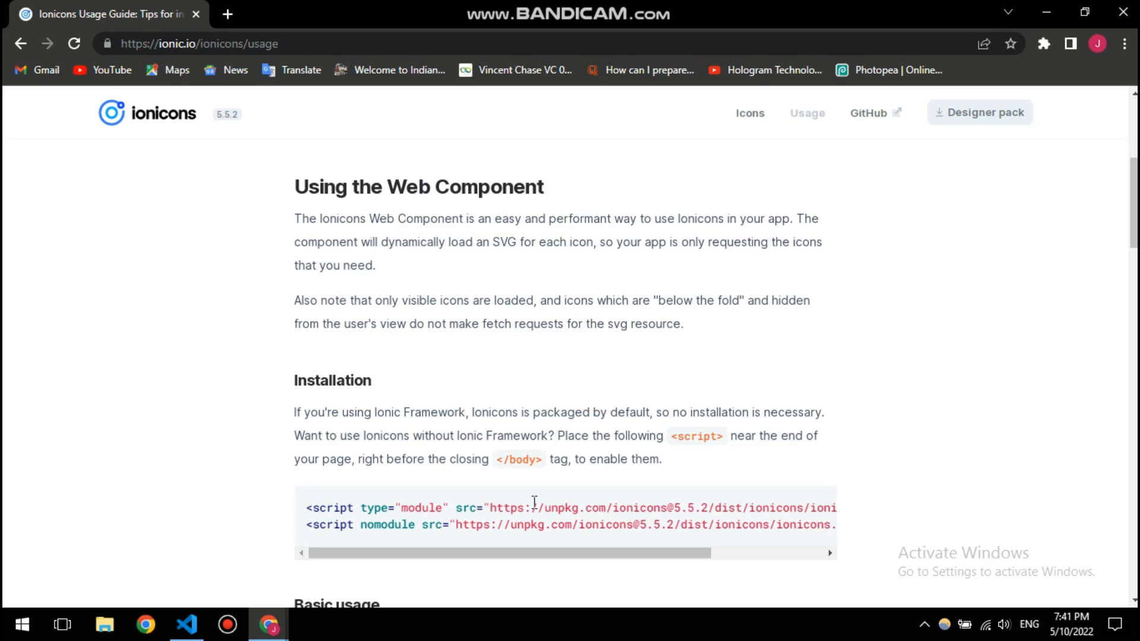
pyautogui.scroll(-3)
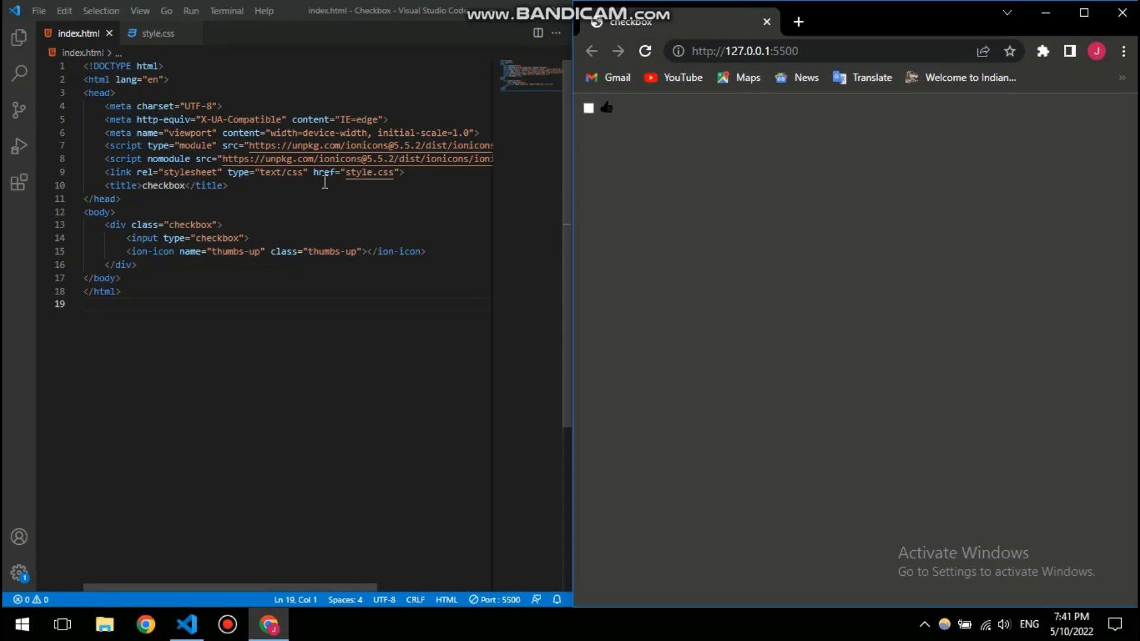
pyautogui.moveTo(138, 217)
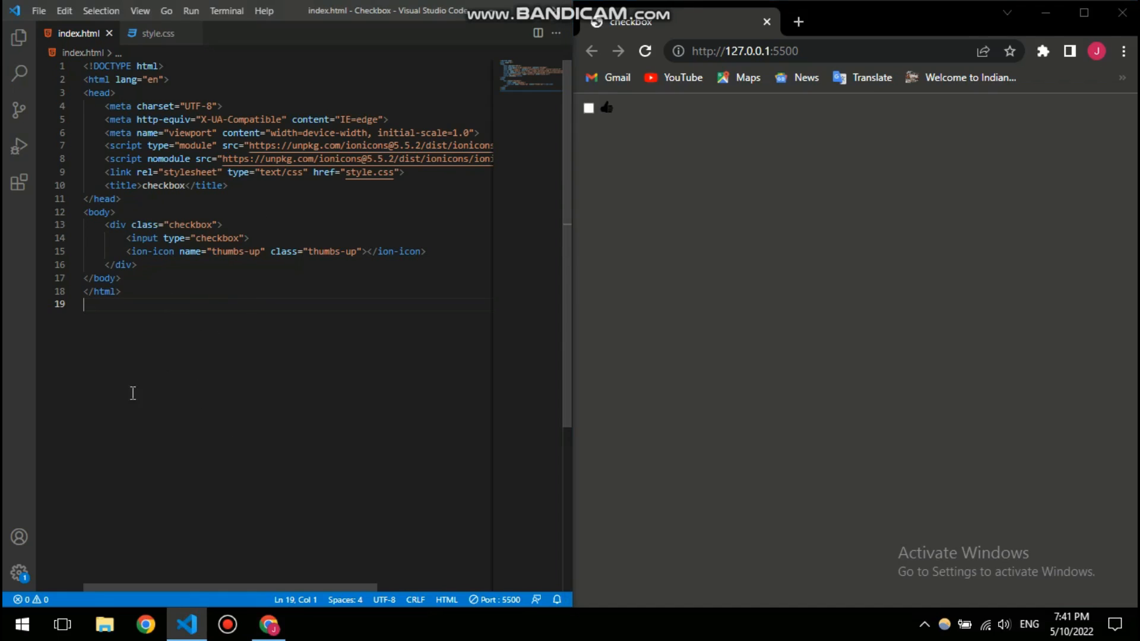
pyautogui.moveTo(133, 56)
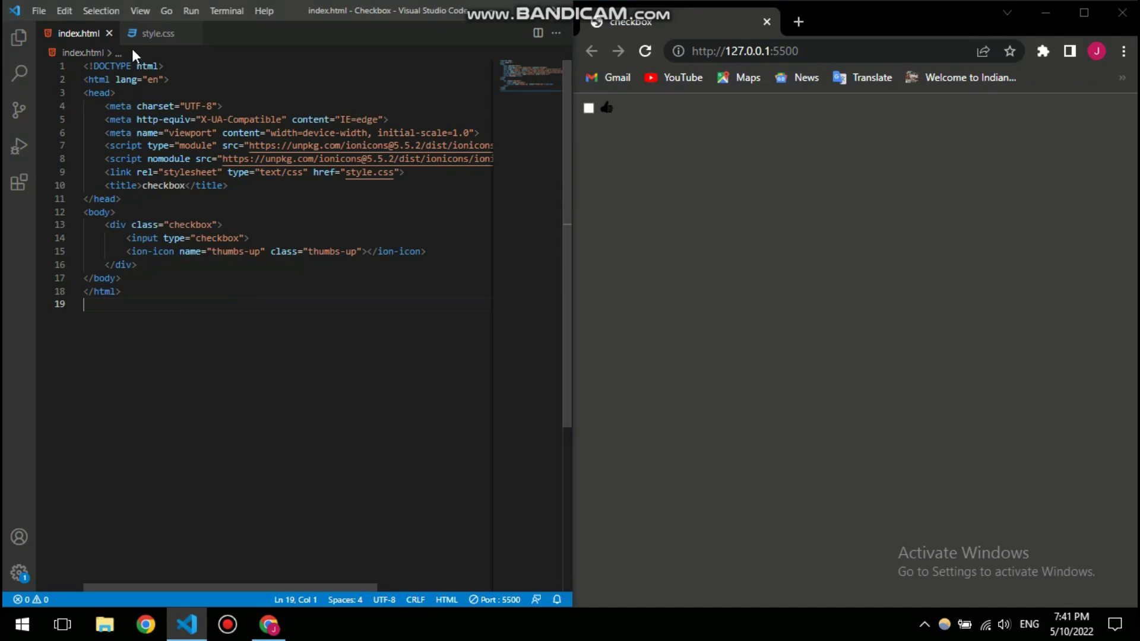
# - Add a blank line below the body rule in style.css, briefly checking index.html
pyautogui.click(156, 33)
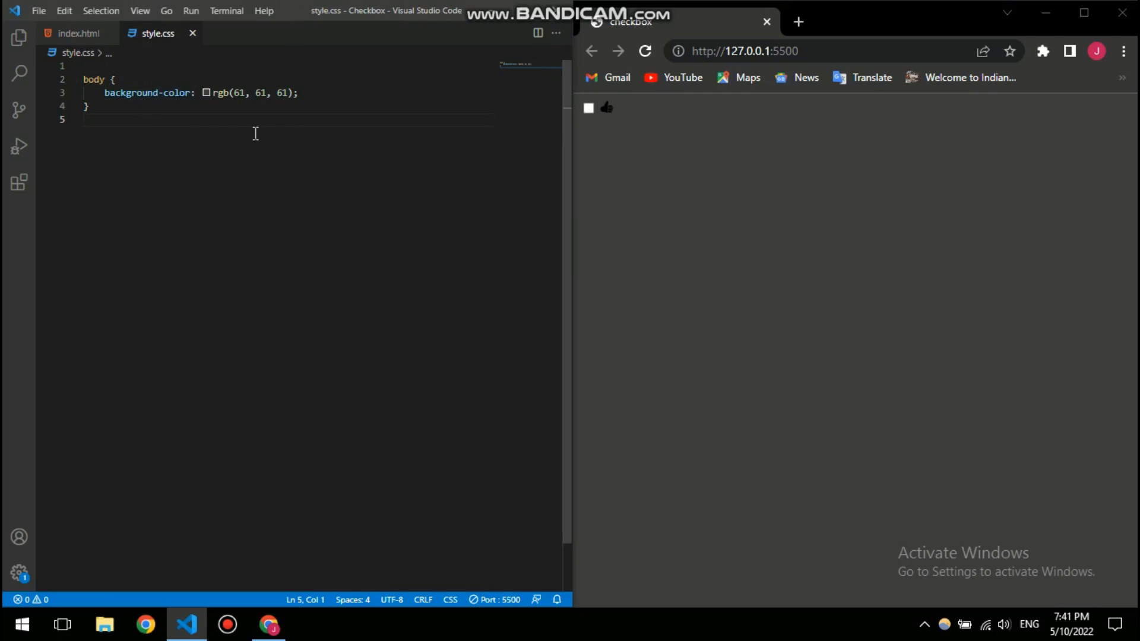
pyautogui.press('enter')
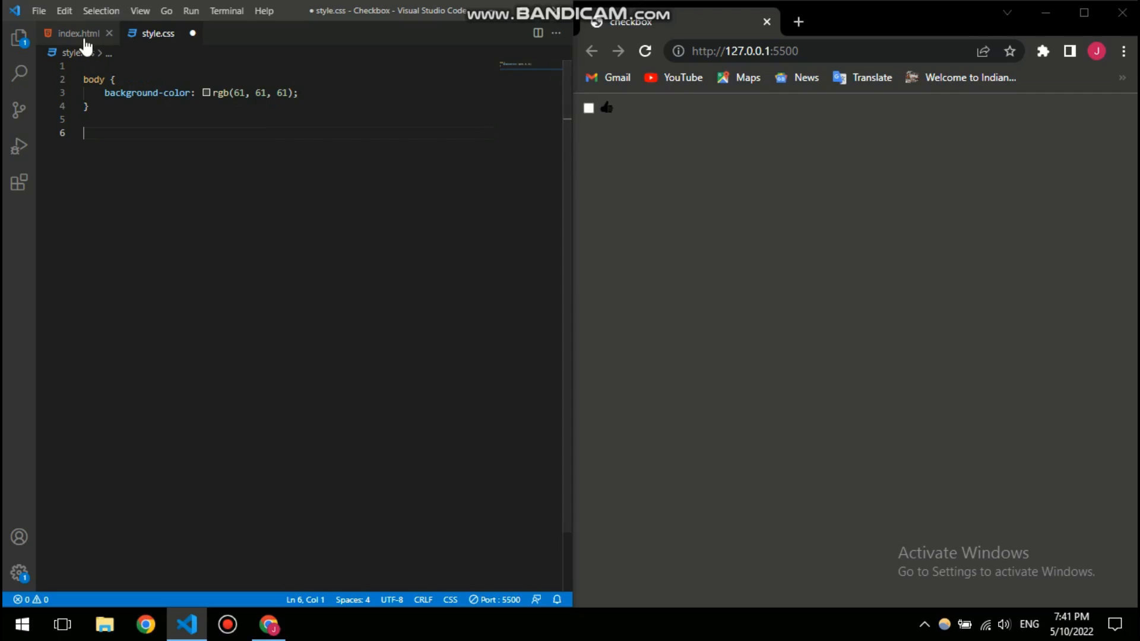
pyautogui.click(72, 33)
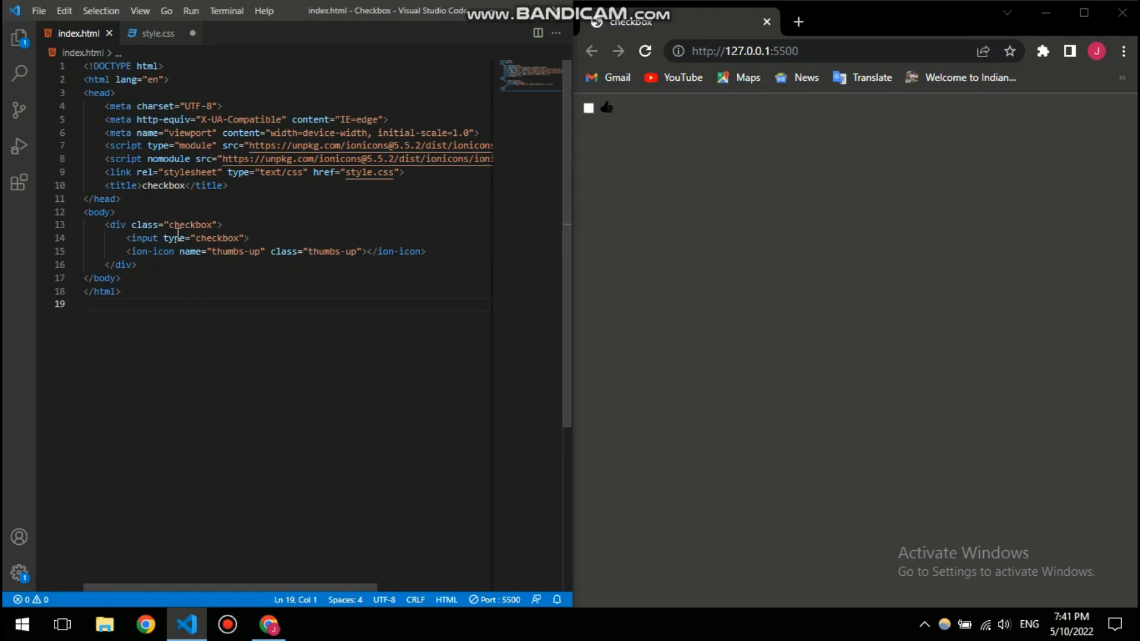
pyautogui.click(155, 33)
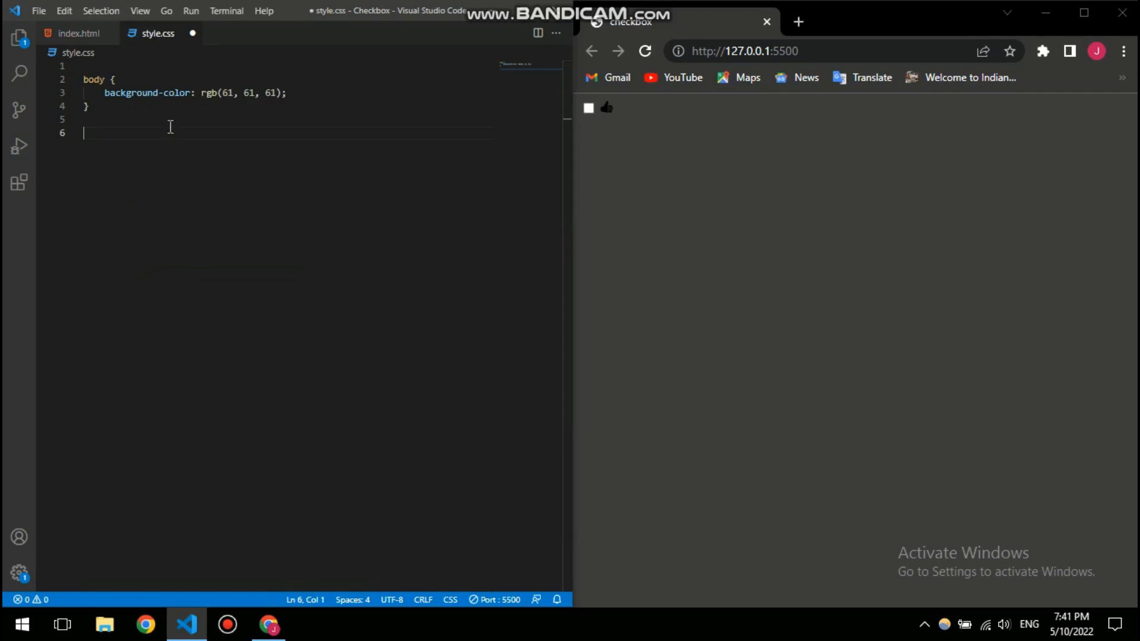
# - Write a .checkbox rule with position: relative, display: flex and centred justify/align items
pyautogui.write('.co')
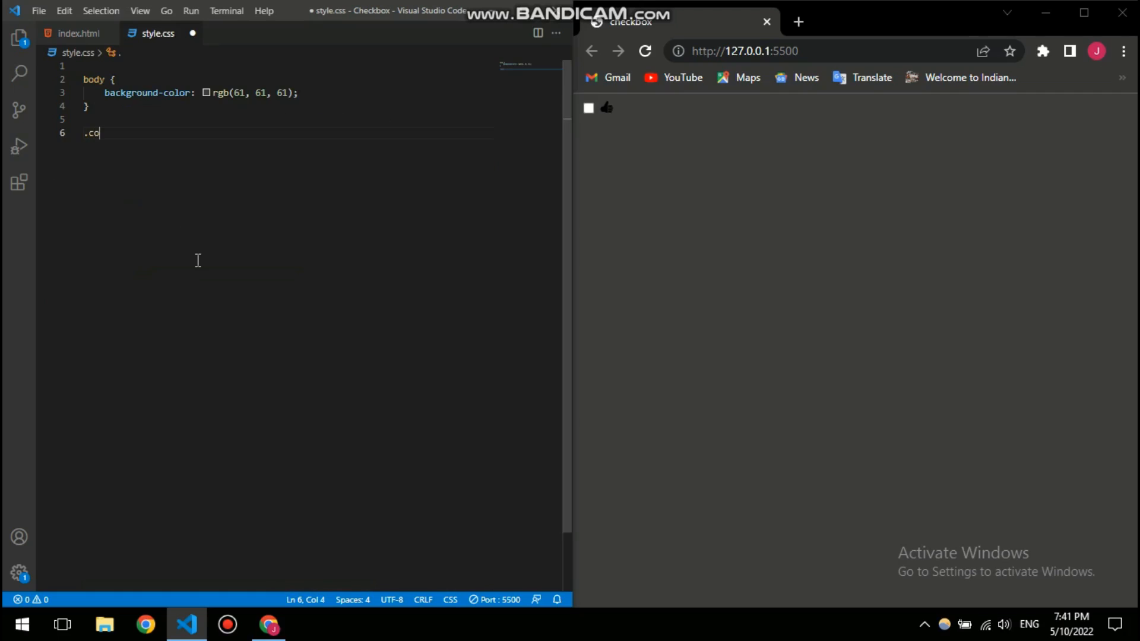
pyautogui.write('hec')
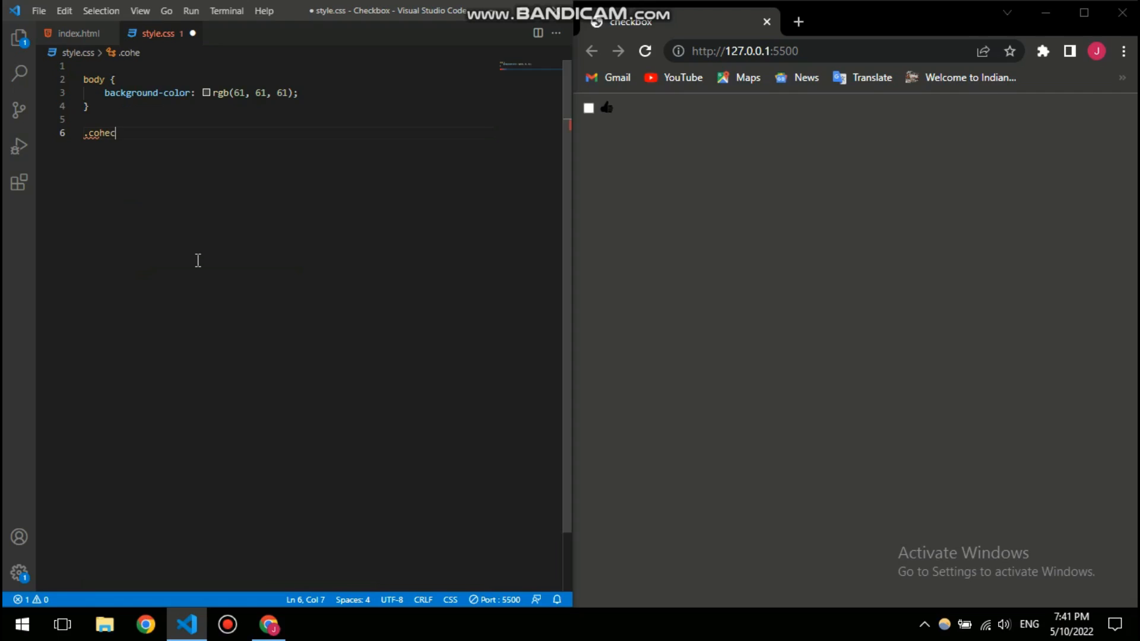
pyautogui.press('Backspace')
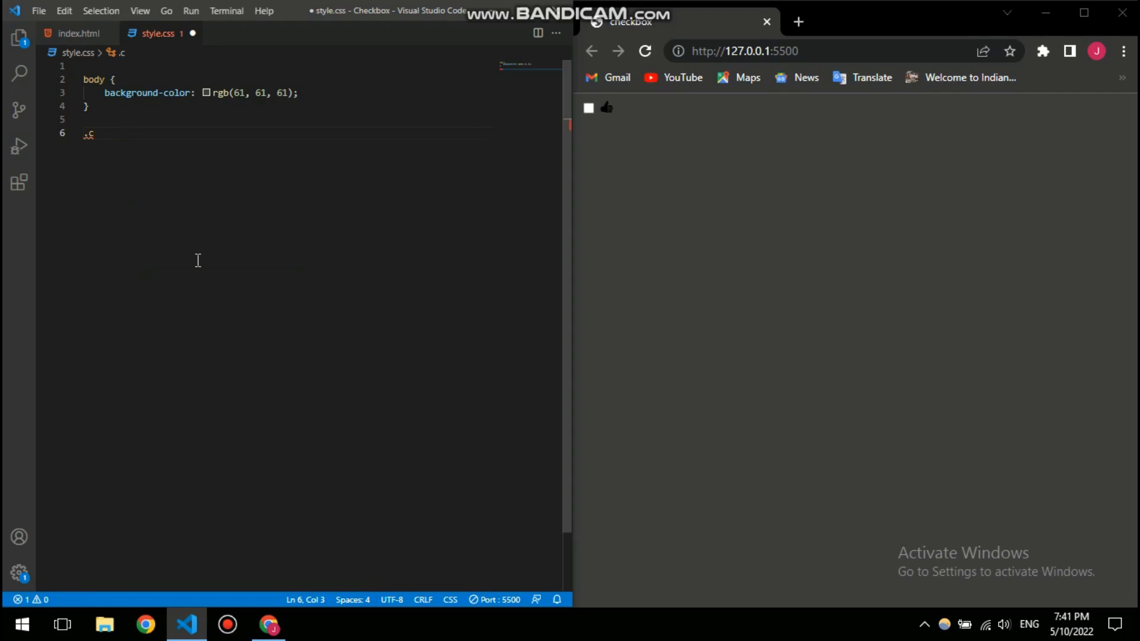
pyautogui.write('hec')
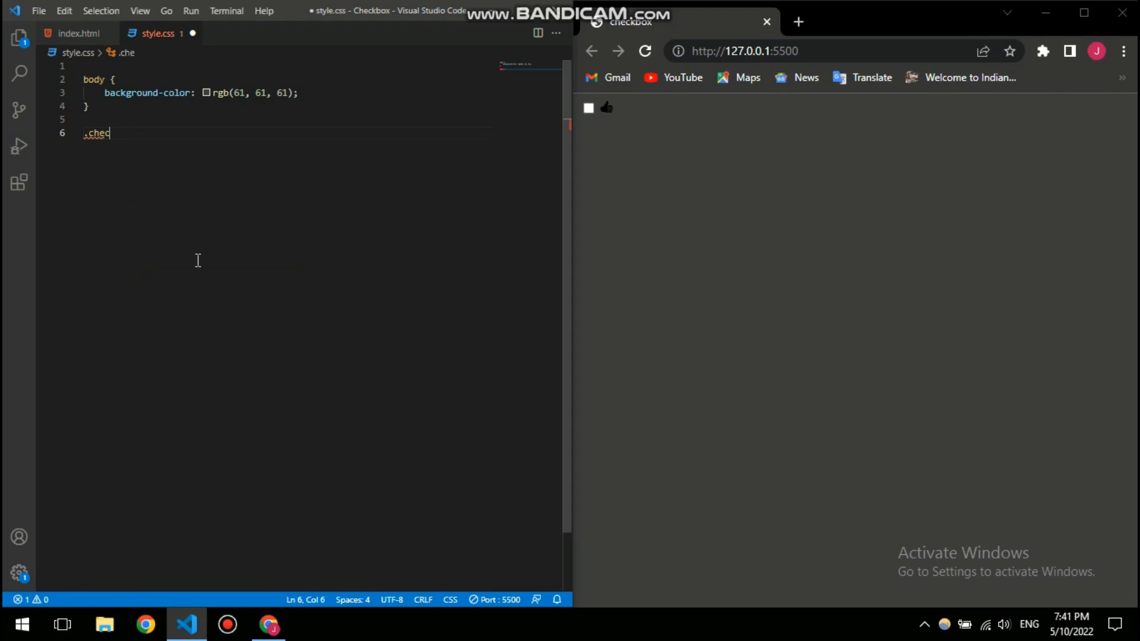
pyautogui.write('kboc')
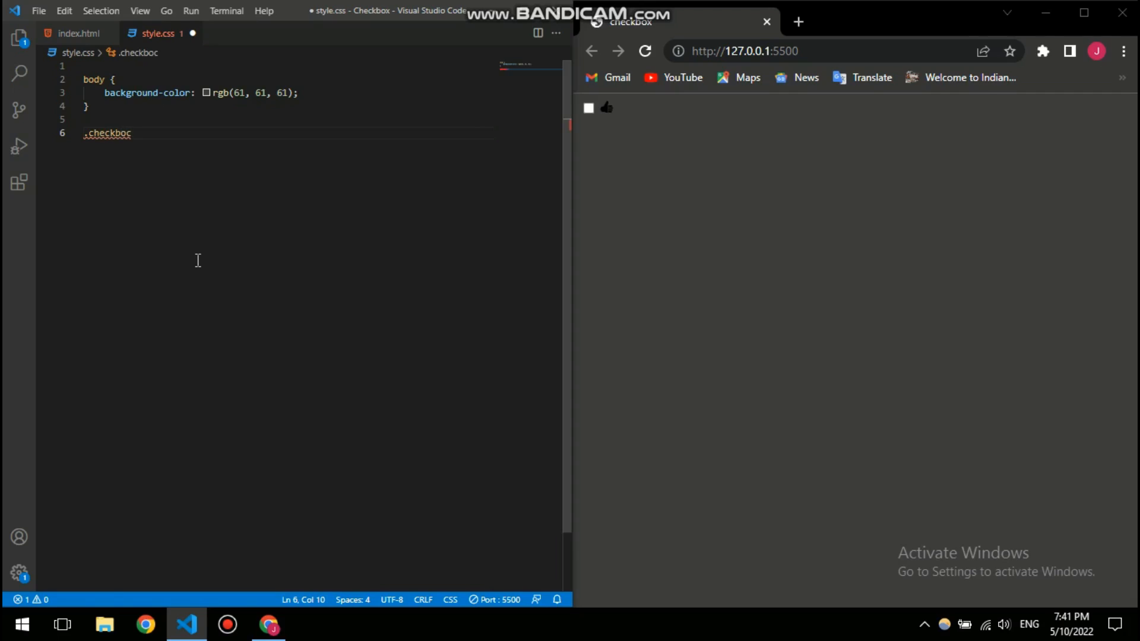
pyautogui.write('x {')
pyautogui.write('p')
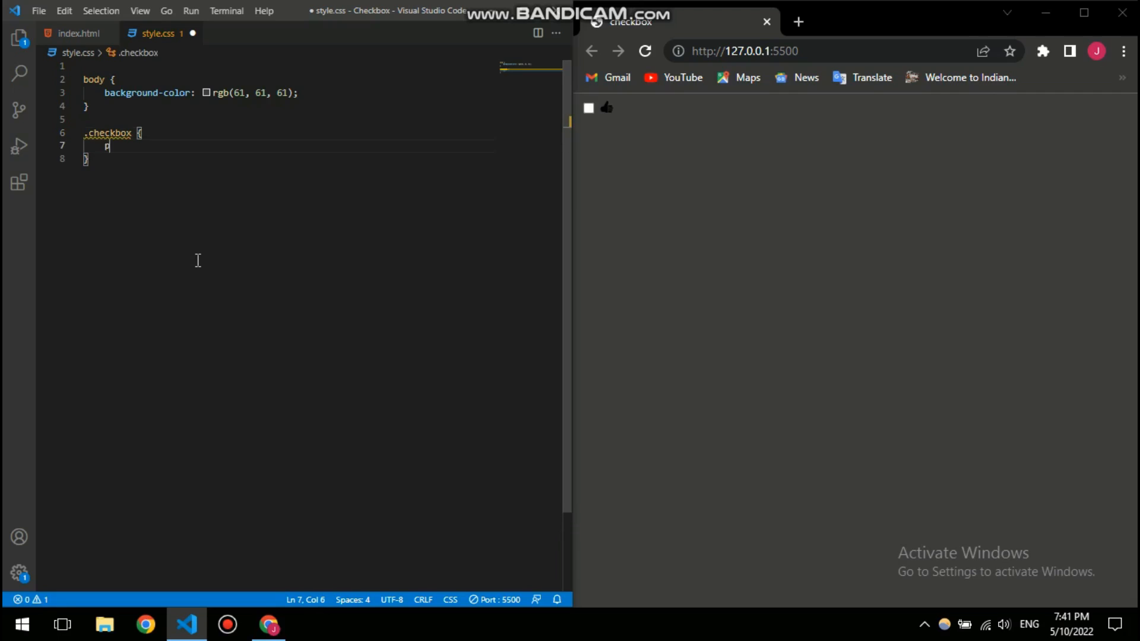
pyautogui.write('osition: relative;')
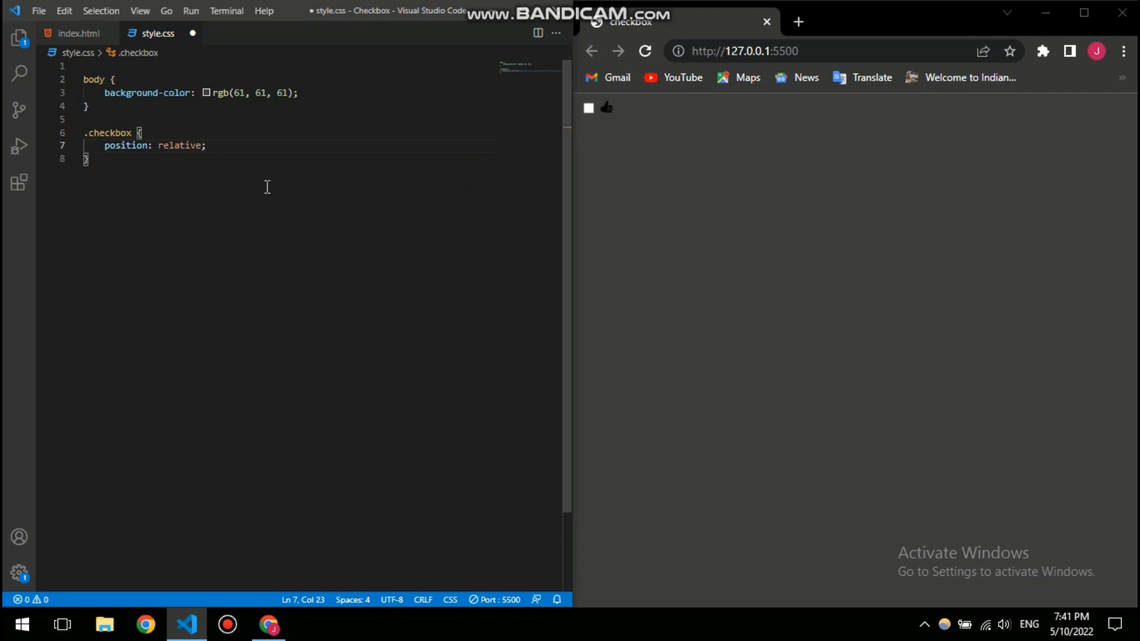
pyautogui.moveTo(609, 123)
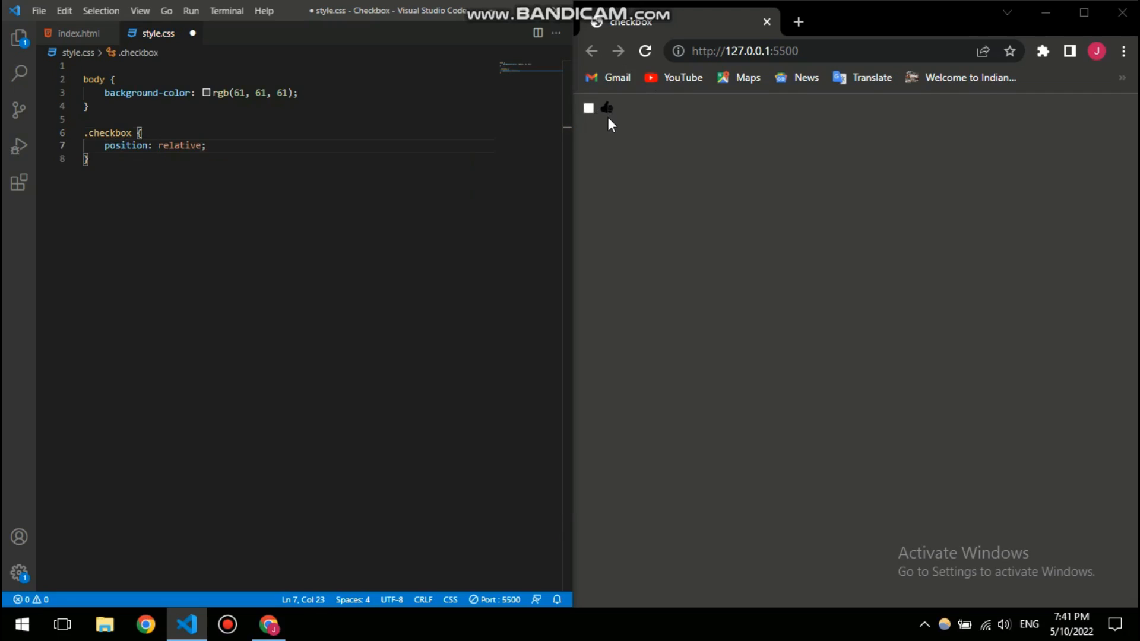
pyautogui.moveTo(579, 151)
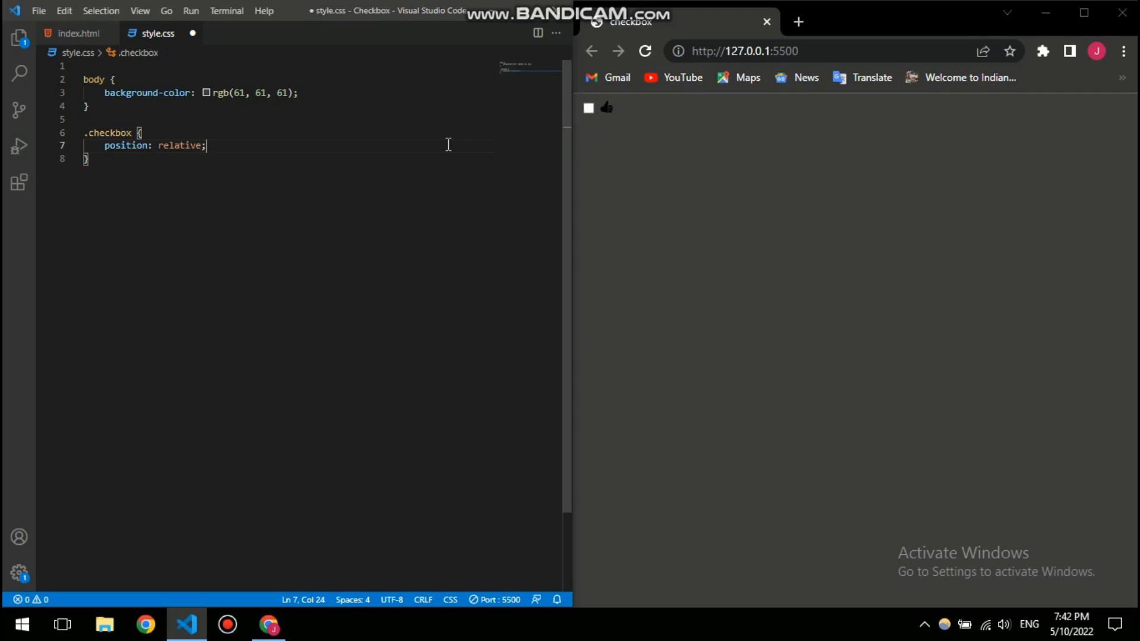
pyautogui.press('enter')
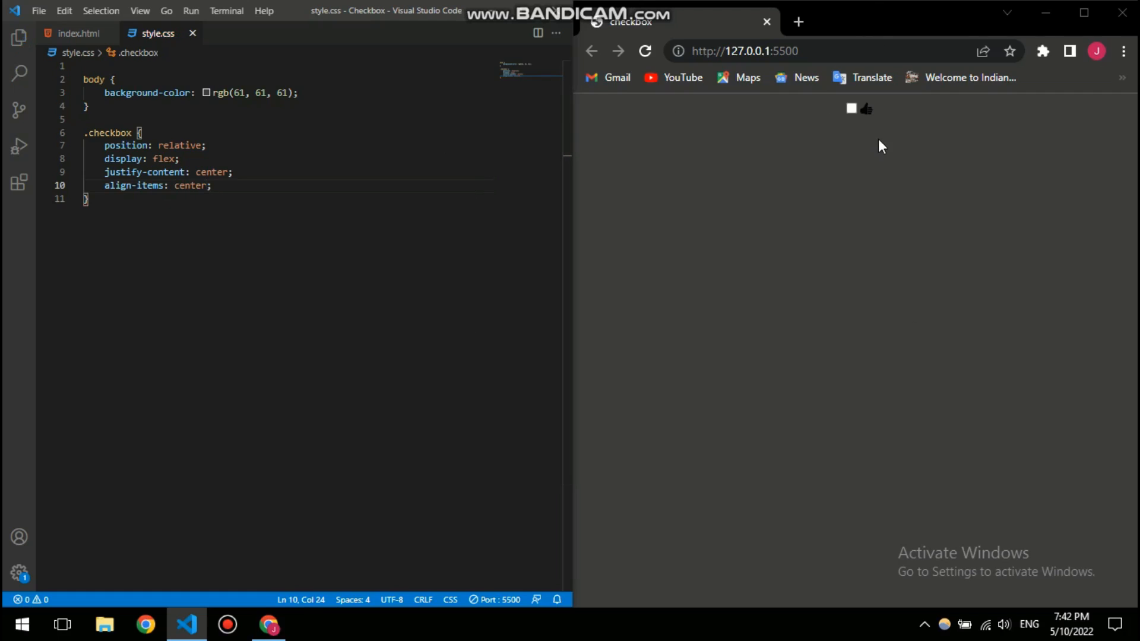
# - Add height: 100vh to the .checkbox rule
pyautogui.click(211, 185)
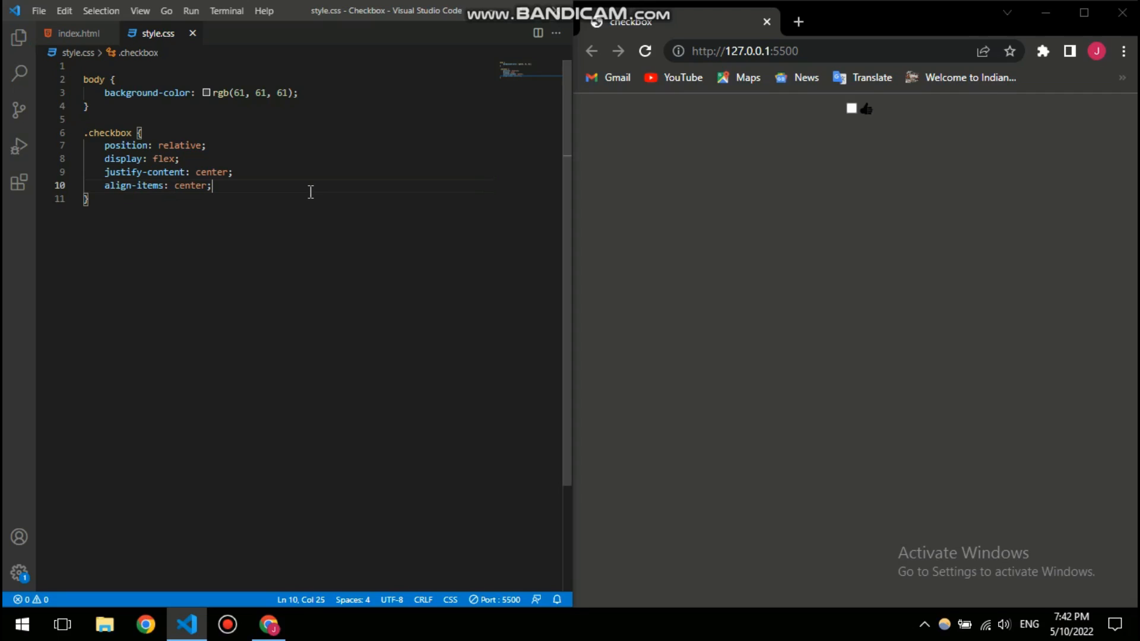
pyautogui.write('h')
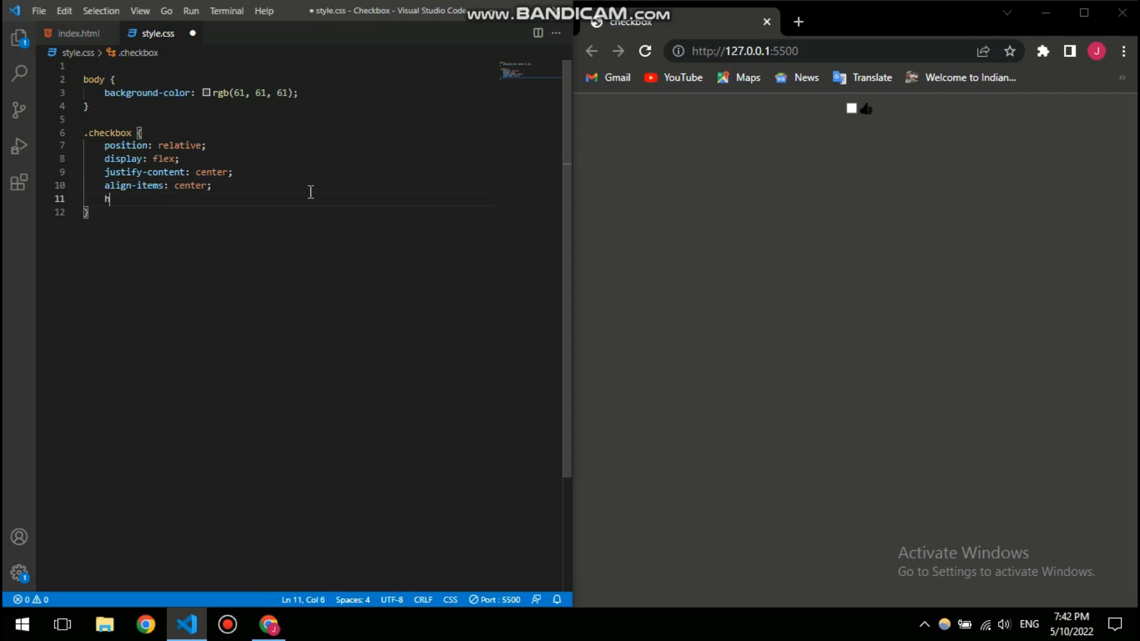
pyautogui.write('eight: ;')
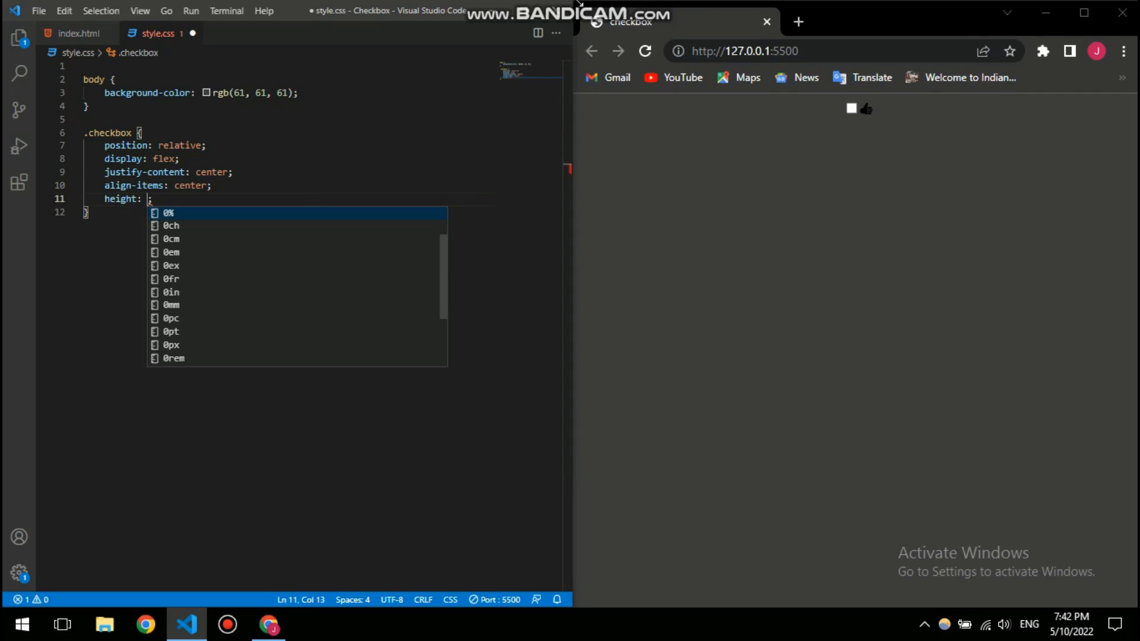
pyautogui.moveTo(330, 123)
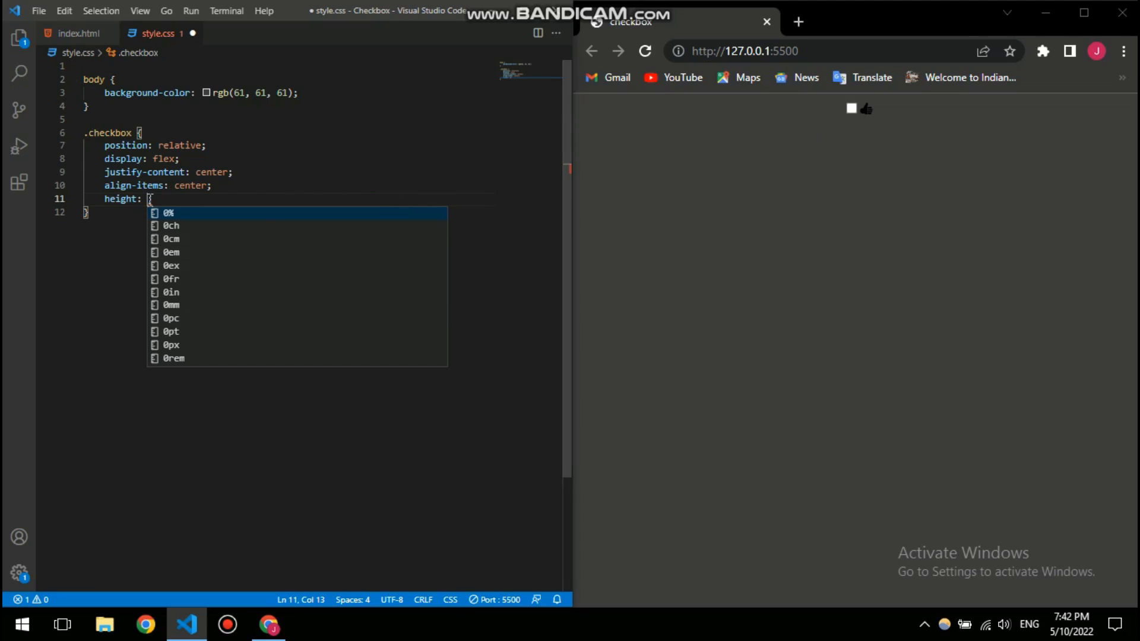
pyautogui.write('100')
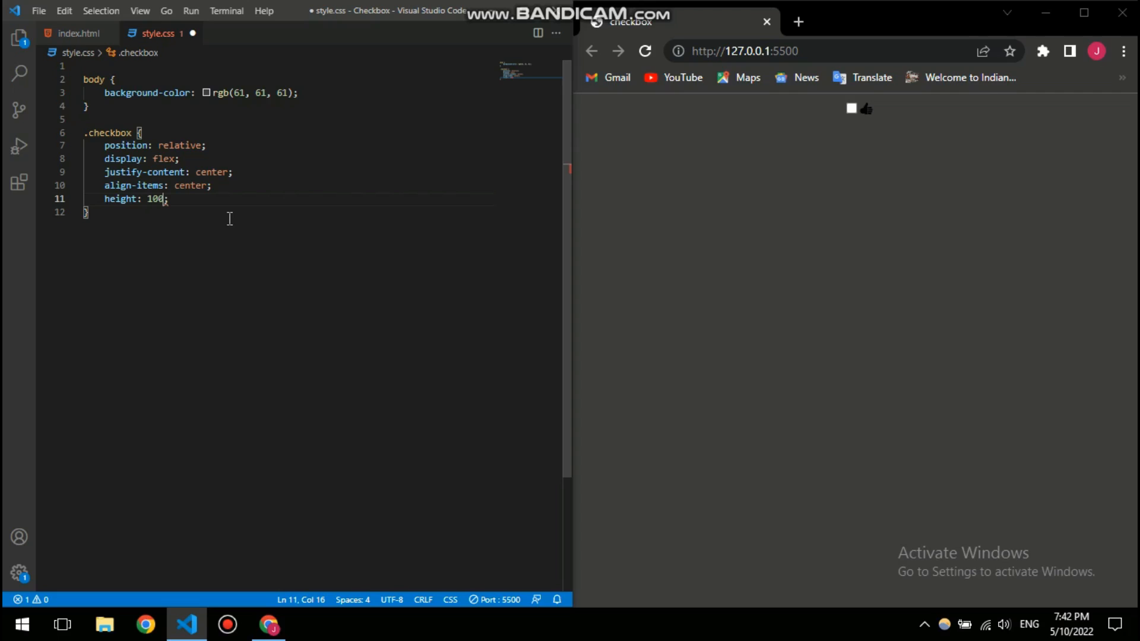
pyautogui.write('vh')
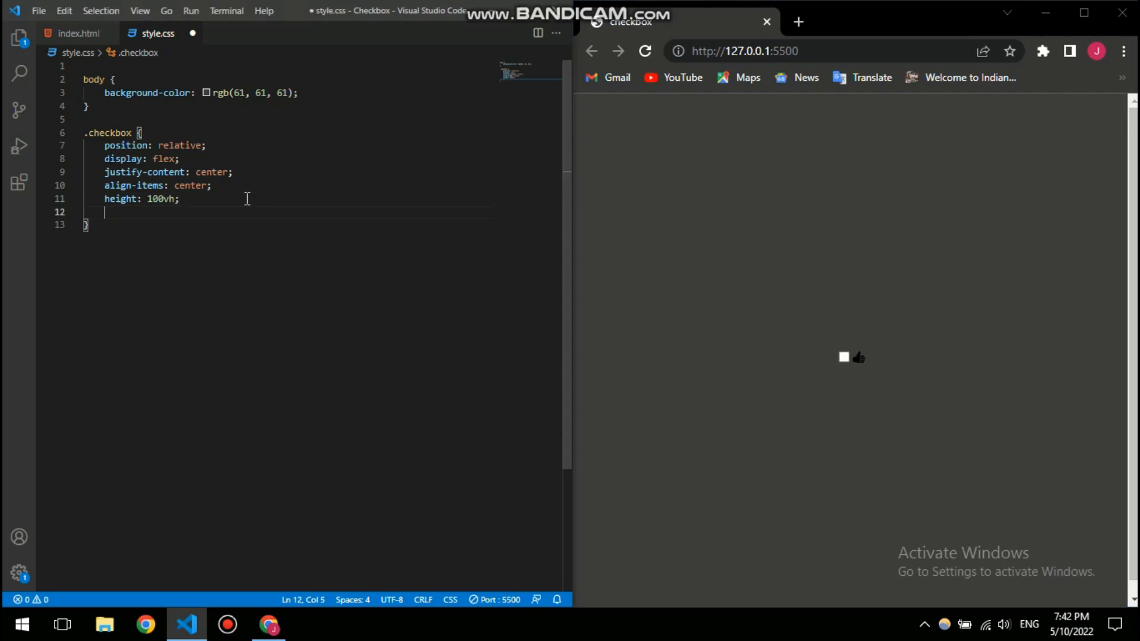
# - Add overflow: hidden to the body rule and save the stylesheet
pyautogui.write('o')
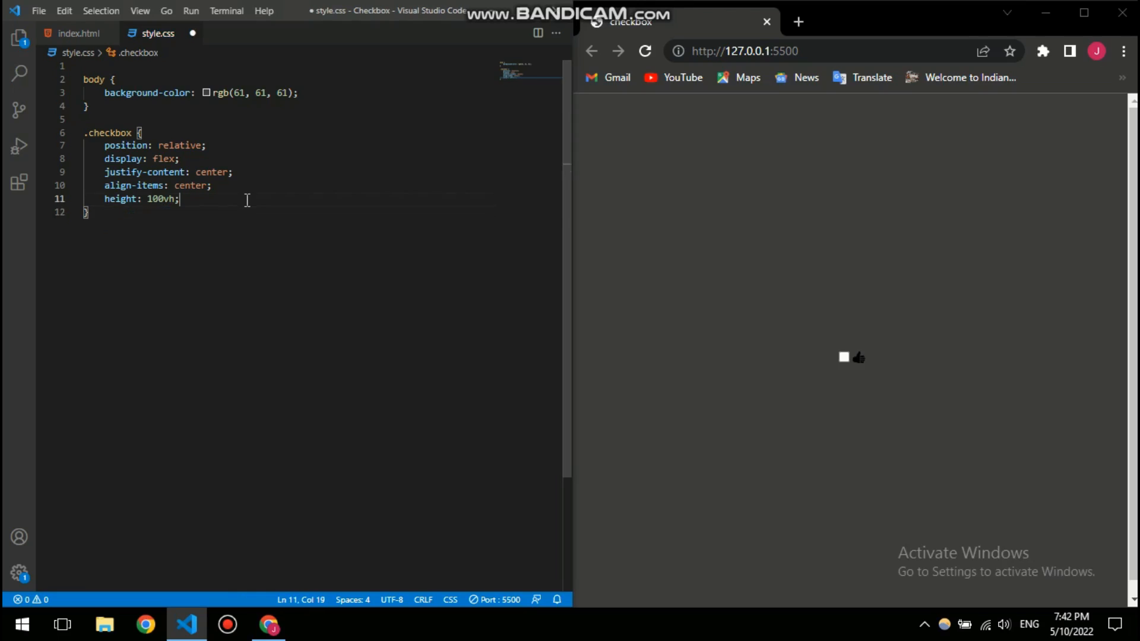
pyautogui.press('enter')
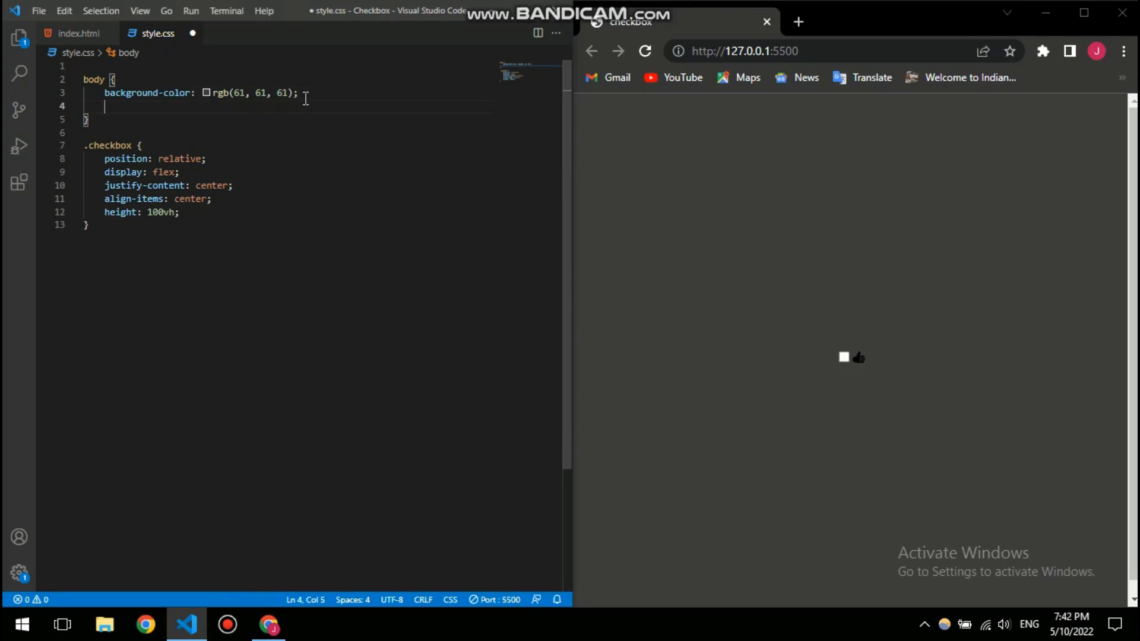
pyautogui.write('overflow: hidden;')
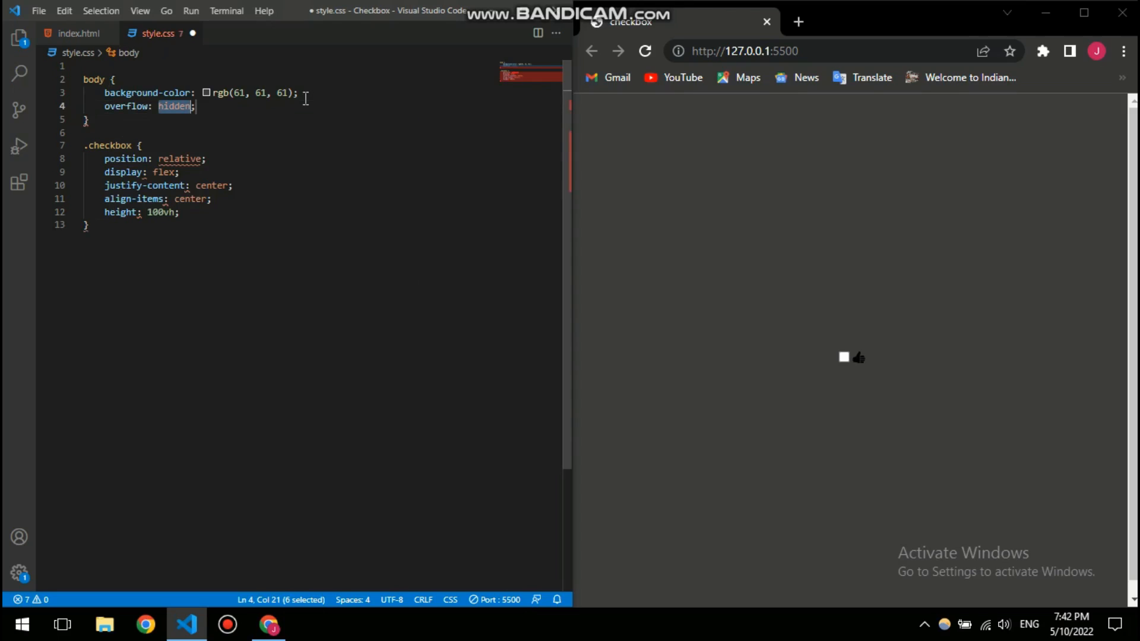
pyautogui.press('ctrl+s')
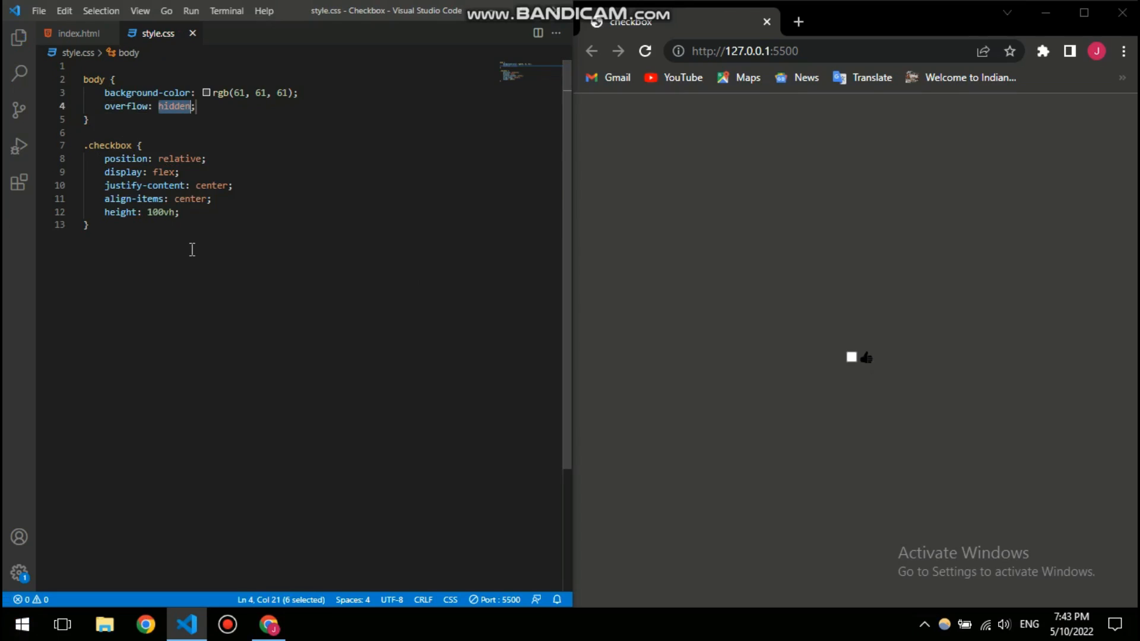
pyautogui.click(85, 224)
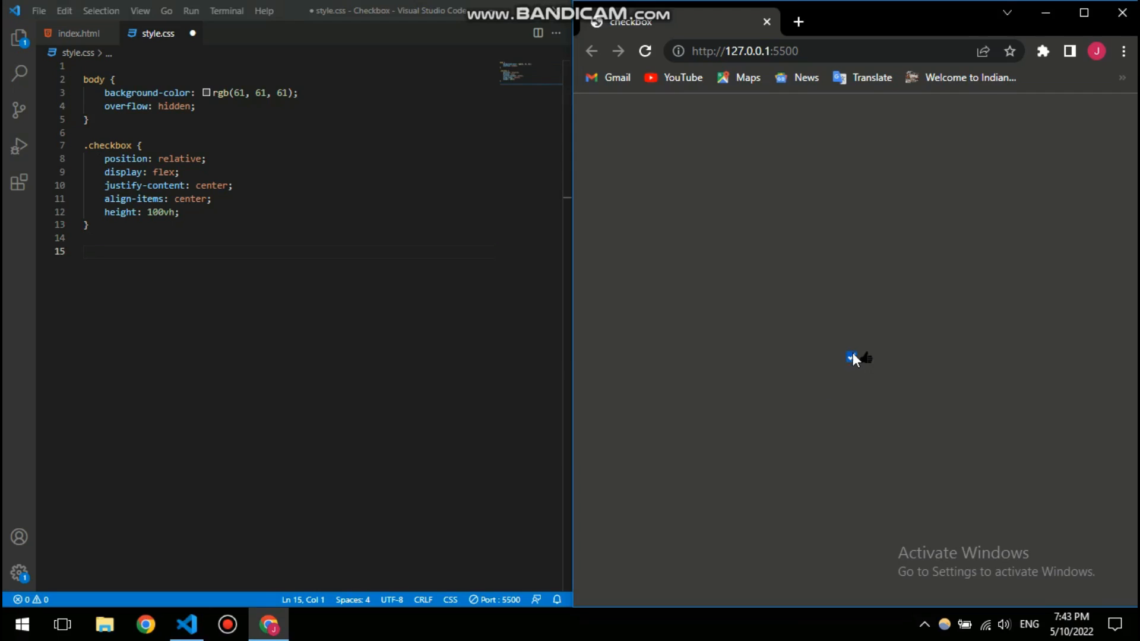
# - Test the preview checkbox and start an empty input[type=checkbox] rule below .checkbox
pyautogui.click(850, 357)
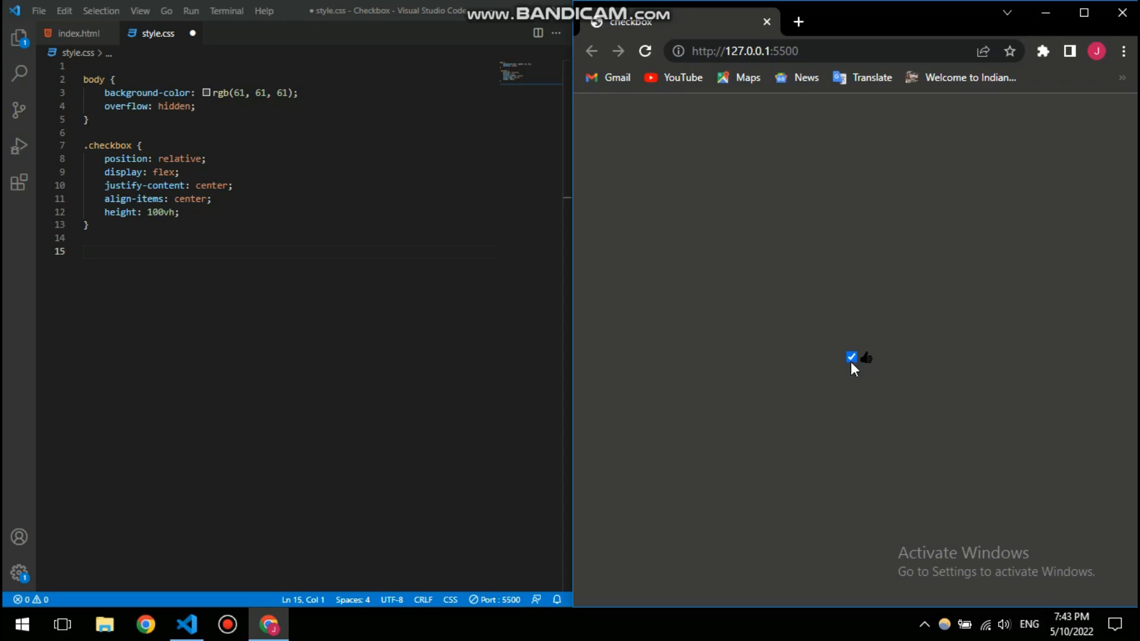
pyautogui.moveTo(870, 469)
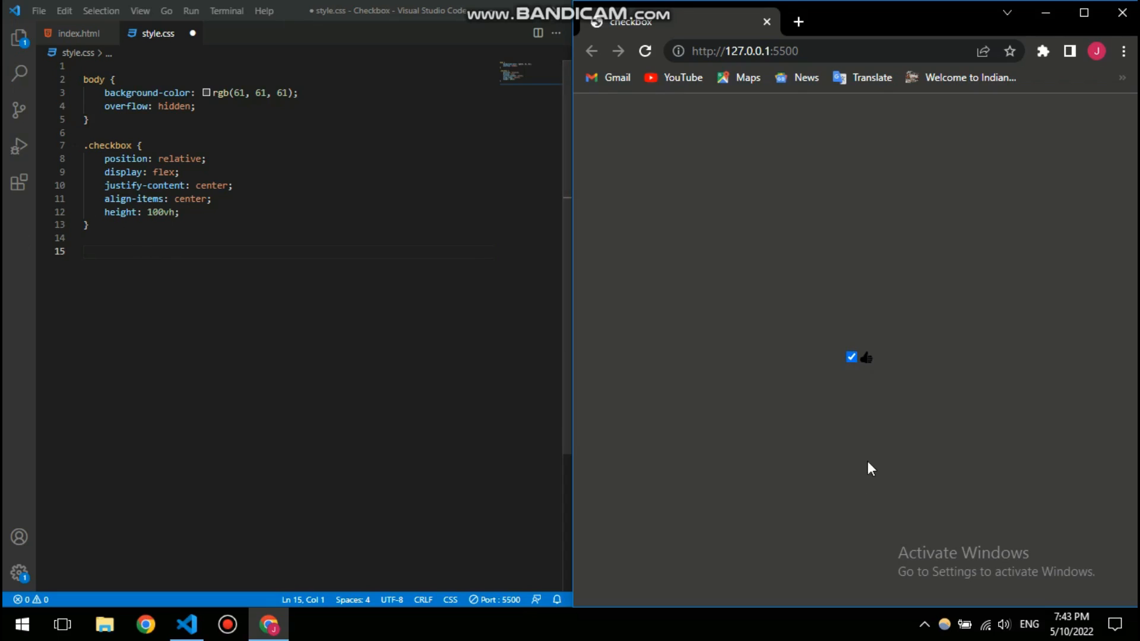
pyautogui.click(851, 357)
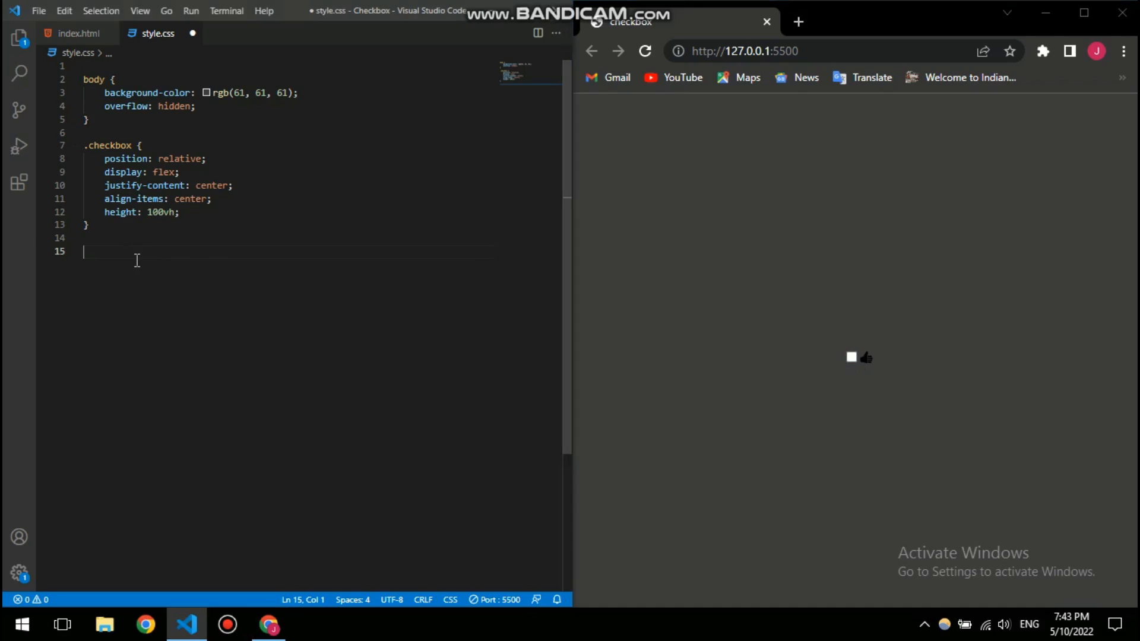
pyautogui.write('inpu')
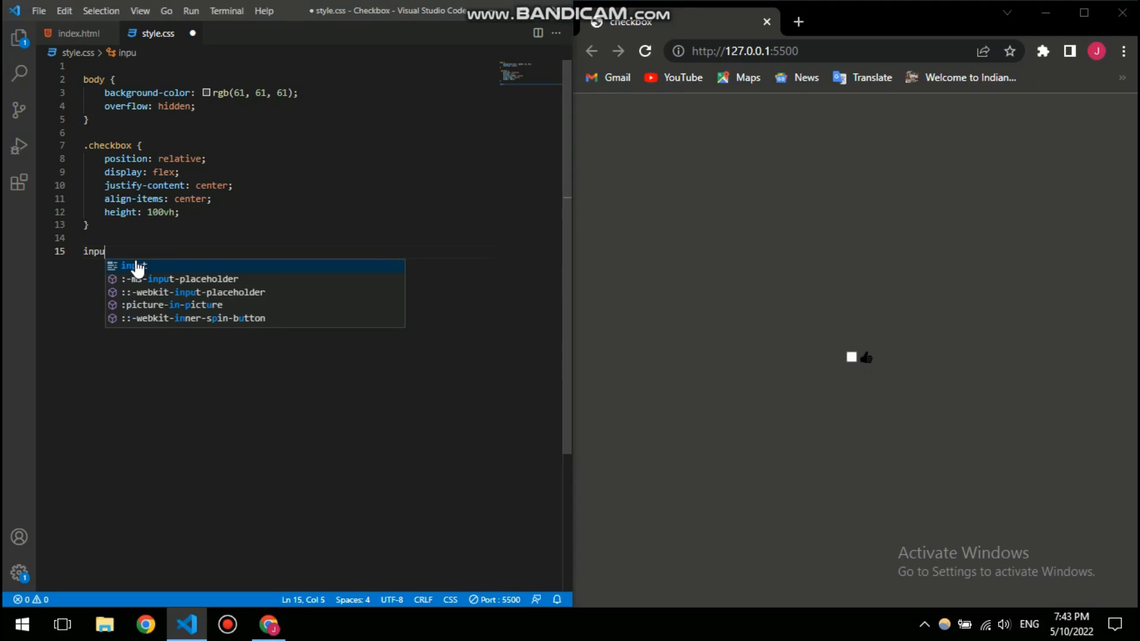
pyautogui.write('t')
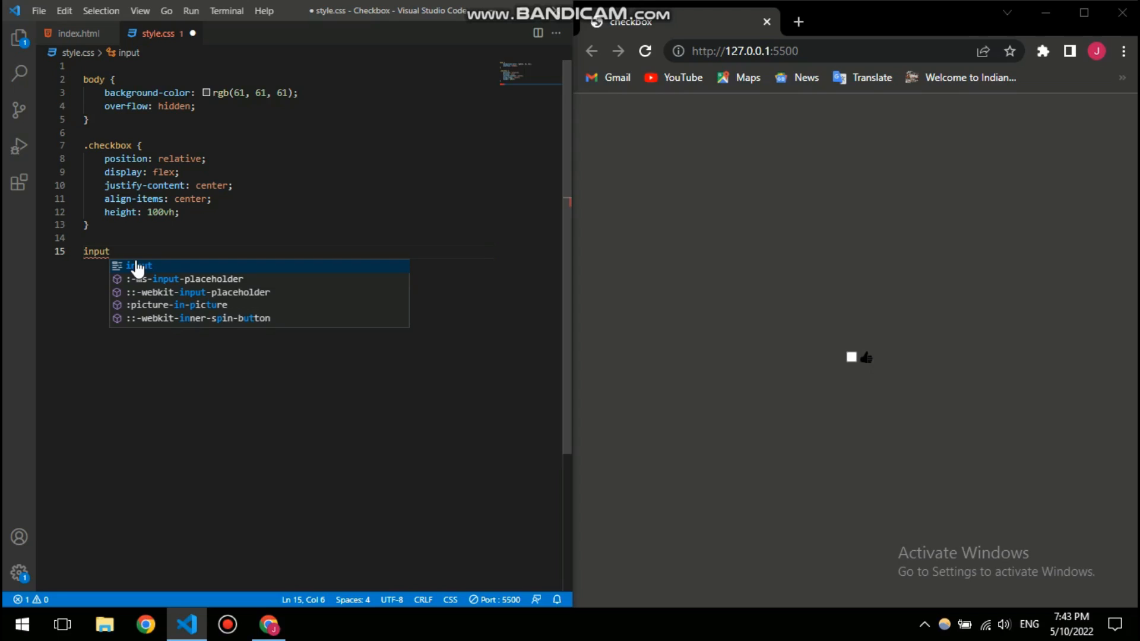
pyautogui.write('[')
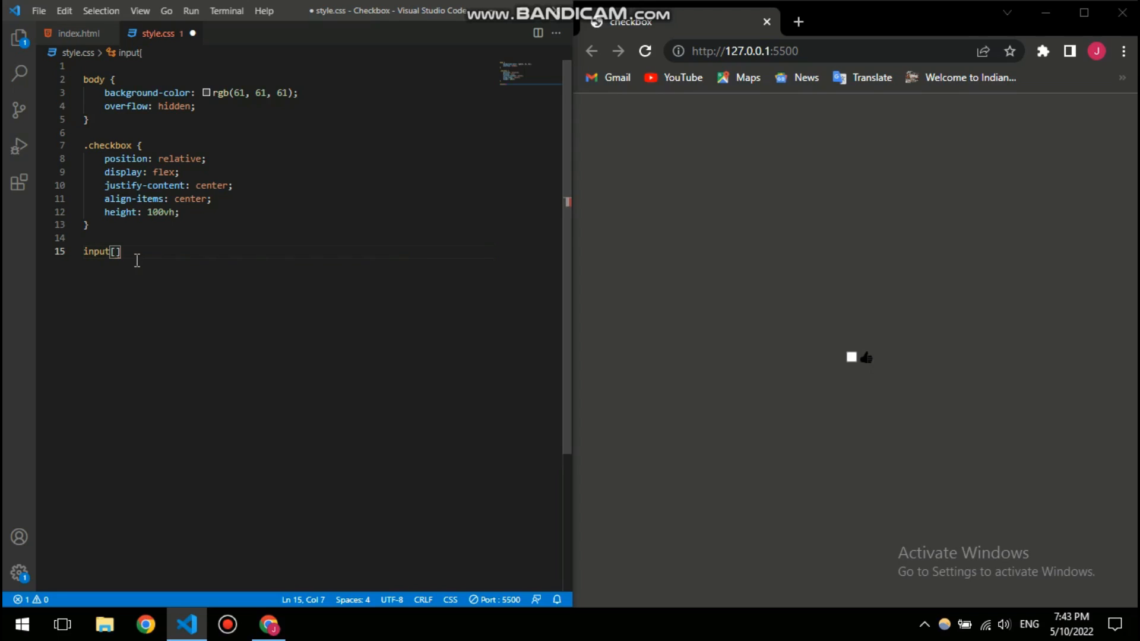
pyautogui.write('type=')
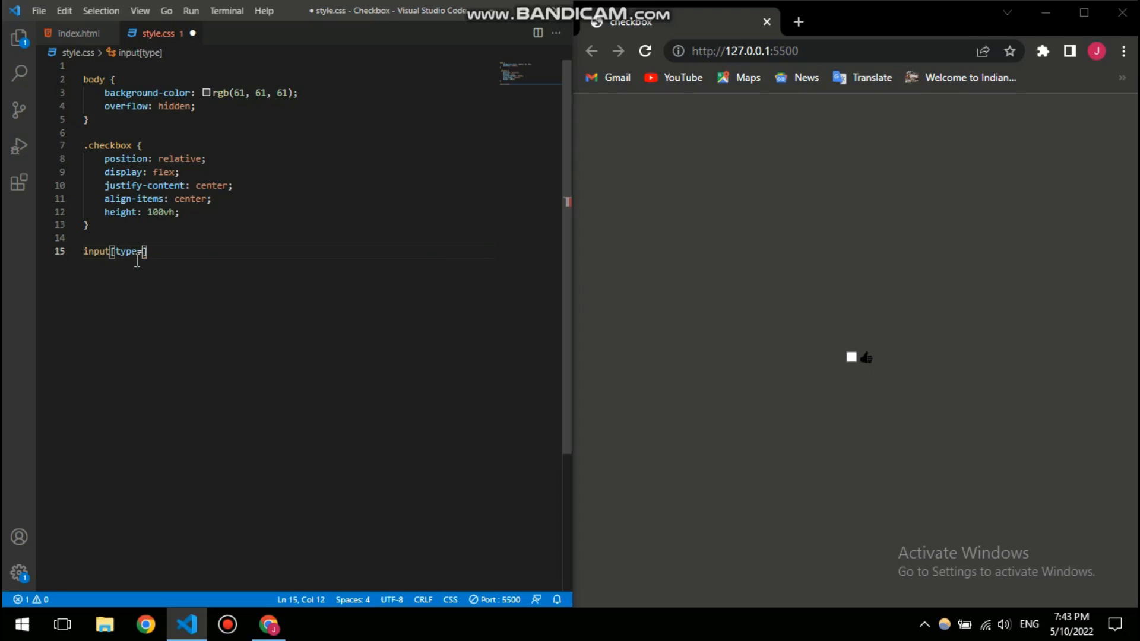
pyautogui.write('checkbox')
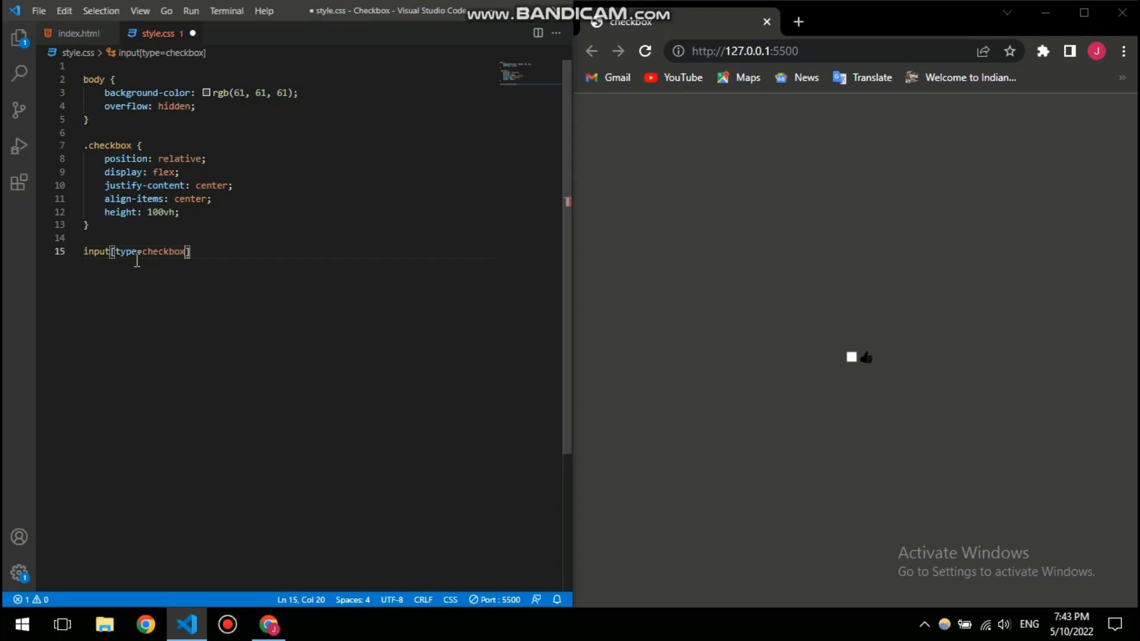
pyautogui.write('{}')
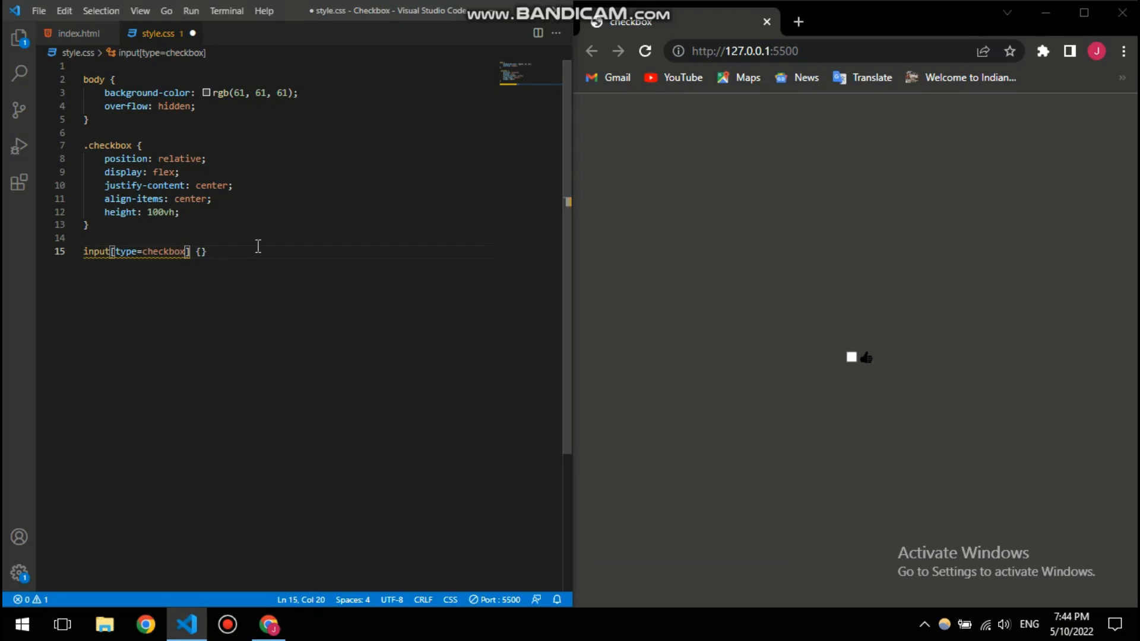
pyautogui.press('Enter')
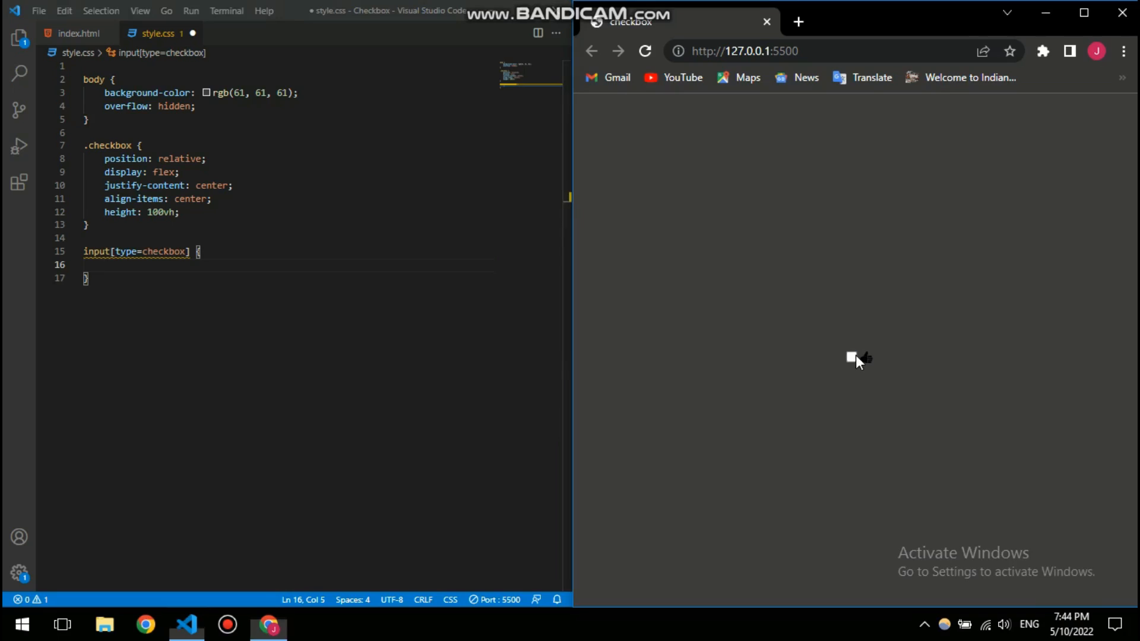
pyautogui.click(851, 357)
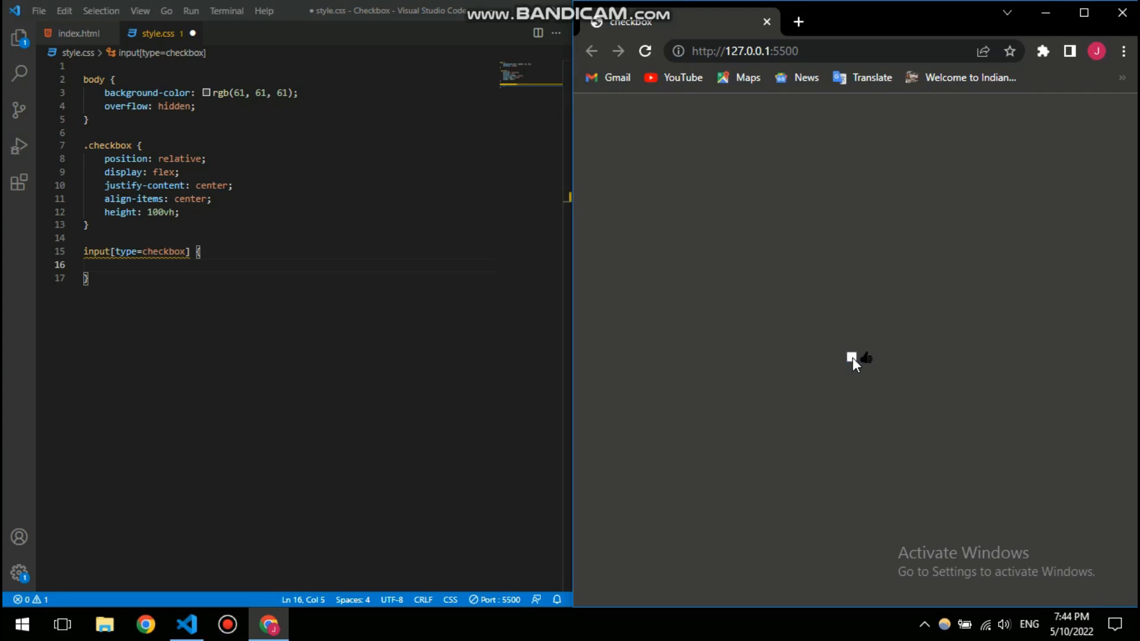
# - Give input[type=checkbox] appearance: none with 100px height and width, and save
pyautogui.write('appearance: ;')
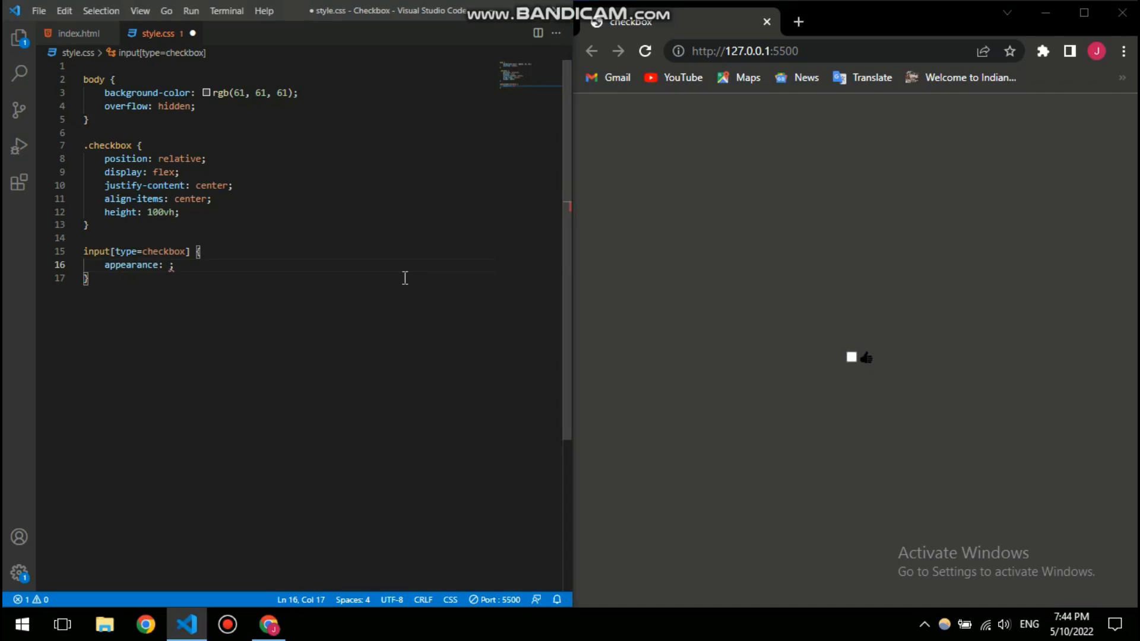
pyautogui.write('none')
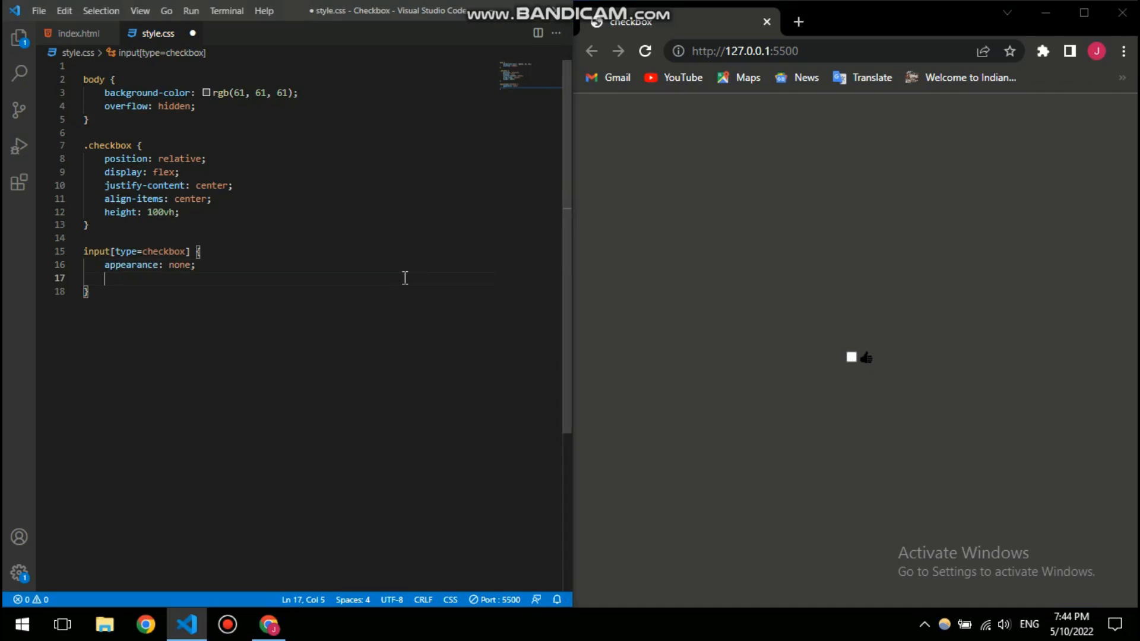
pyautogui.press('ctrl+s')
pyautogui.write('height: ;')
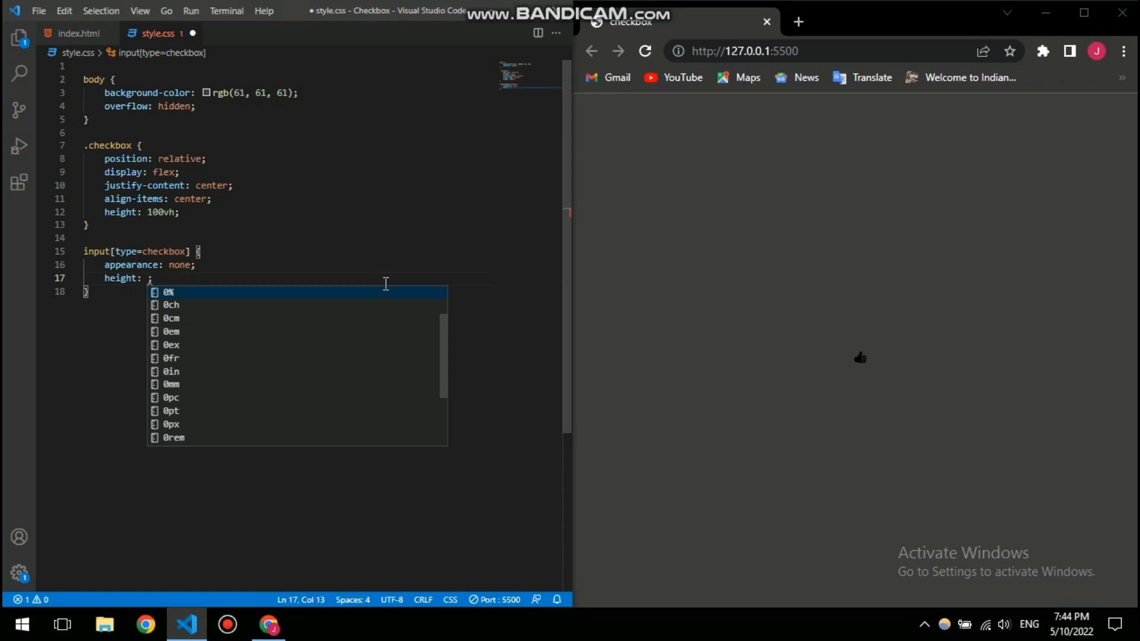
pyautogui.write('100px')
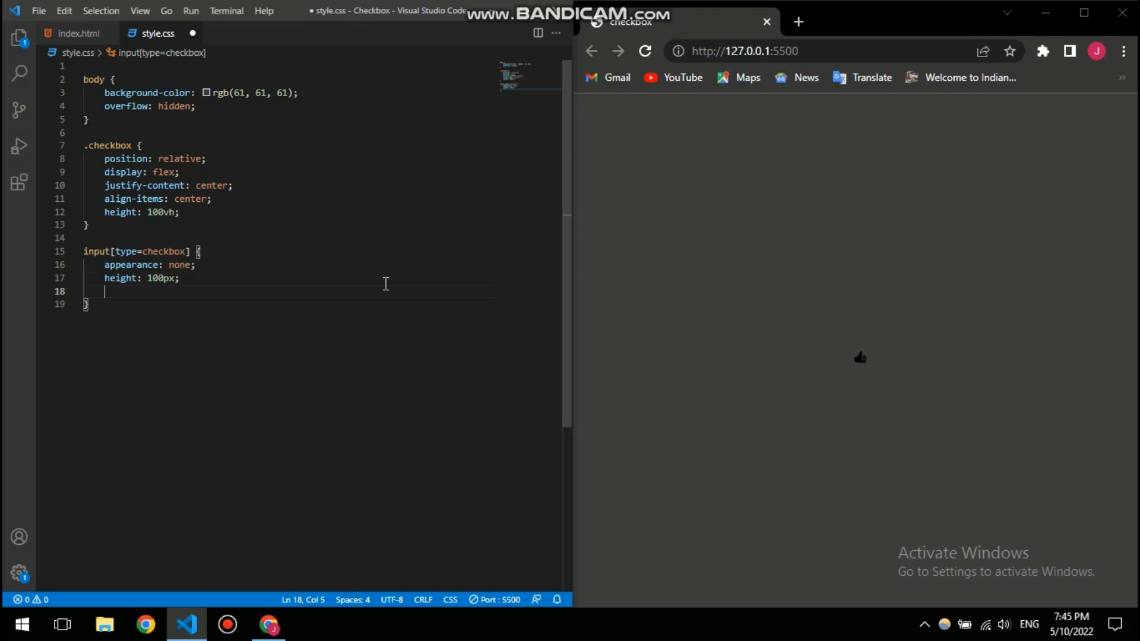
pyautogui.write('wigh')
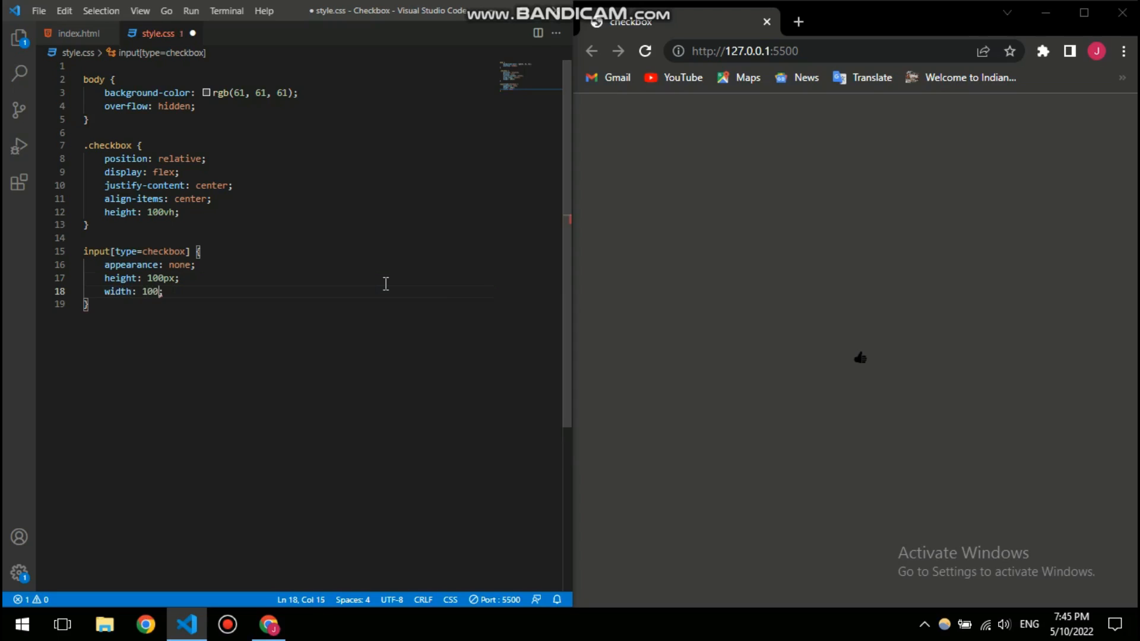
pyautogui.write('px')
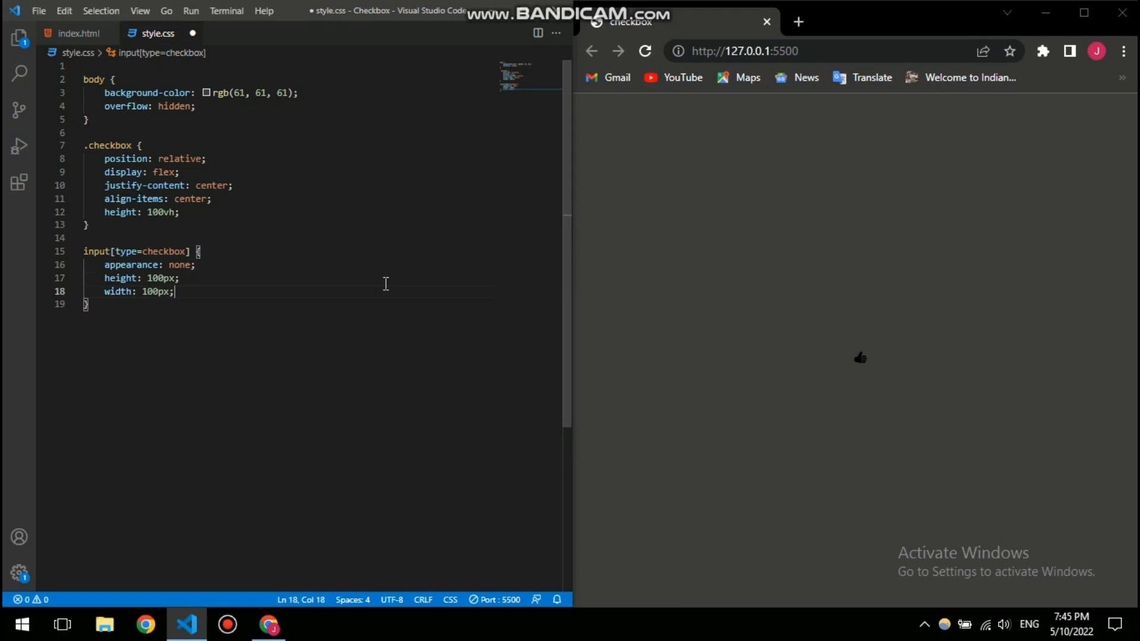
pyautogui.press('ctrl+s')
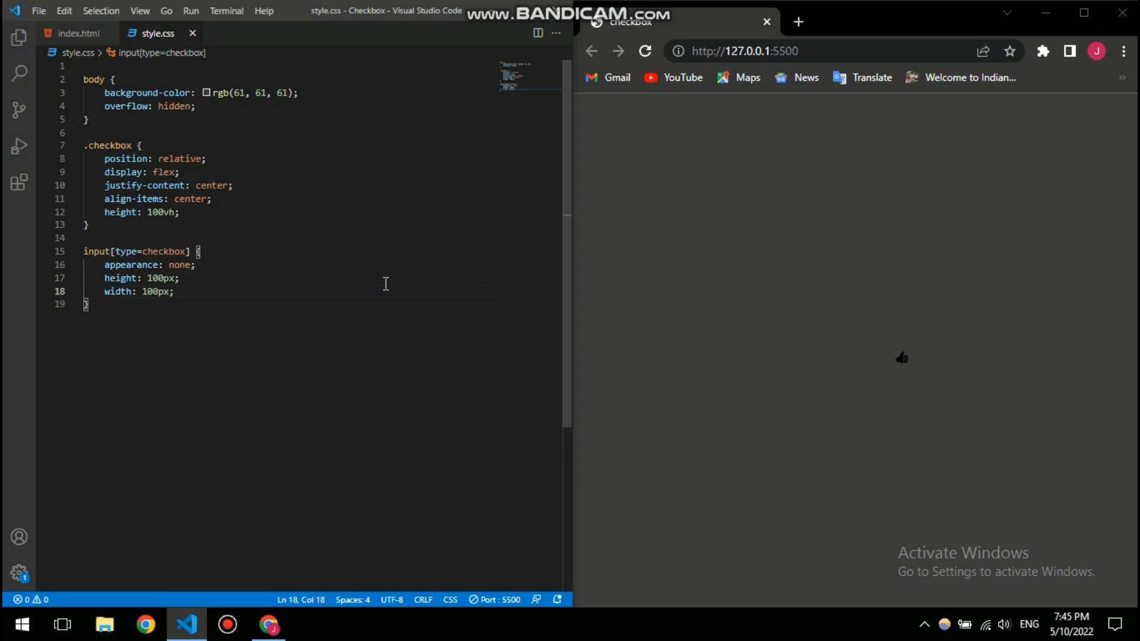
# - Add background-color rgb(175, 175, 175) to the checkbox rule and save
pyautogui.click(174, 292)
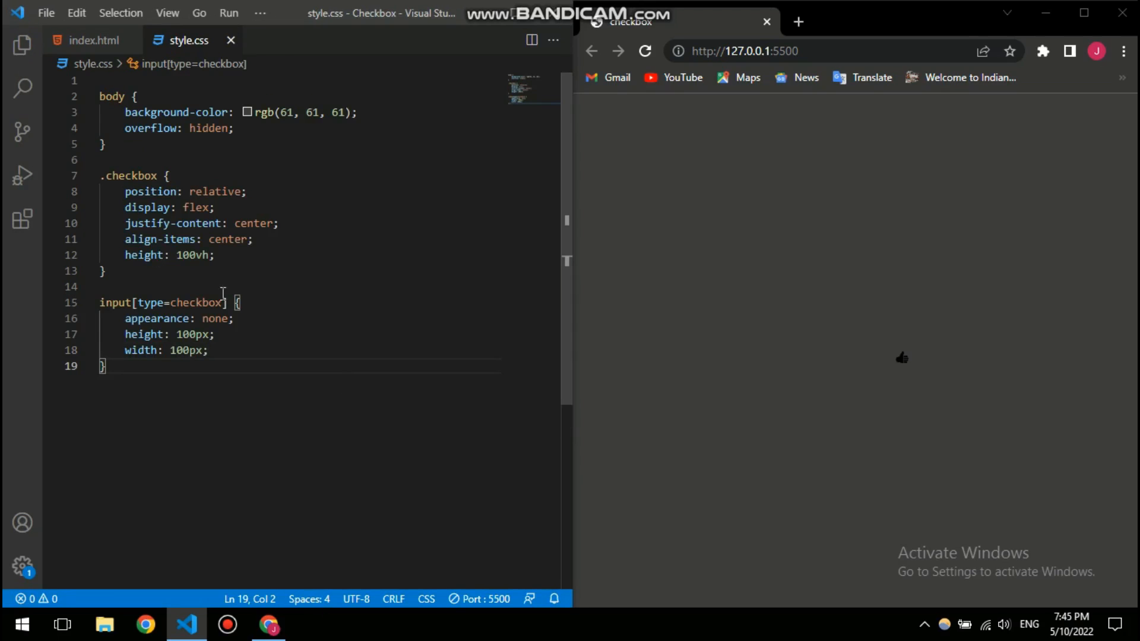
pyautogui.scroll(-3)
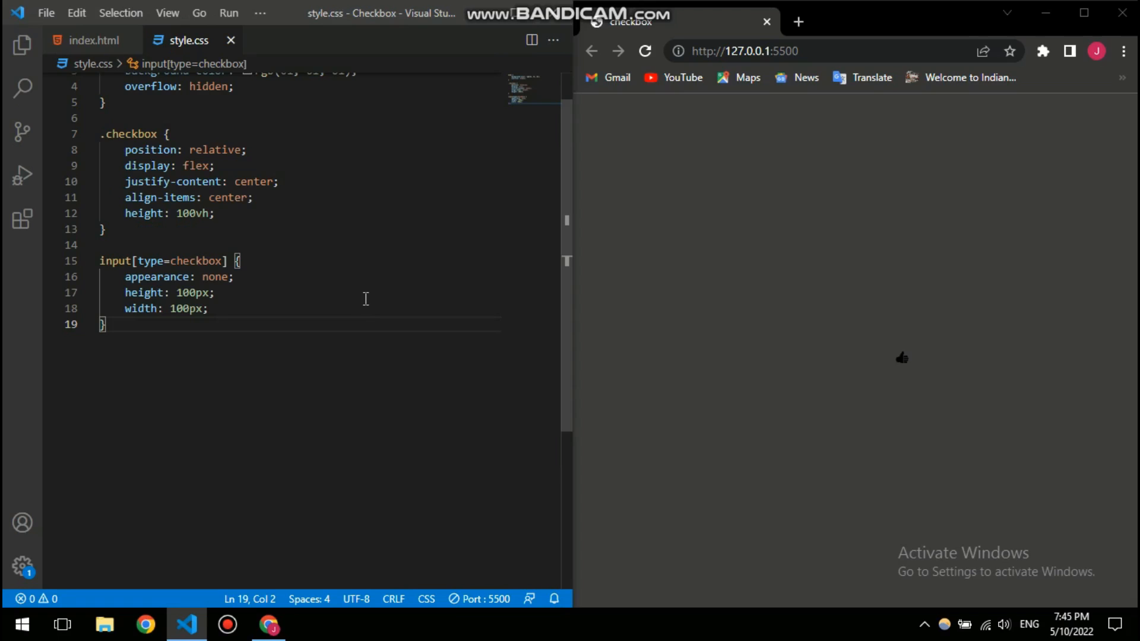
pyautogui.moveTo(243, 311)
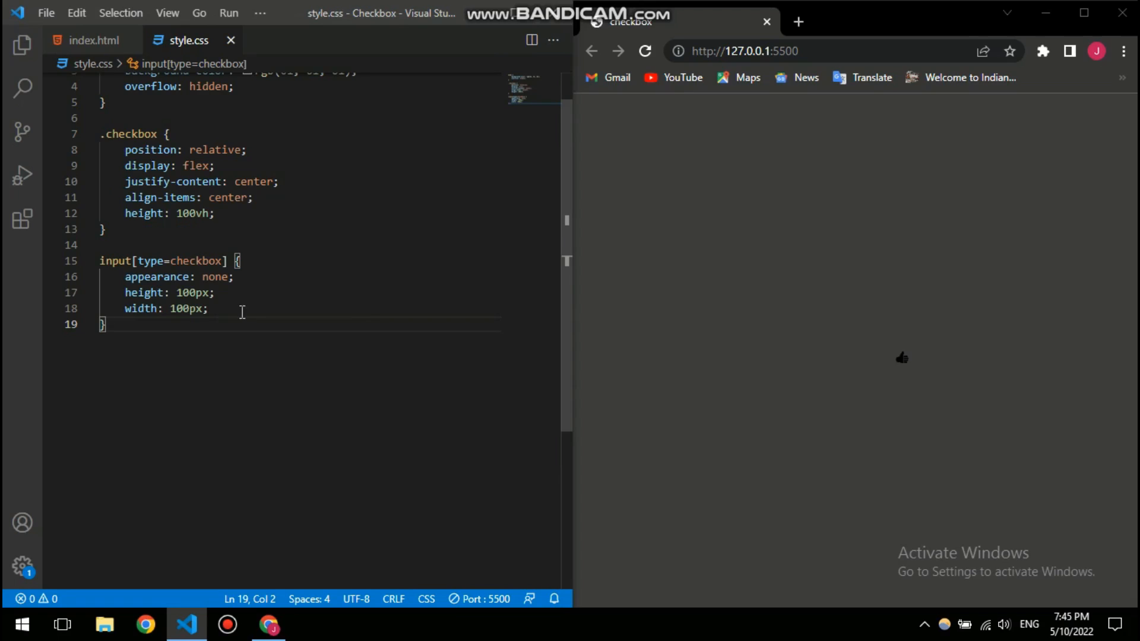
pyautogui.write('background-color: ;')
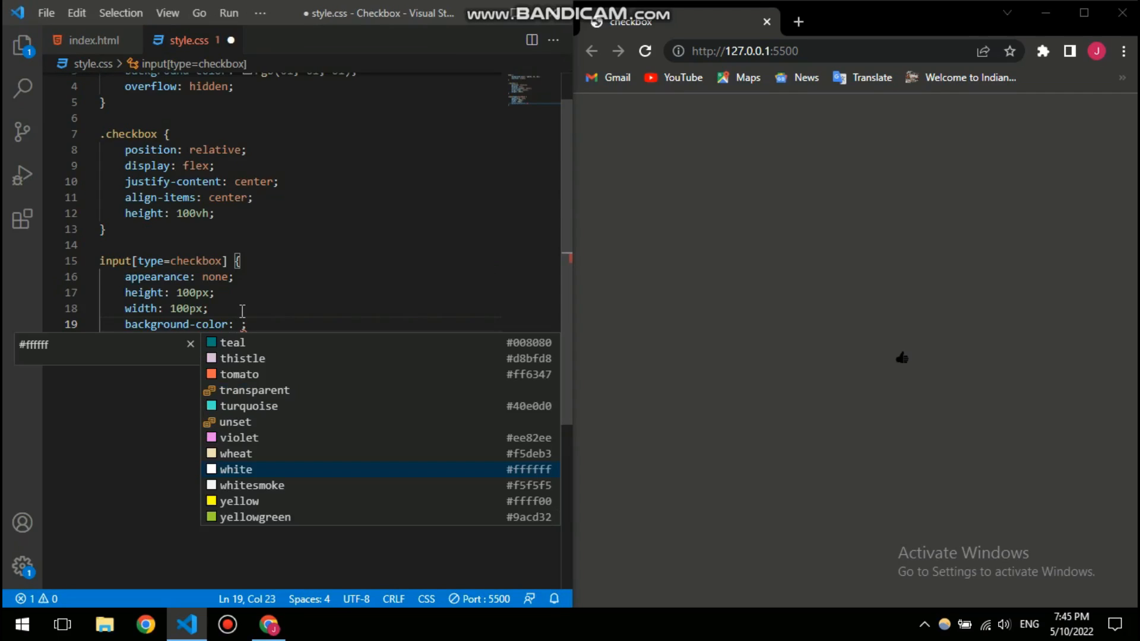
pyautogui.press('Escape')
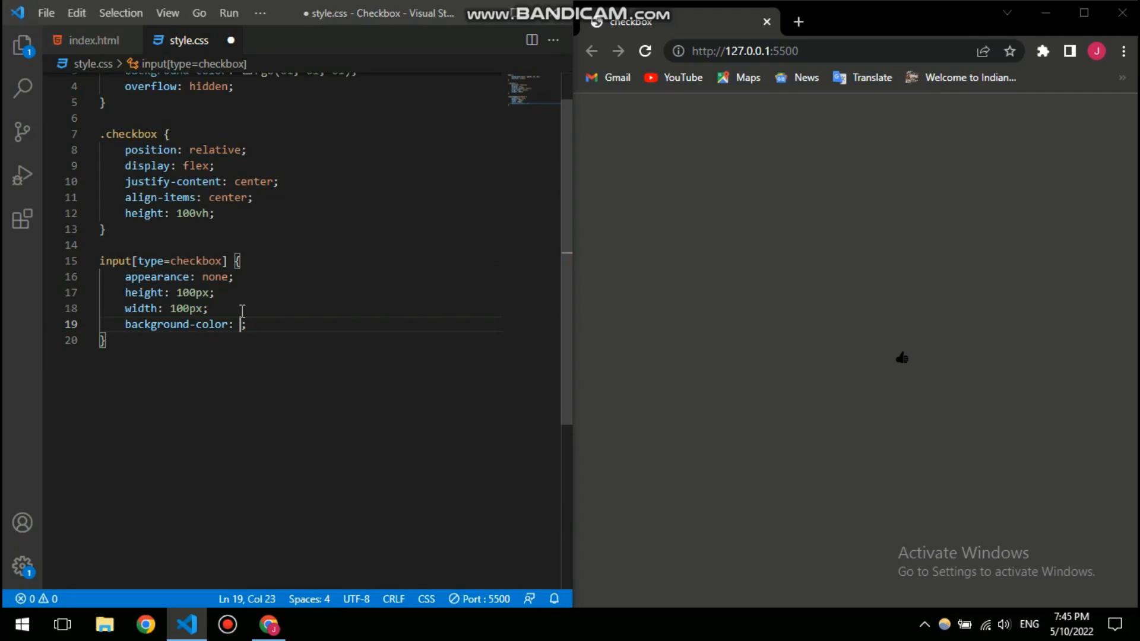
pyautogui.write('#fff')
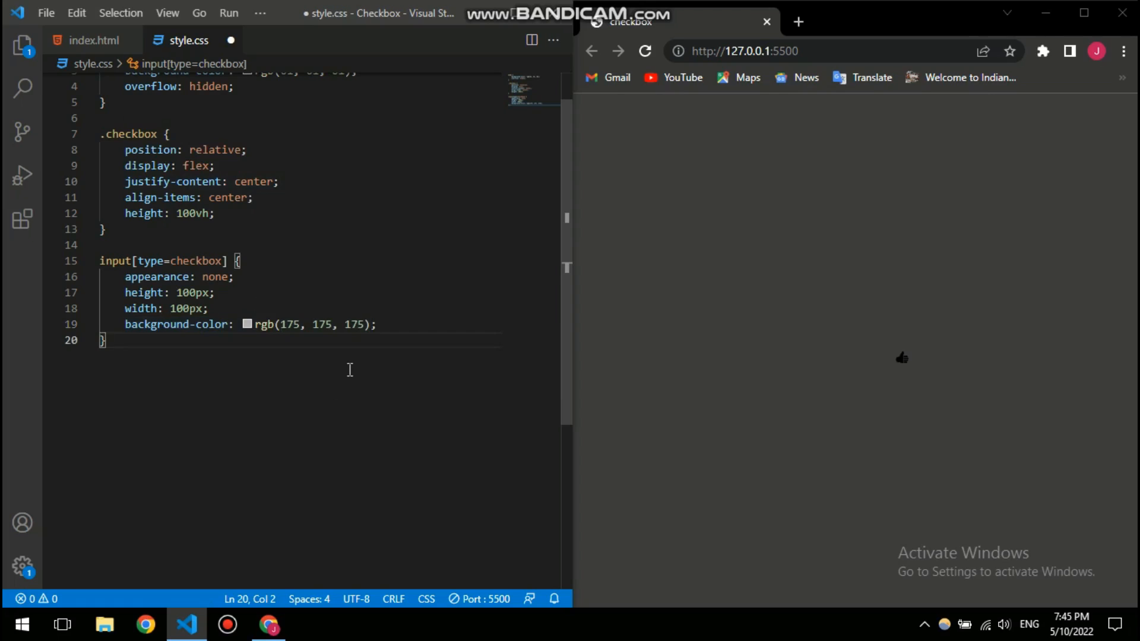
pyautogui.press('ctrl+s')
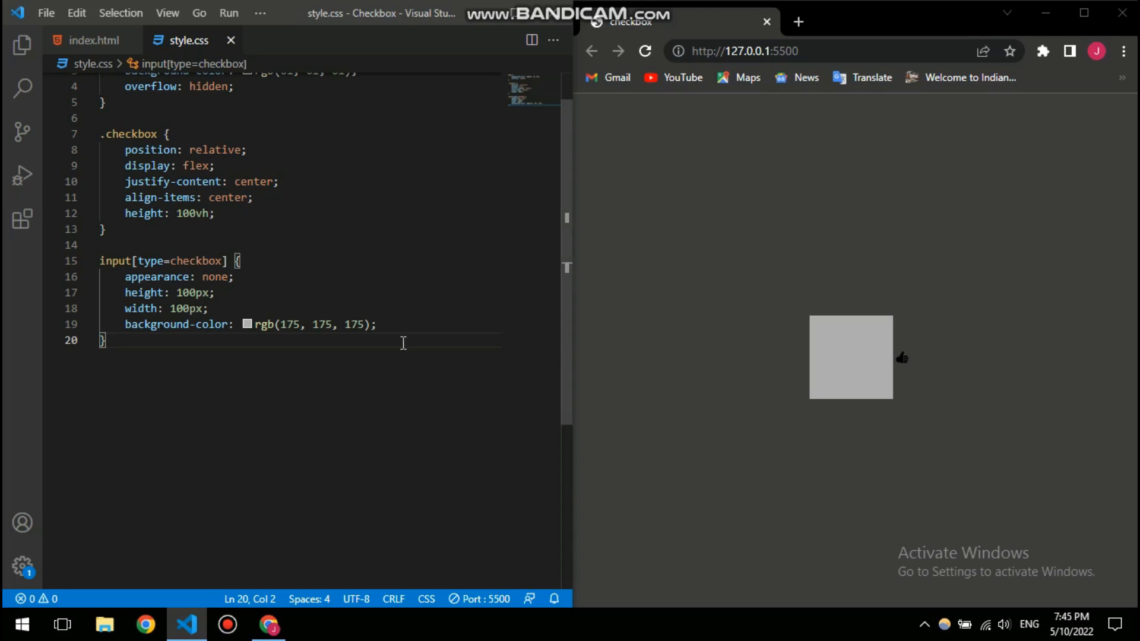
# - Add border-radius: 50% to the input[type=checkbox] rule so it previews as a circle
pyautogui.write('b')
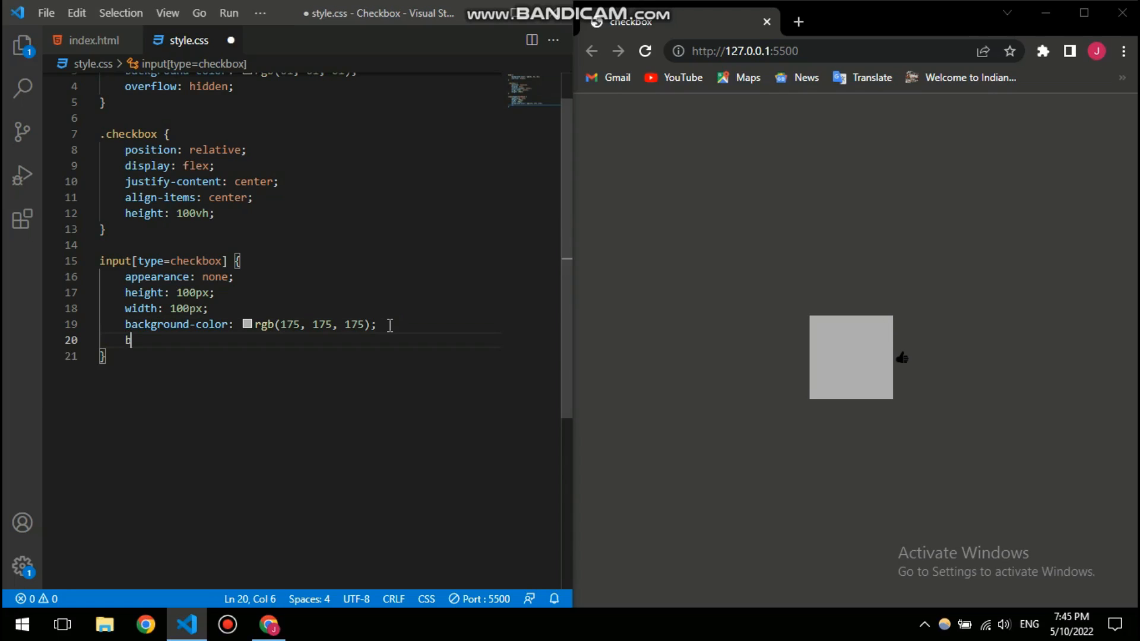
pyautogui.write('border-radius: ;')
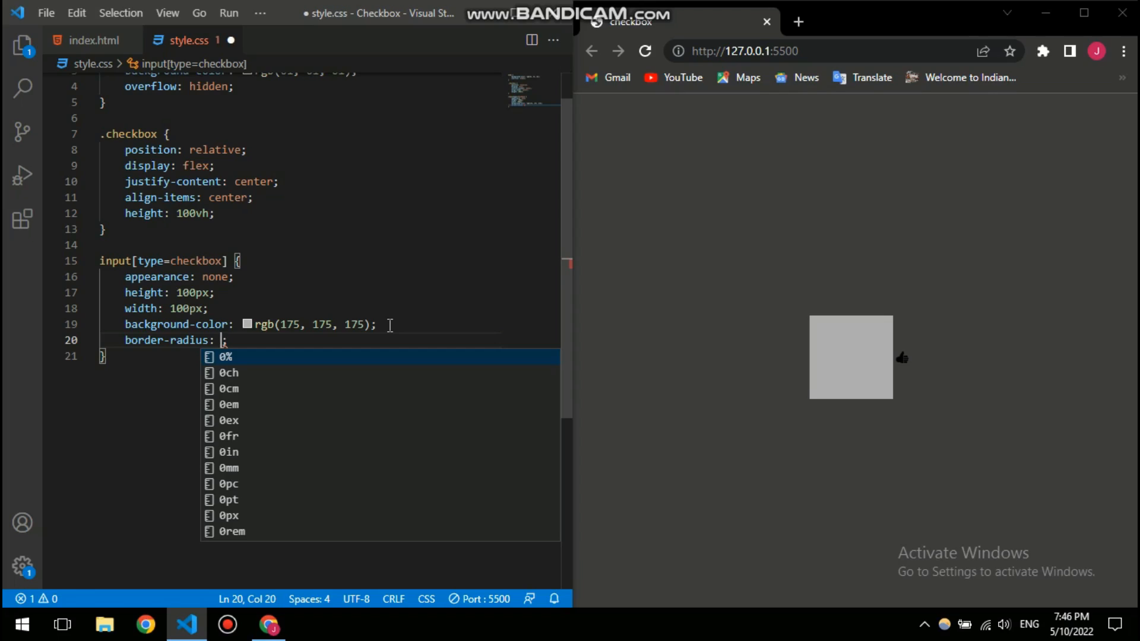
pyautogui.write('50%')
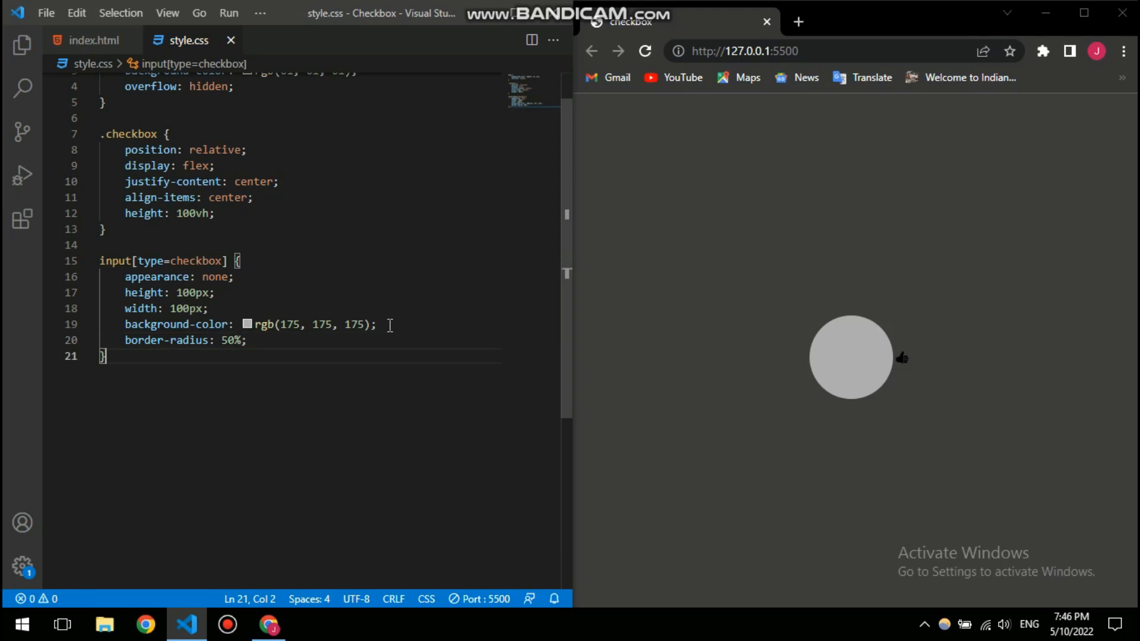
pyautogui.press('enter')
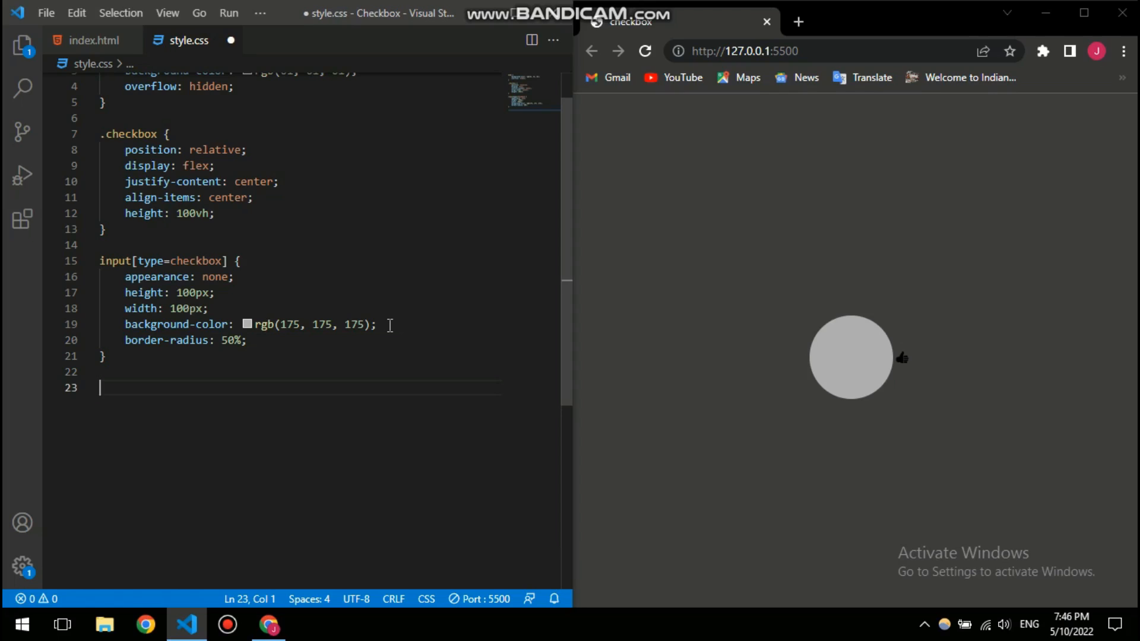
pyautogui.moveTo(899, 361)
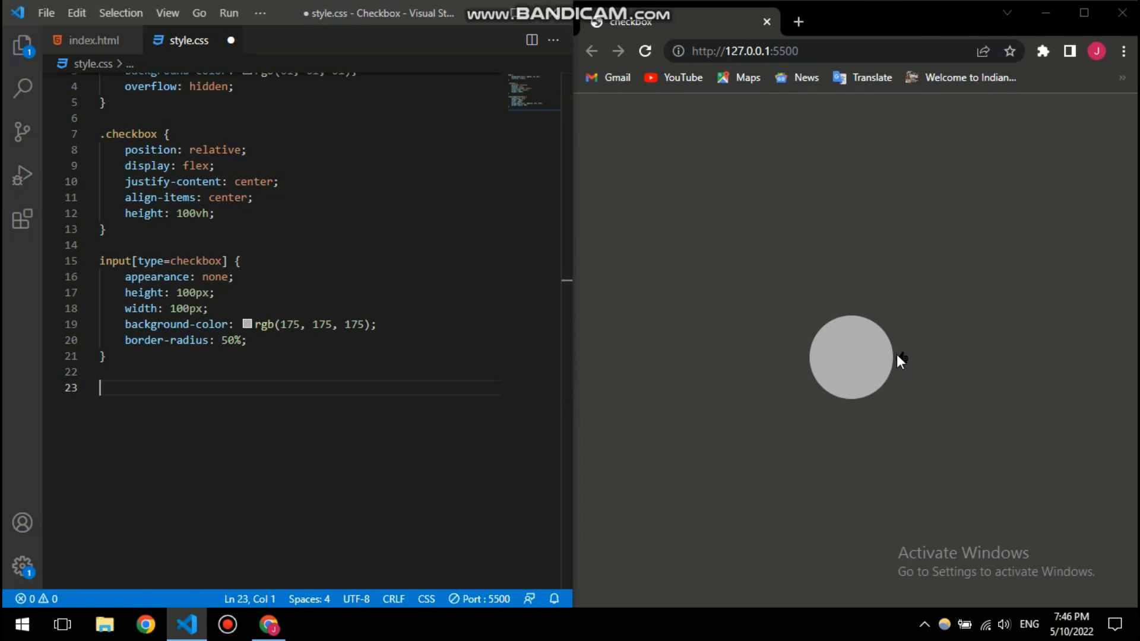
# - Confirm the icon class in index.html, then add .thumbs-up { position: absolute; } to style.css
pyautogui.click(92, 40)
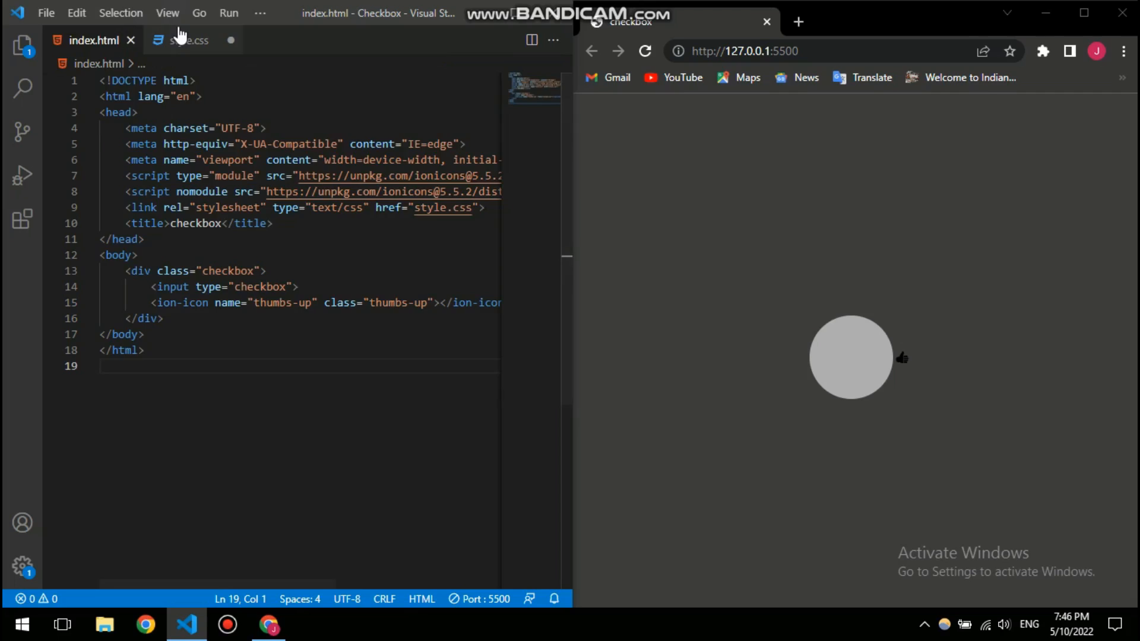
pyautogui.click(188, 40)
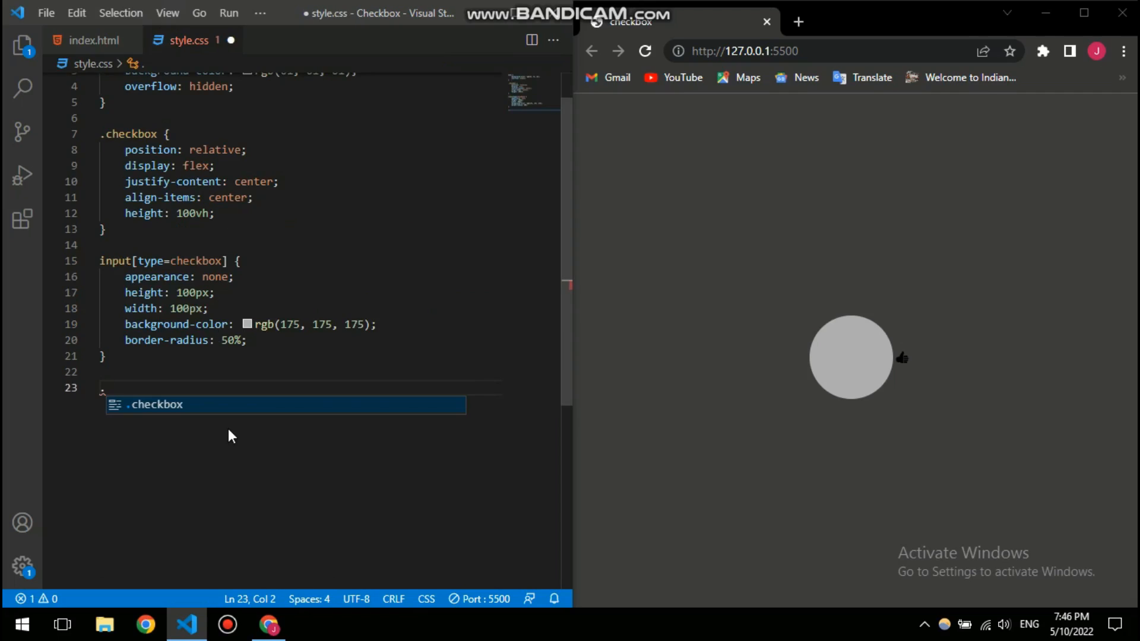
pyautogui.write('tum')
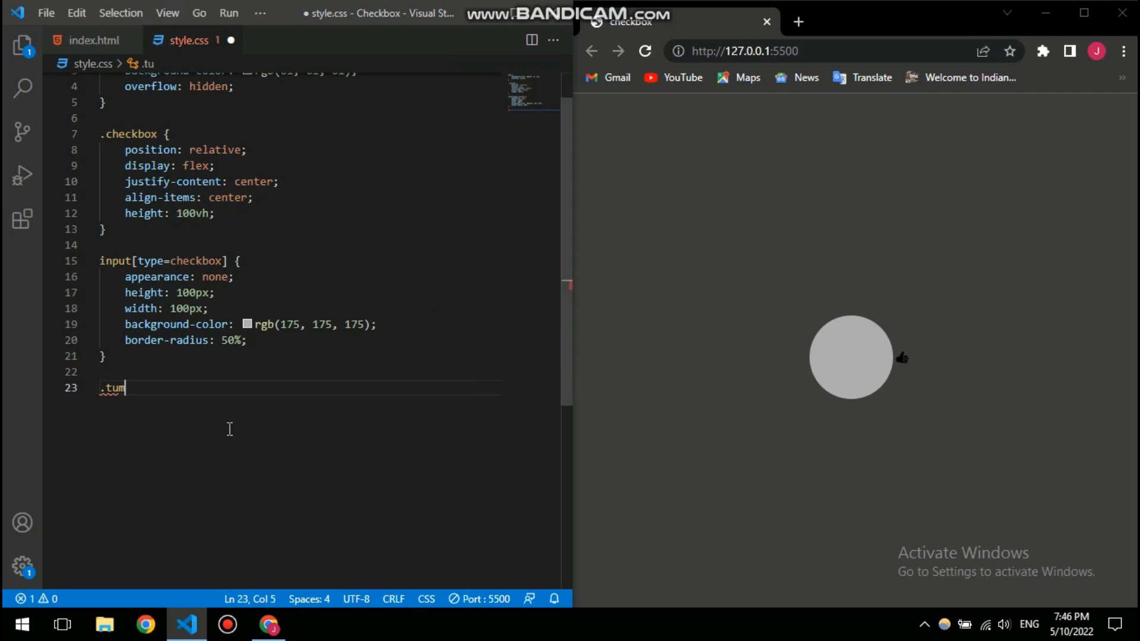
pyautogui.write('bs')
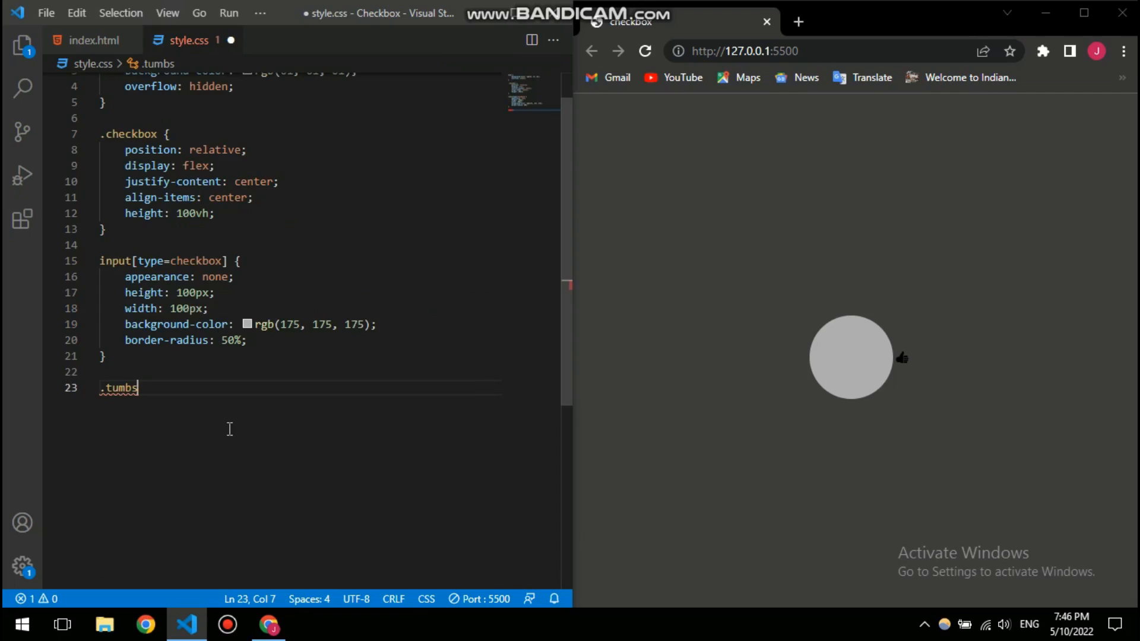
pyautogui.write('-up')
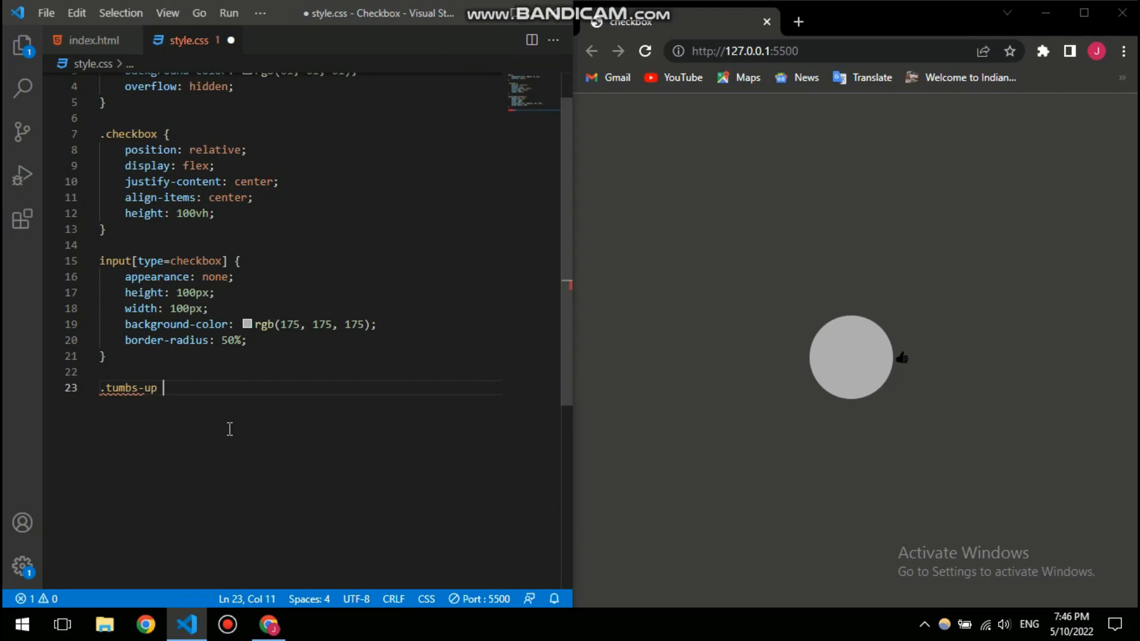
pyautogui.write('{')
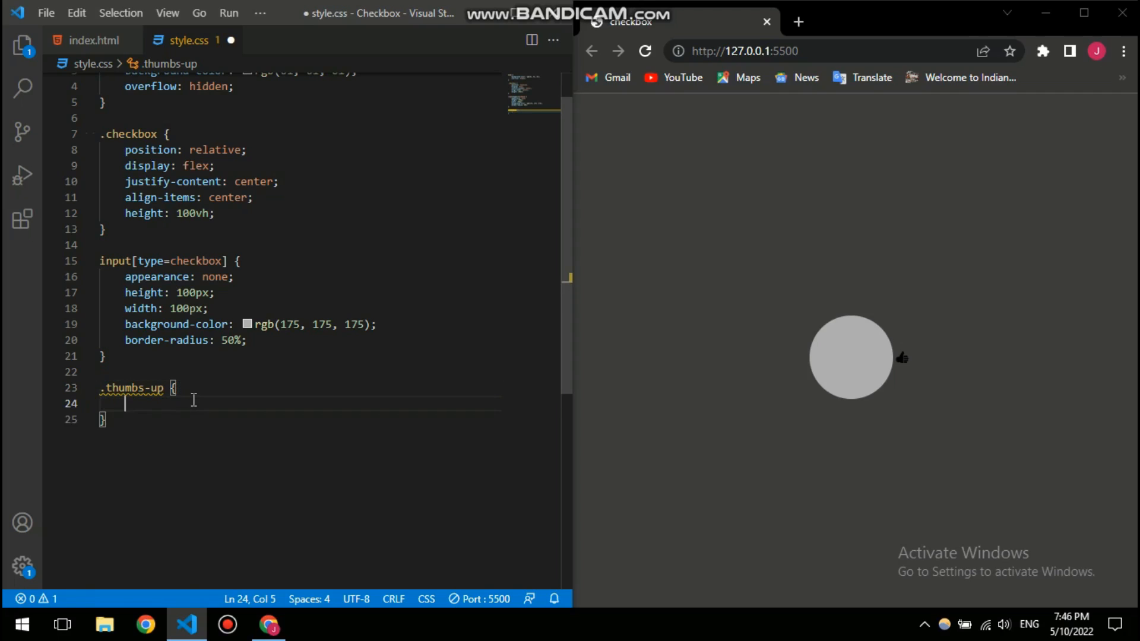
pyautogui.write('position: relative;')
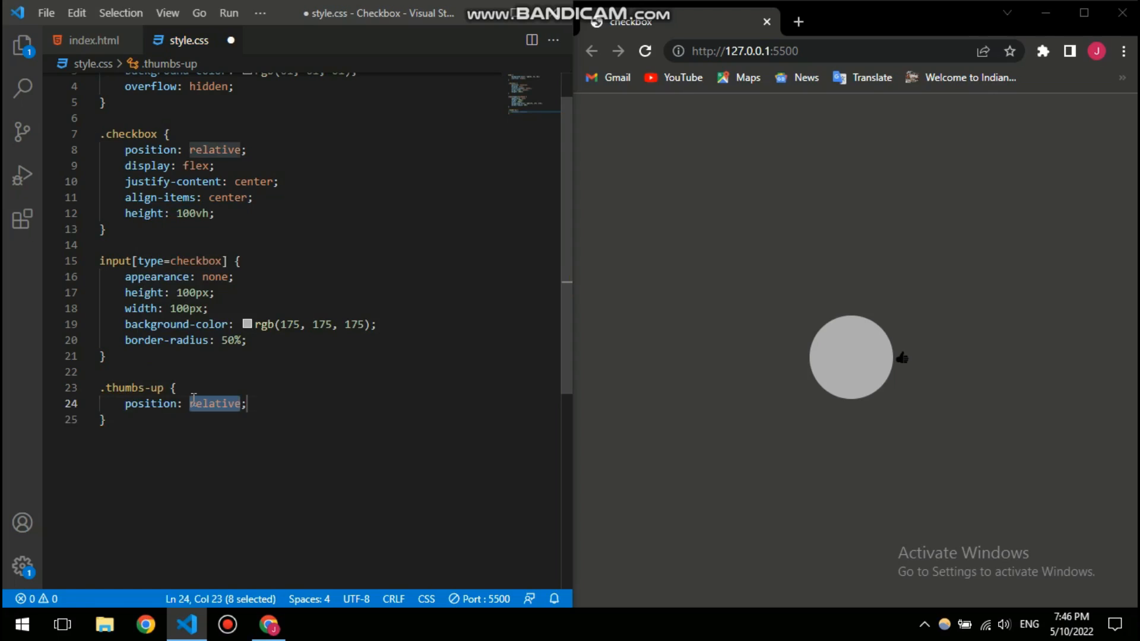
pyautogui.click(247, 404)
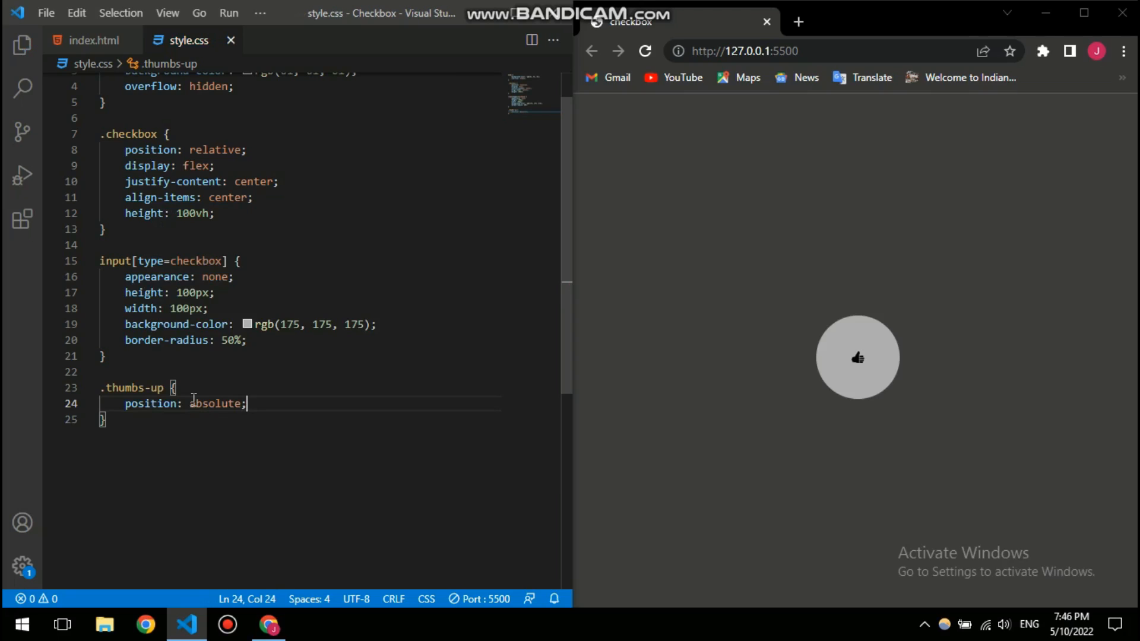
pyautogui.moveTo(877, 362)
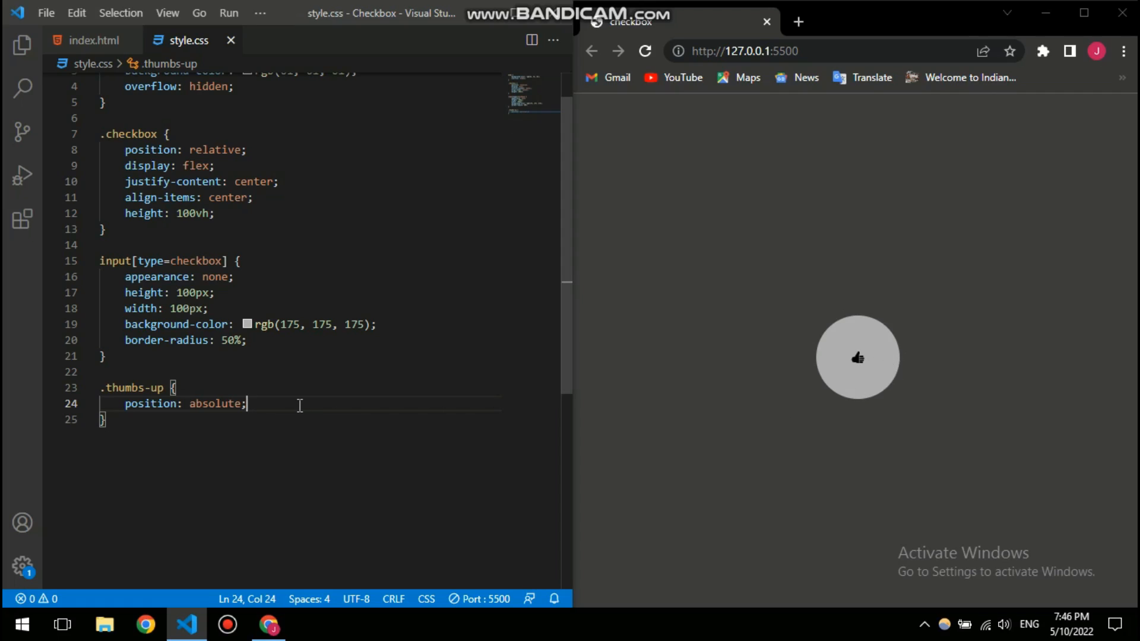
pyautogui.press('Enter')
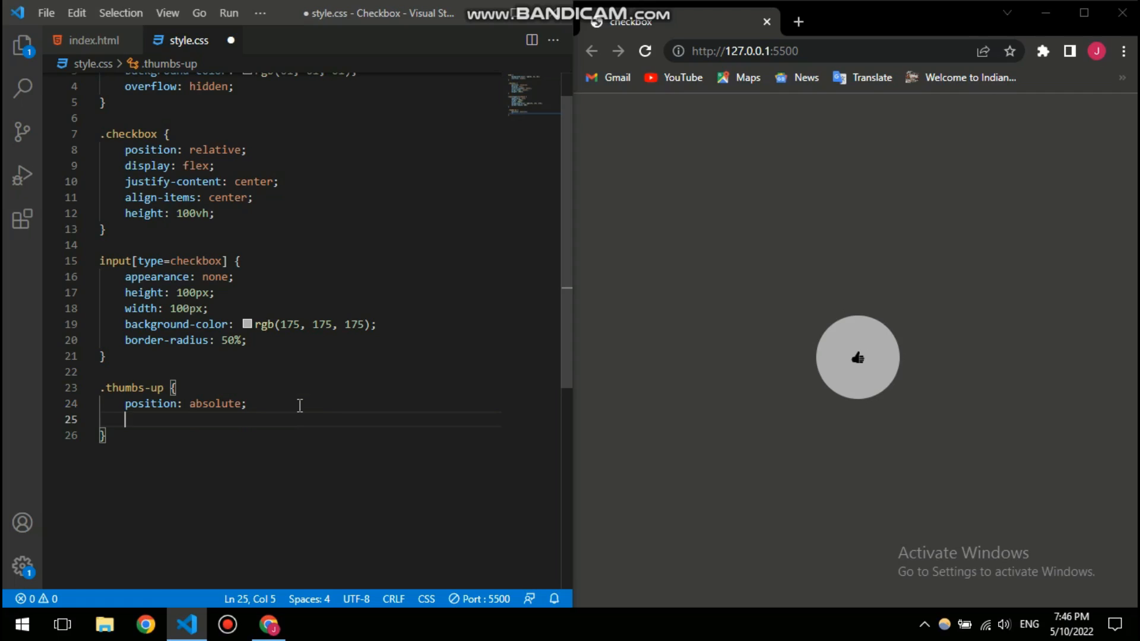
# - Set the .thumbs-up font-size to 35px and save
pyautogui.write('font-size: ;')
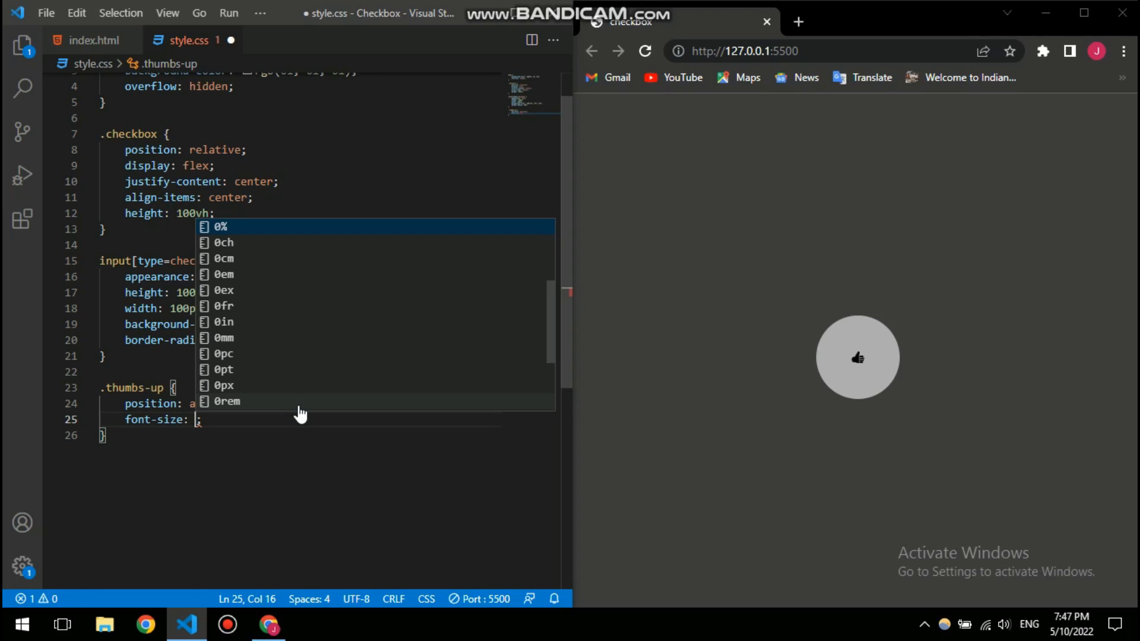
pyautogui.write('35')
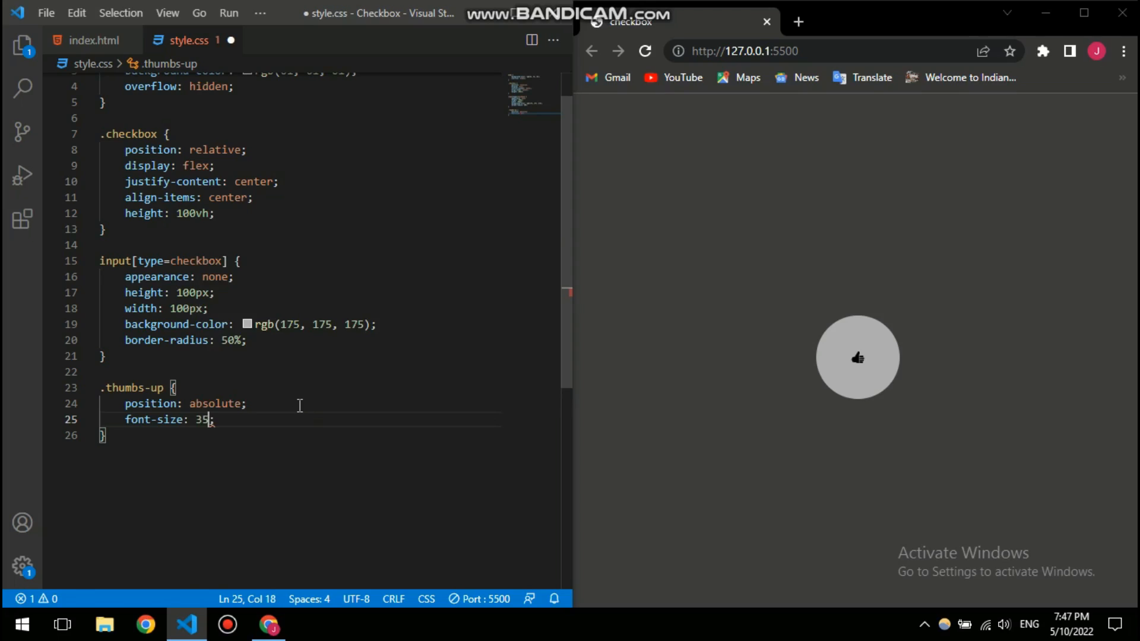
pyautogui.write('px')
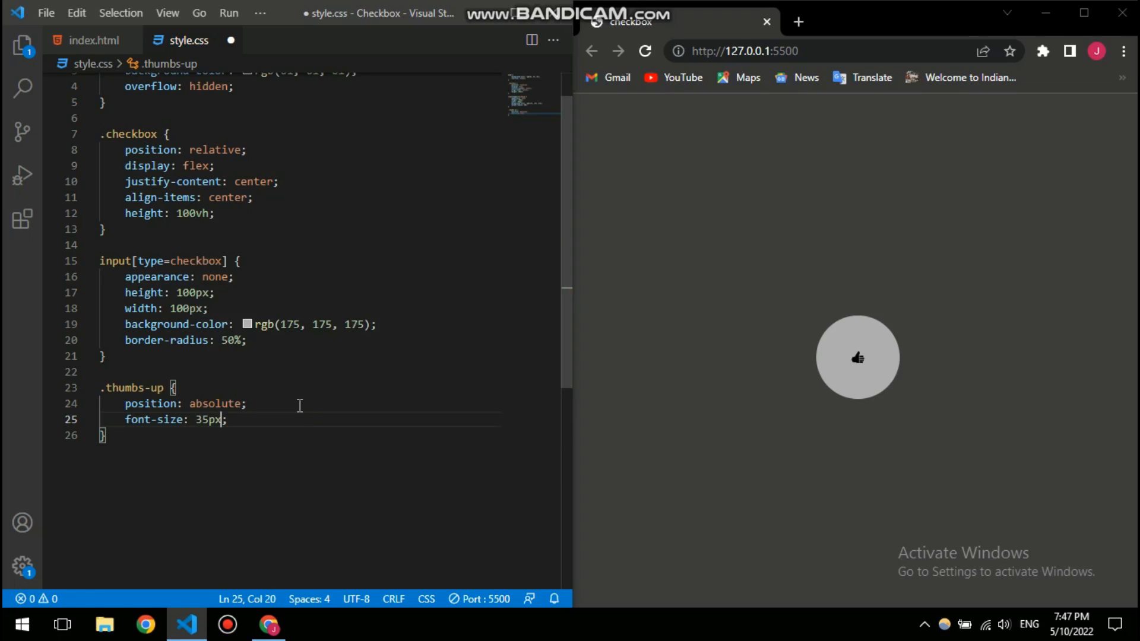
pyautogui.press('ctrl+s')
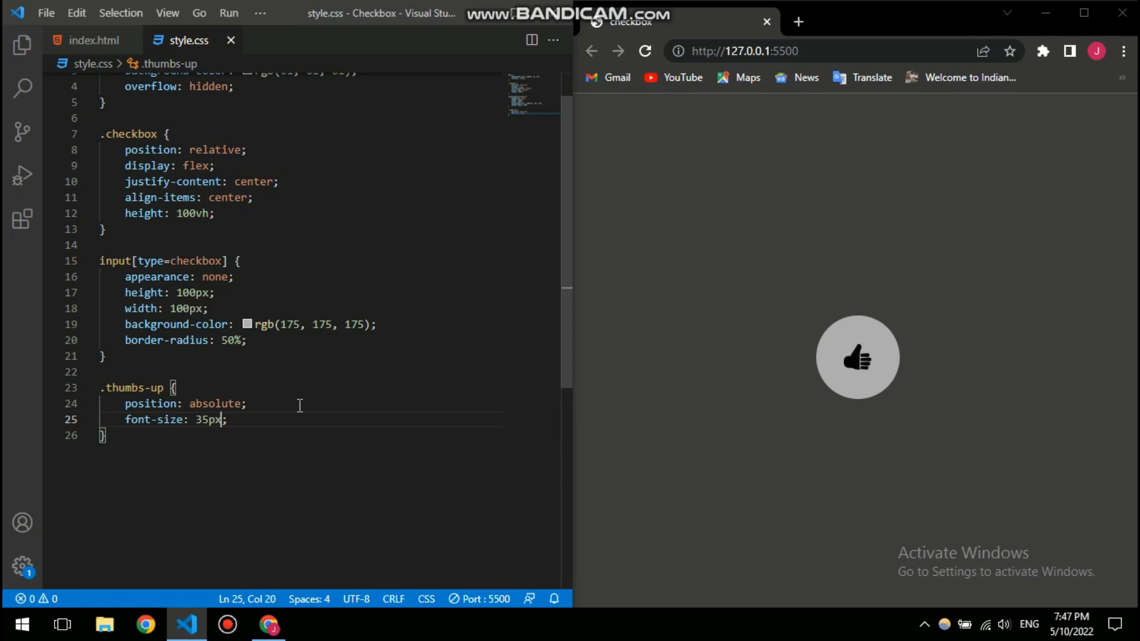
# - Add color: white to the .thumbs-up rule and open a new line below it
pyautogui.press('enter')
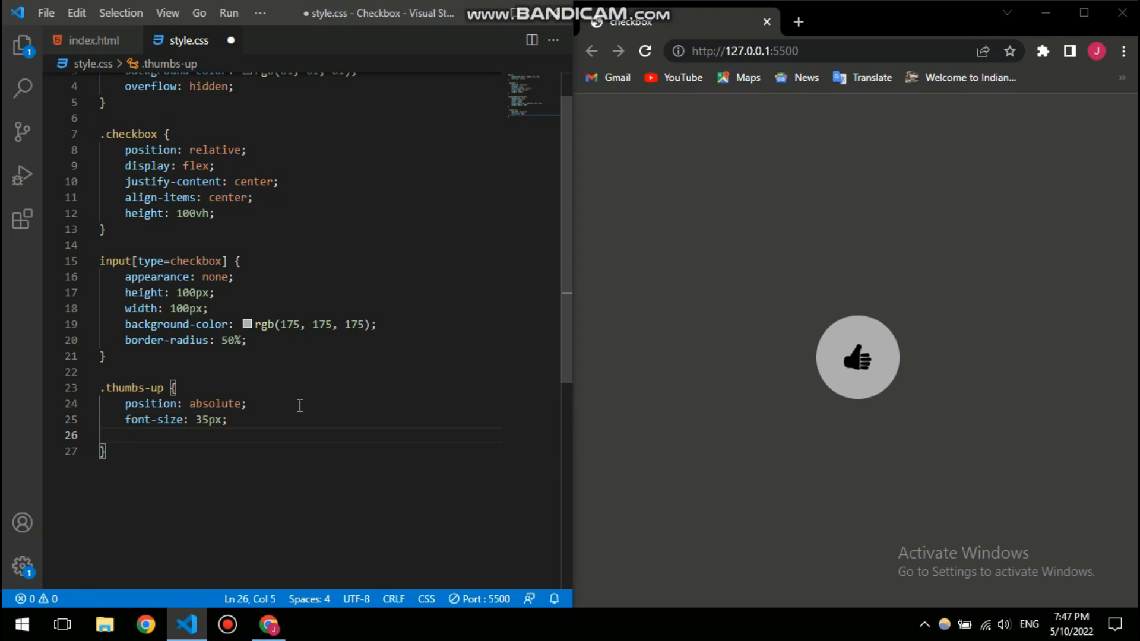
pyautogui.write('color: white;')
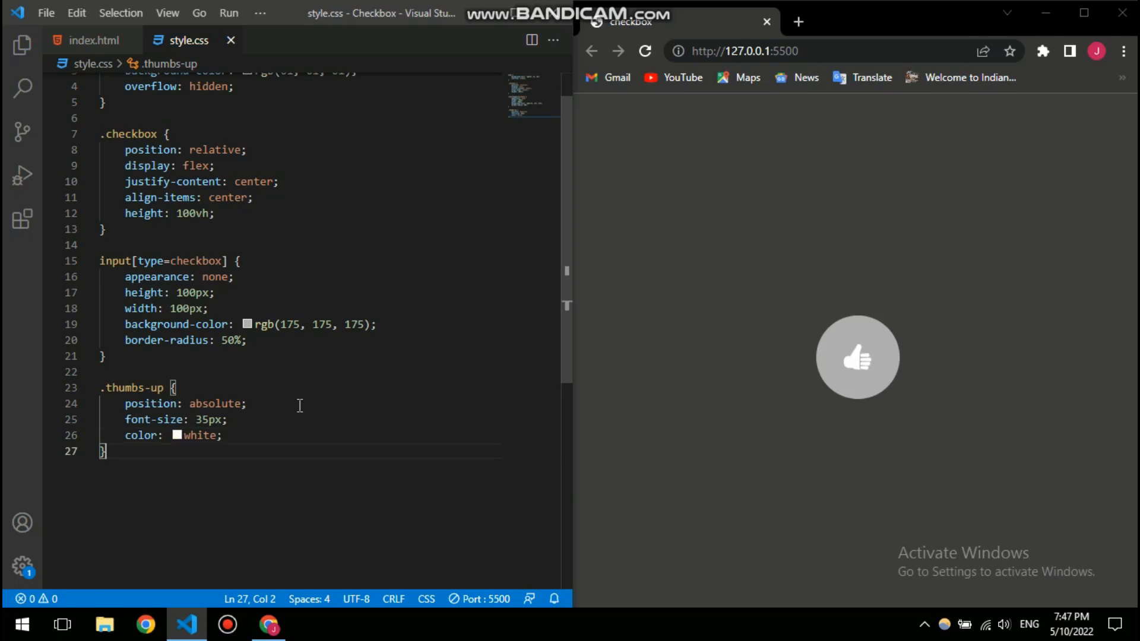
pyautogui.click(221, 435)
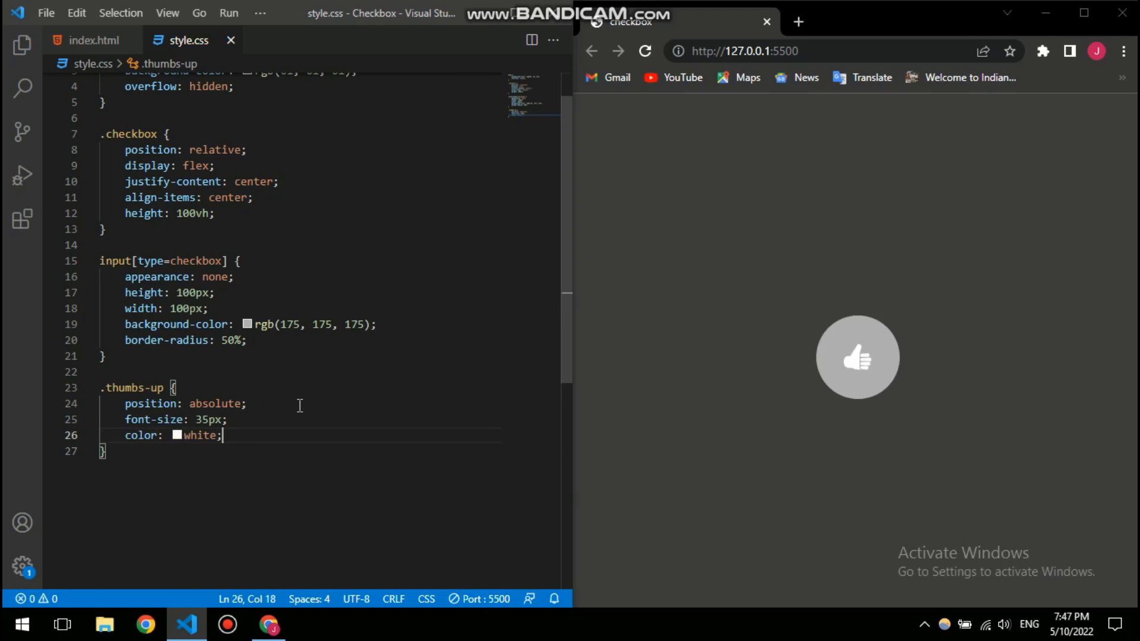
pyautogui.press('Enter')
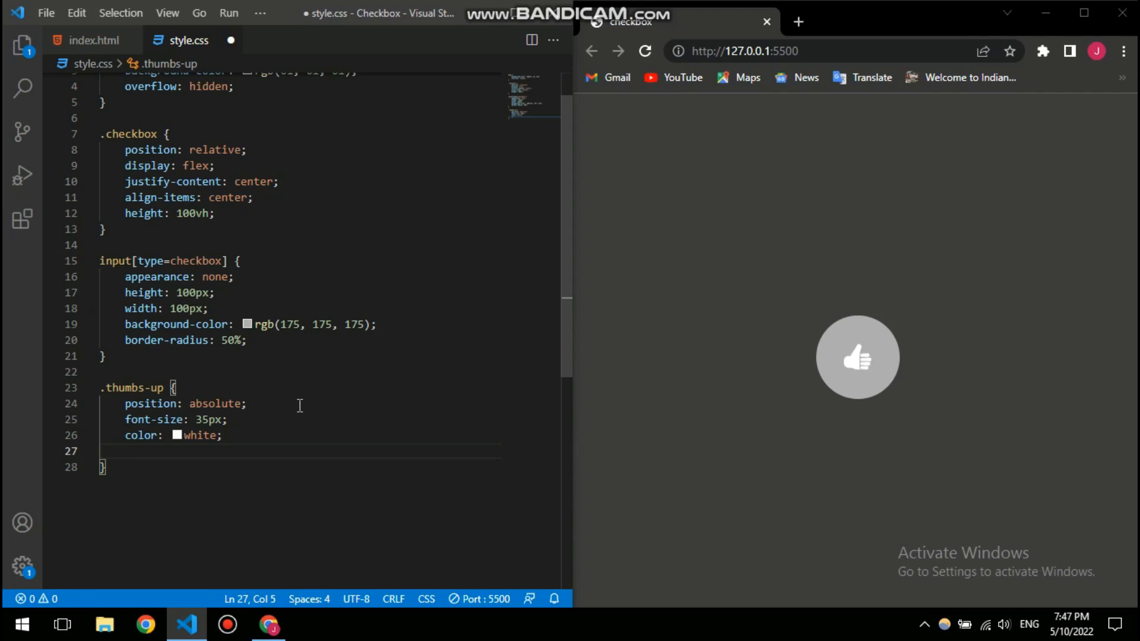
pyautogui.press('Backspace')
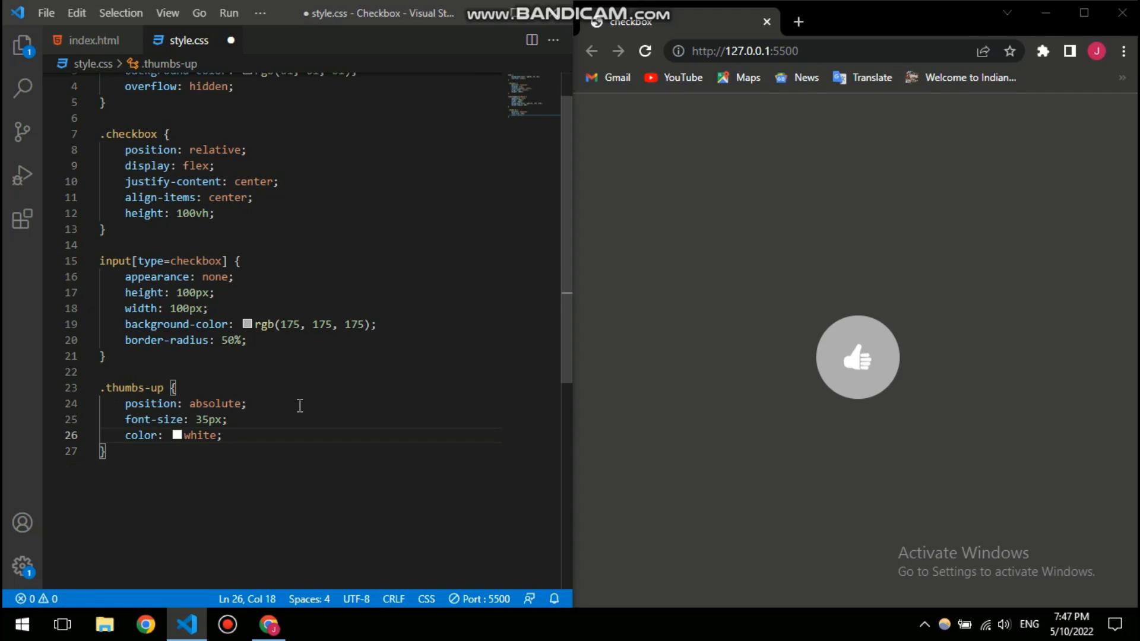
pyautogui.click(106, 451)
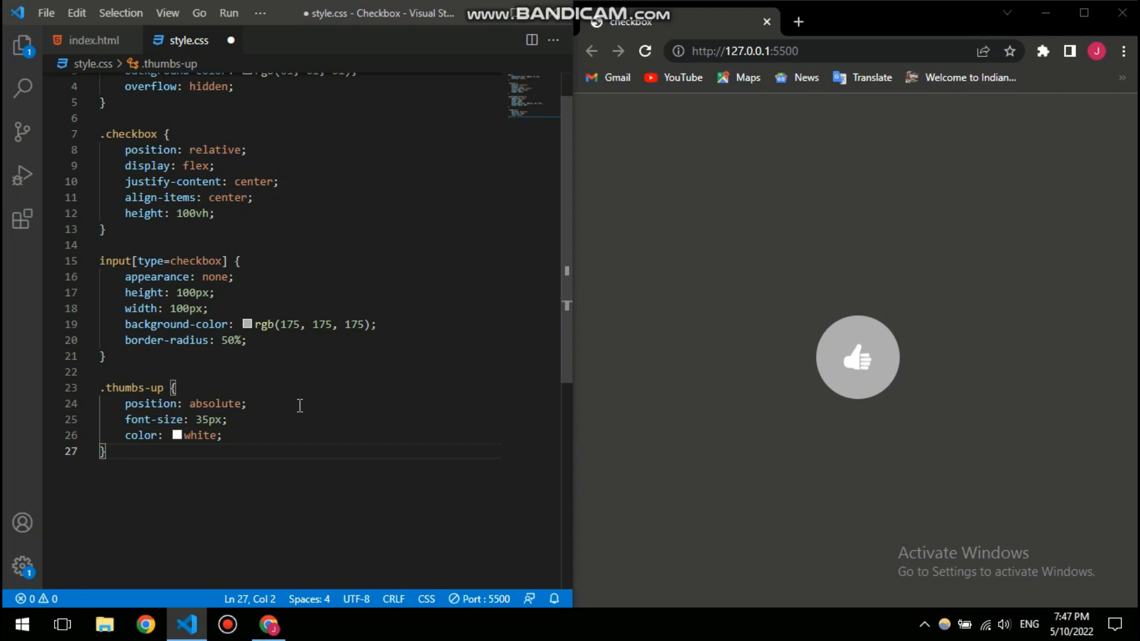
pyautogui.press('Enter')
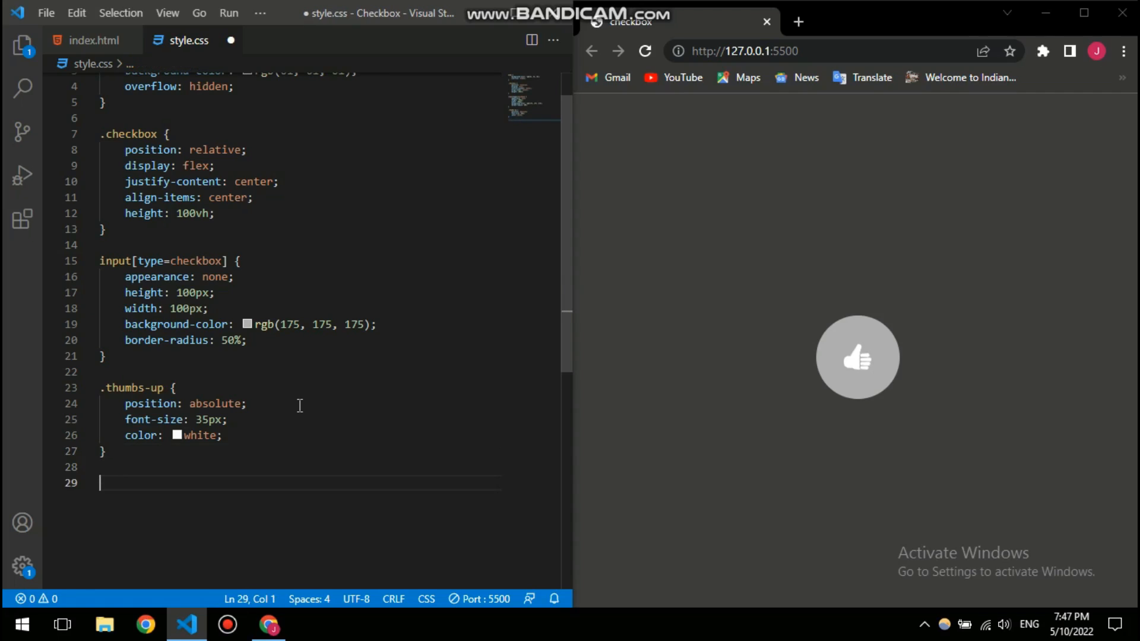
pyautogui.moveTo(319, 453)
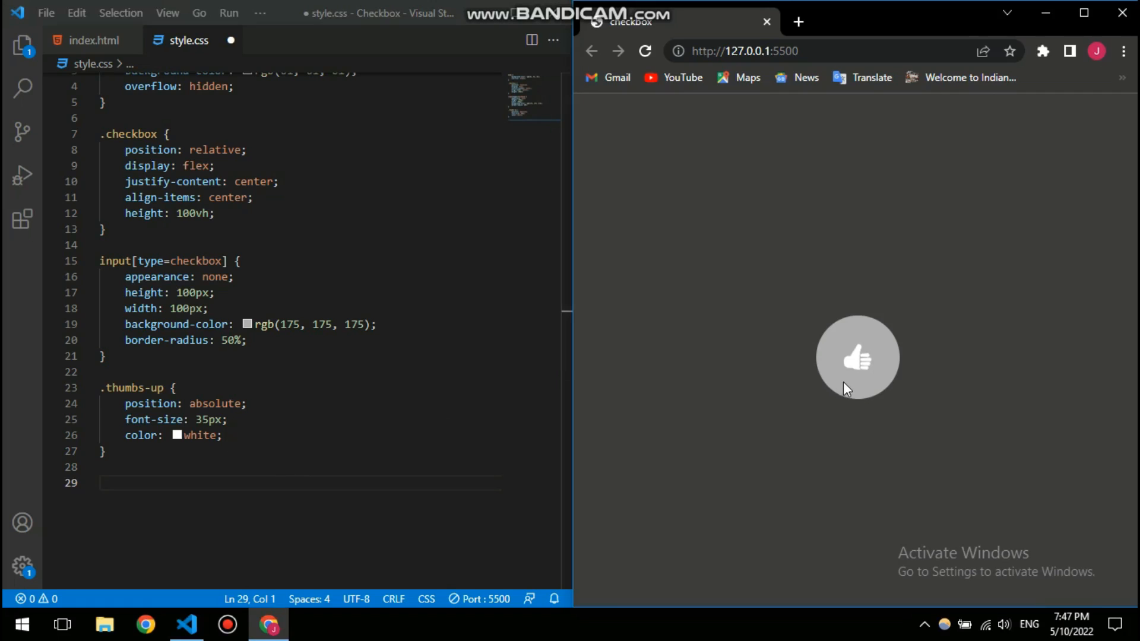
pyautogui.moveTo(851, 398)
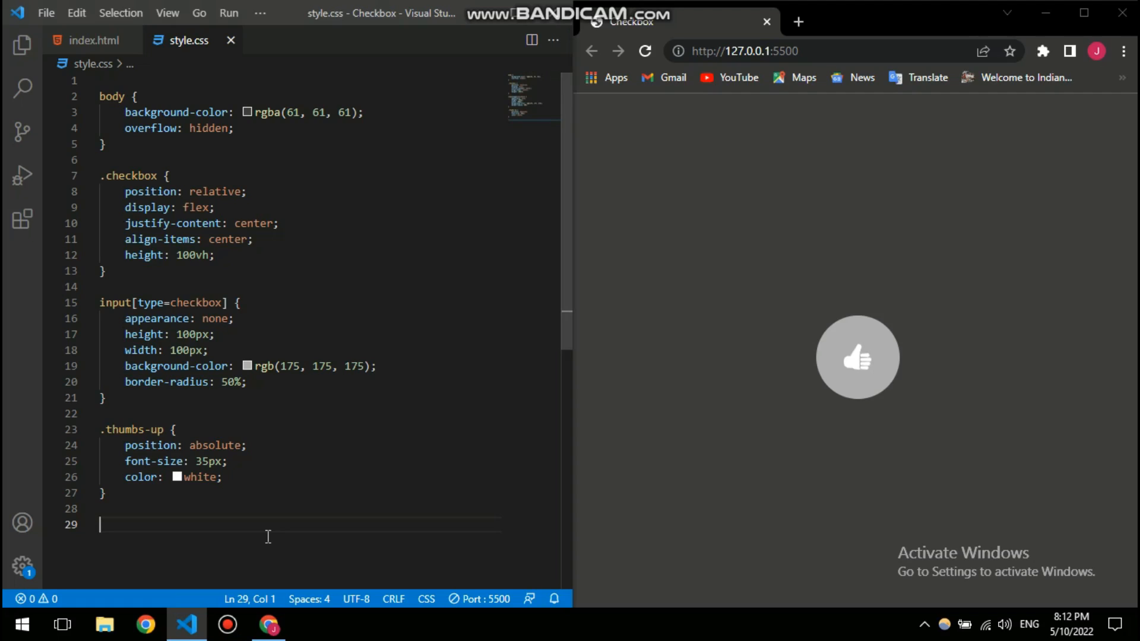
# - Add an input[type=checkbox]:checked rule with background-color rgb(0, 160, 0)
pyautogui.write('input')
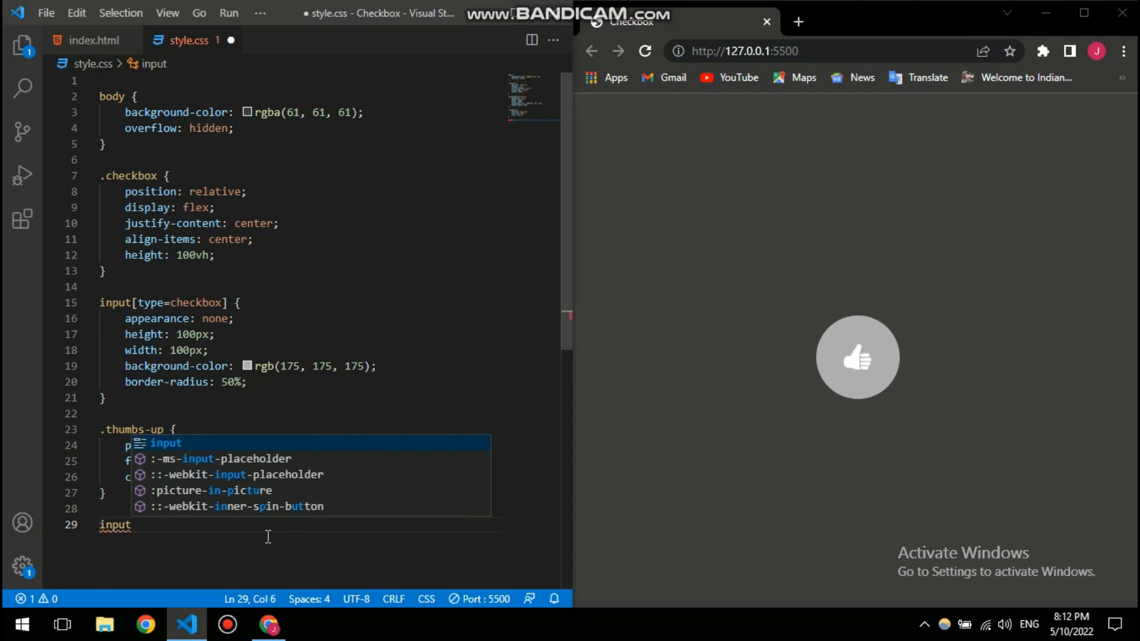
pyautogui.write('[t')
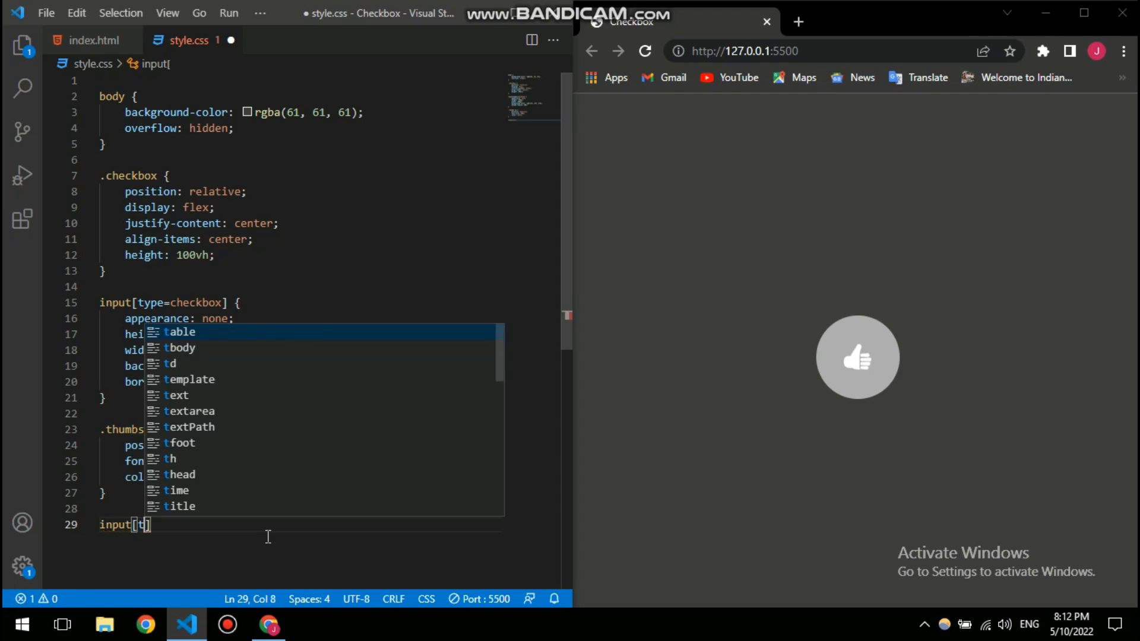
pyautogui.write('type=checkbox')
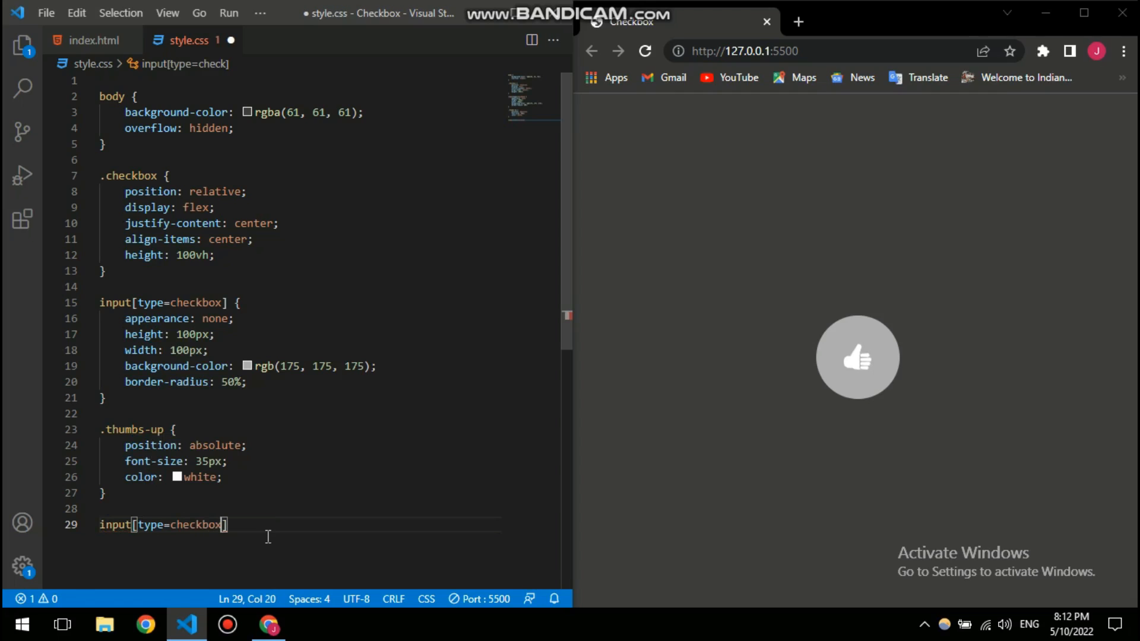
pyautogui.write(']')
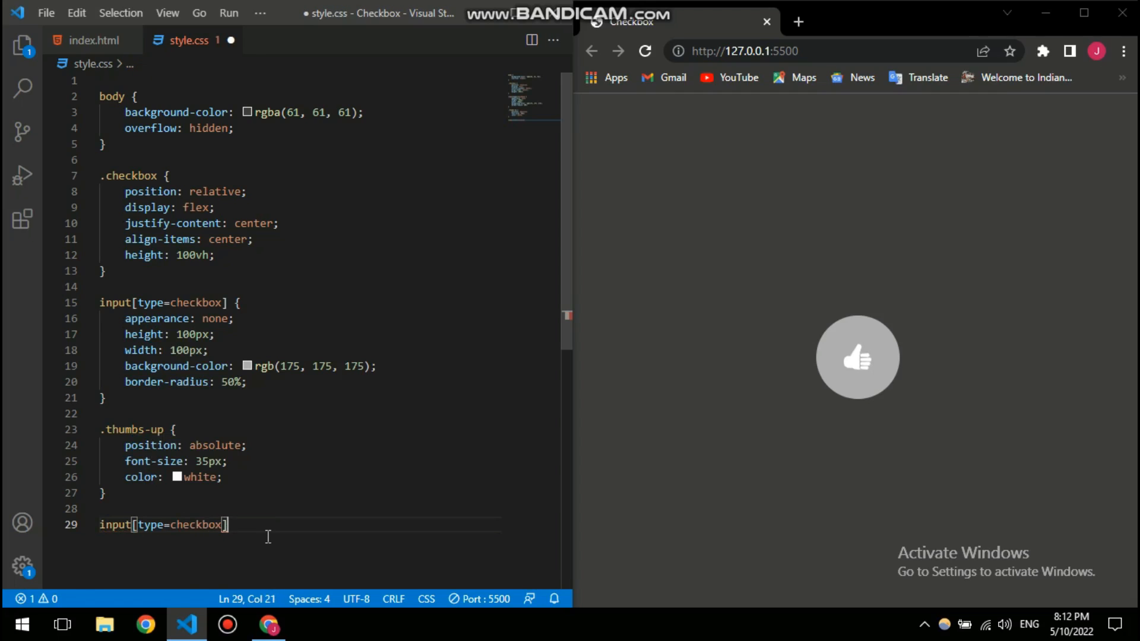
pyautogui.write(':checked')
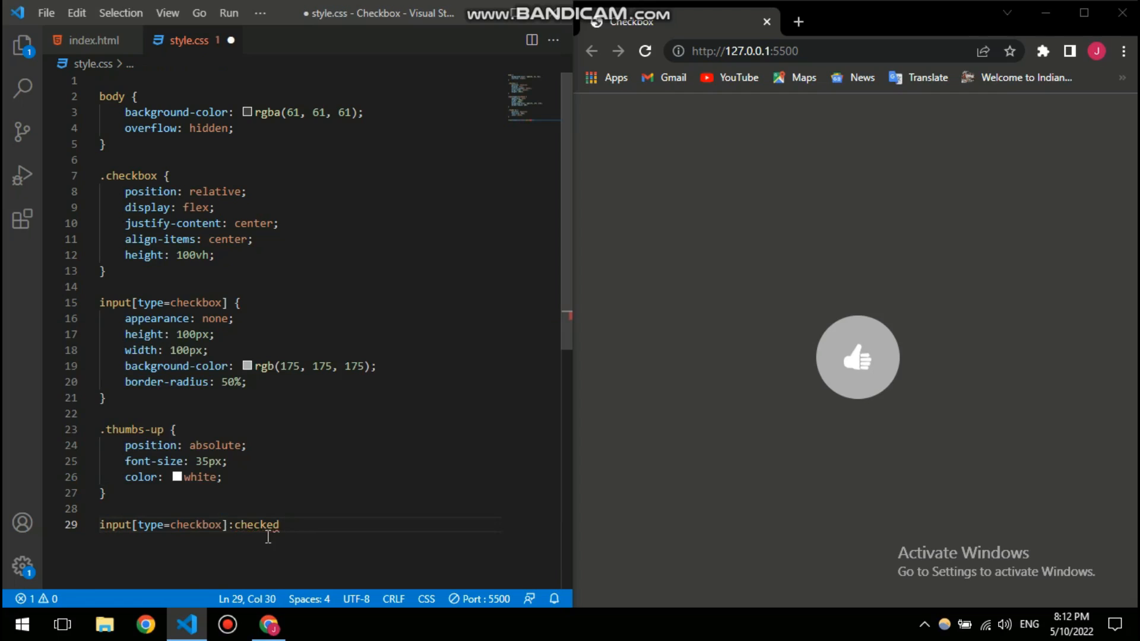
pyautogui.write('{')
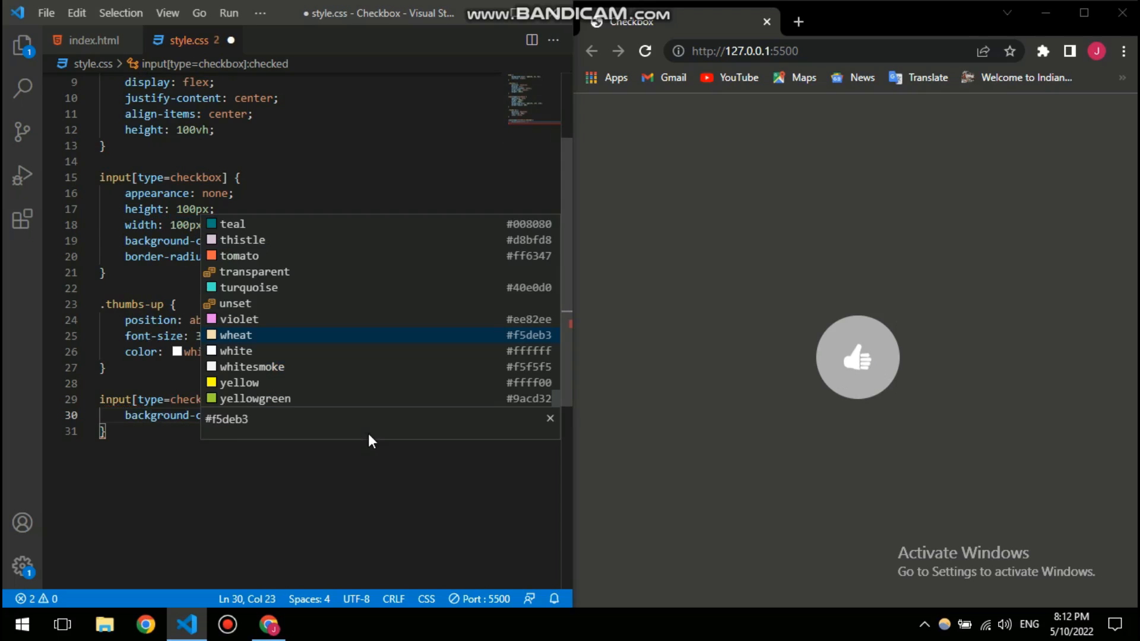
pyautogui.write('gre;')
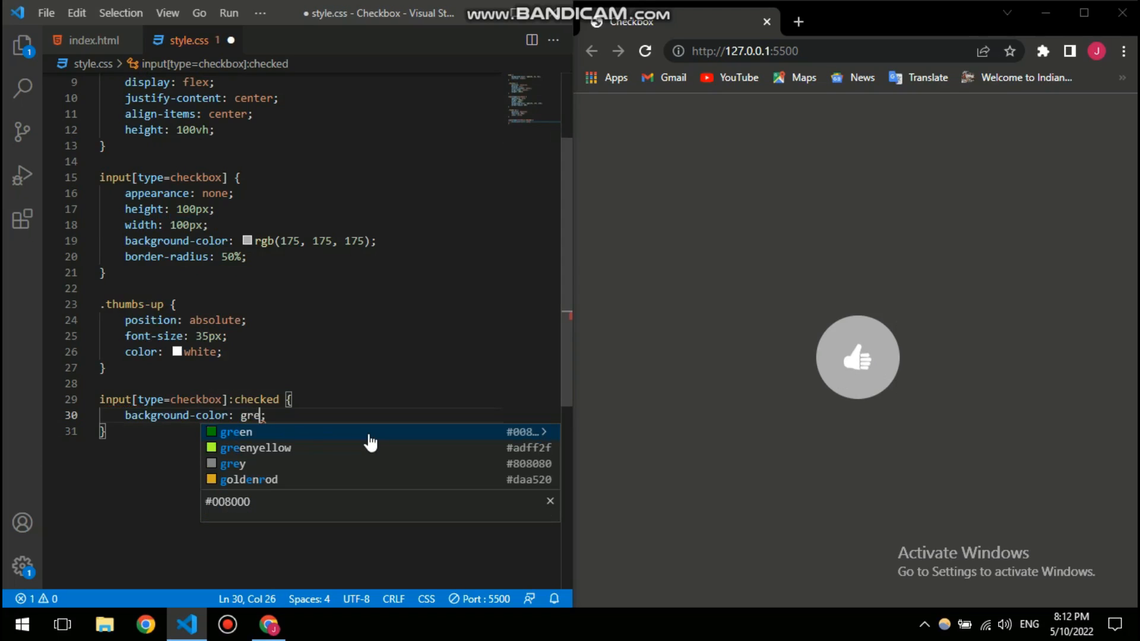
pyautogui.click(235, 431)
pyautogui.write('rgb(0, 160, 0)')
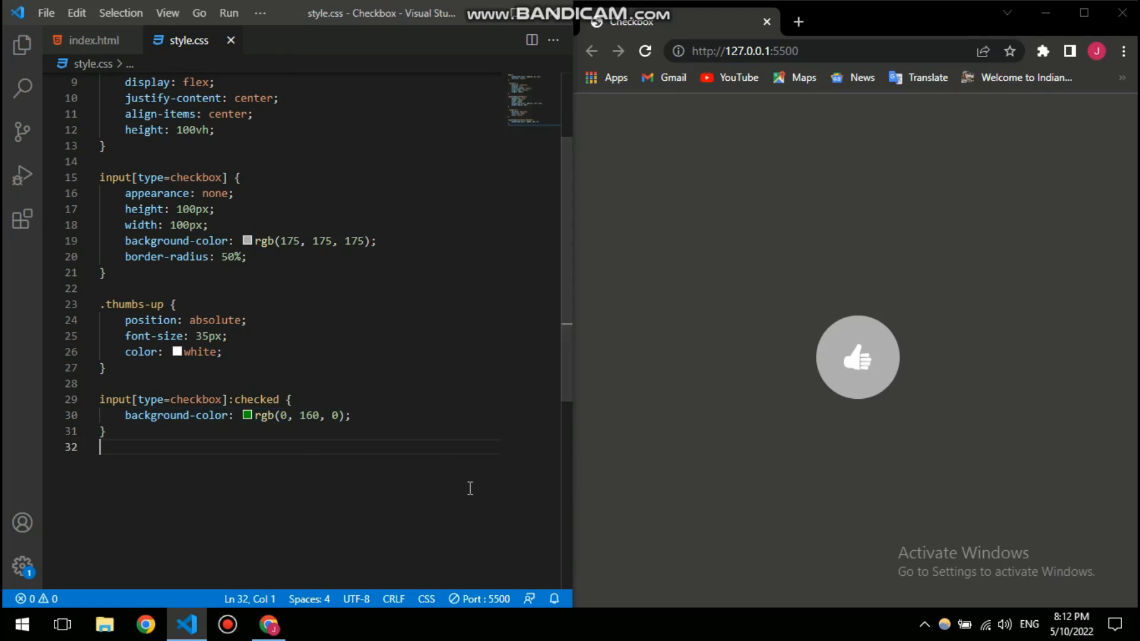
pyautogui.click(247, 256)
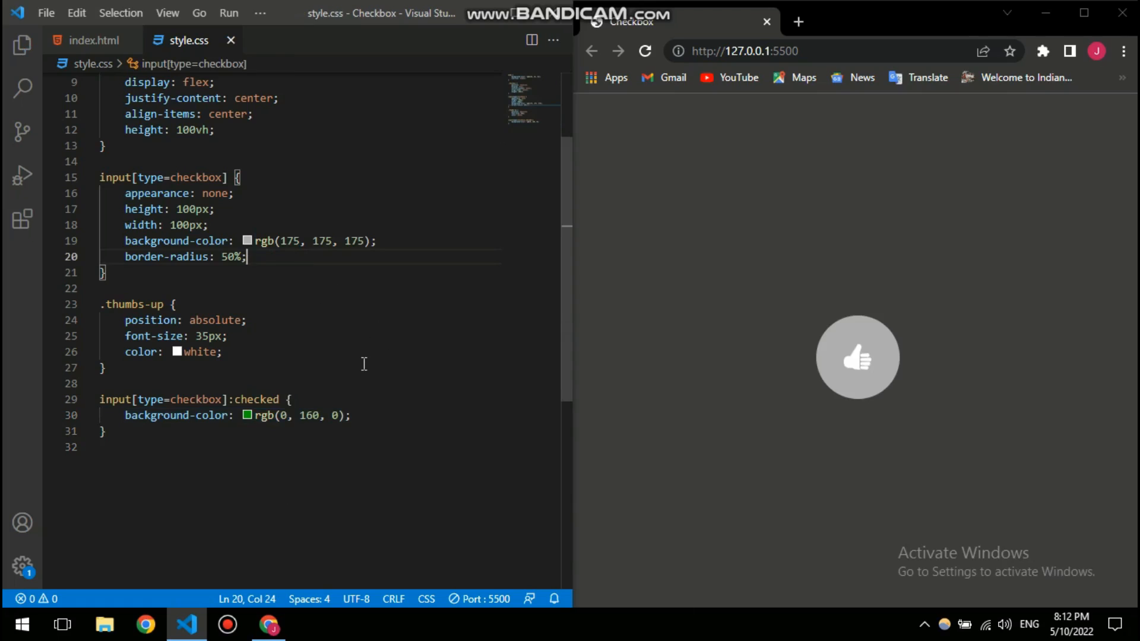
# - Add transition: 0.3s all to the input[type=checkbox] rule after border-radius
pyautogui.write('transition: ;')
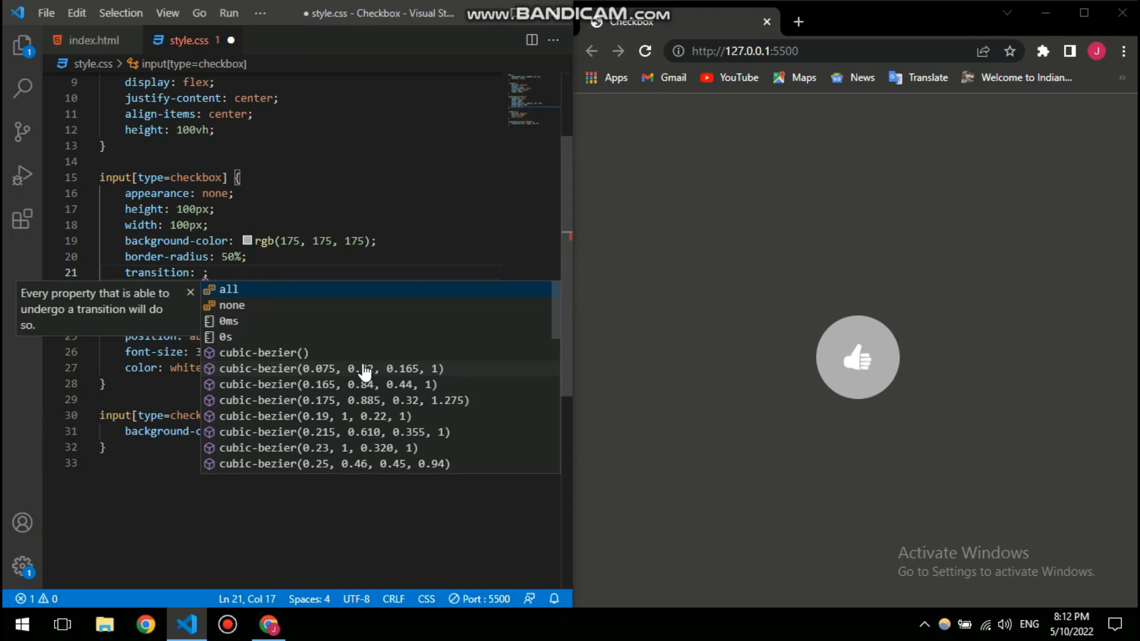
pyautogui.write('0.3s')
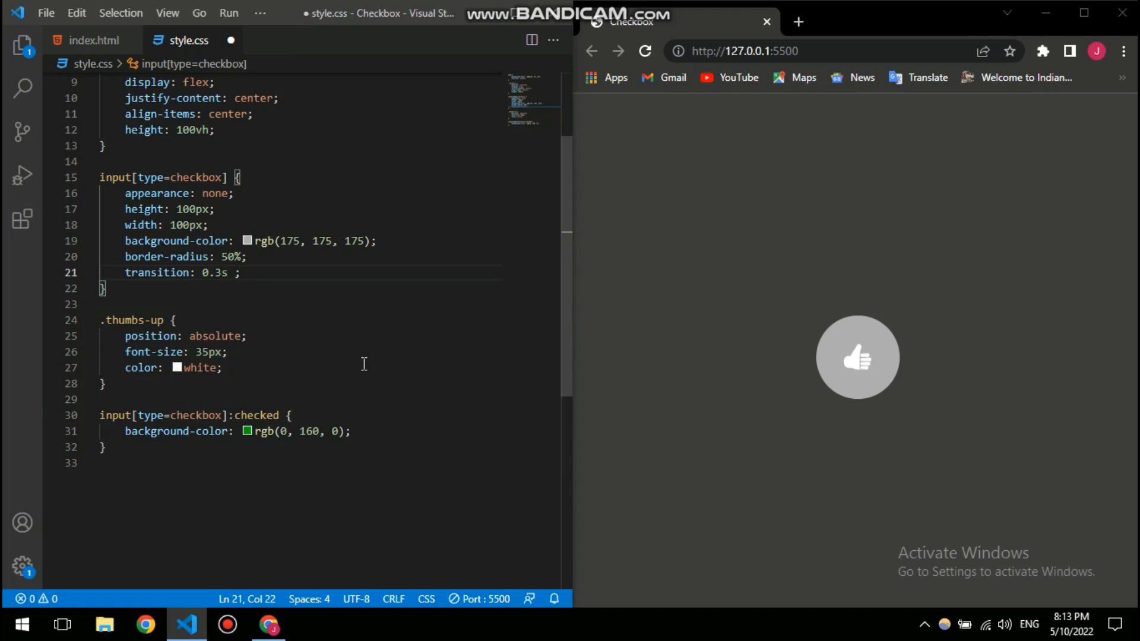
pyautogui.write('all')
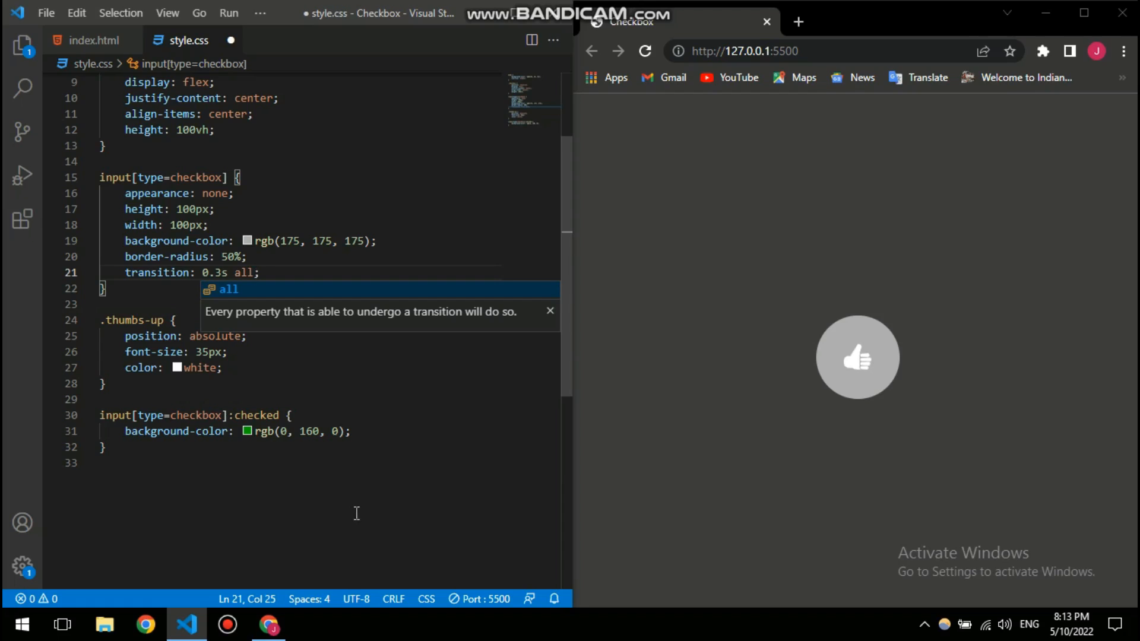
pyautogui.moveTo(263, 415)
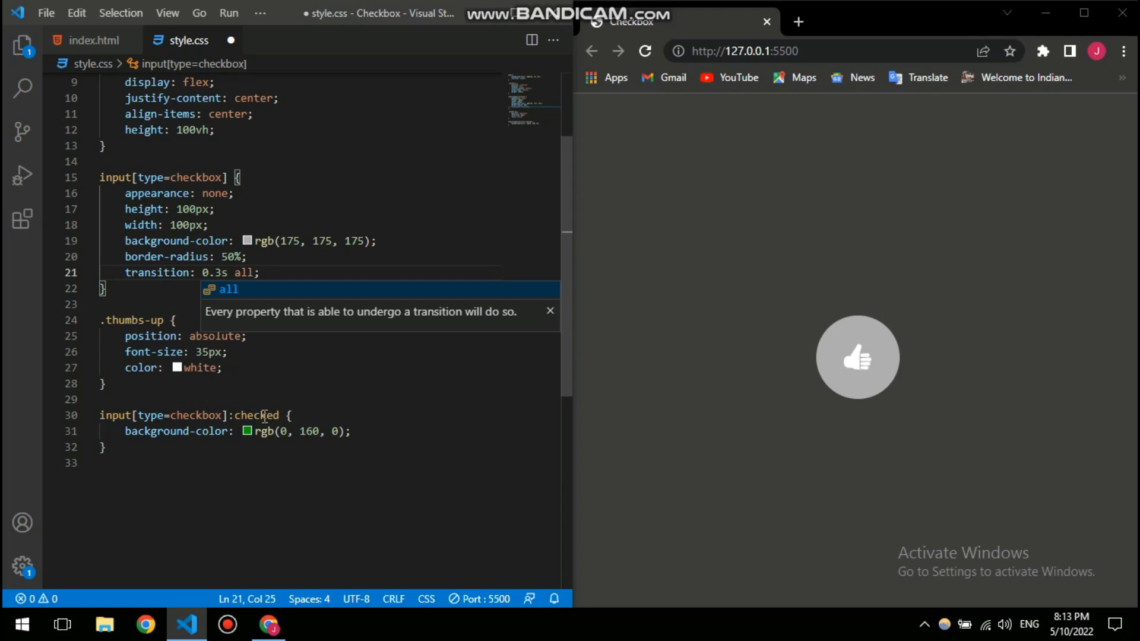
pyautogui.moveTo(335, 513)
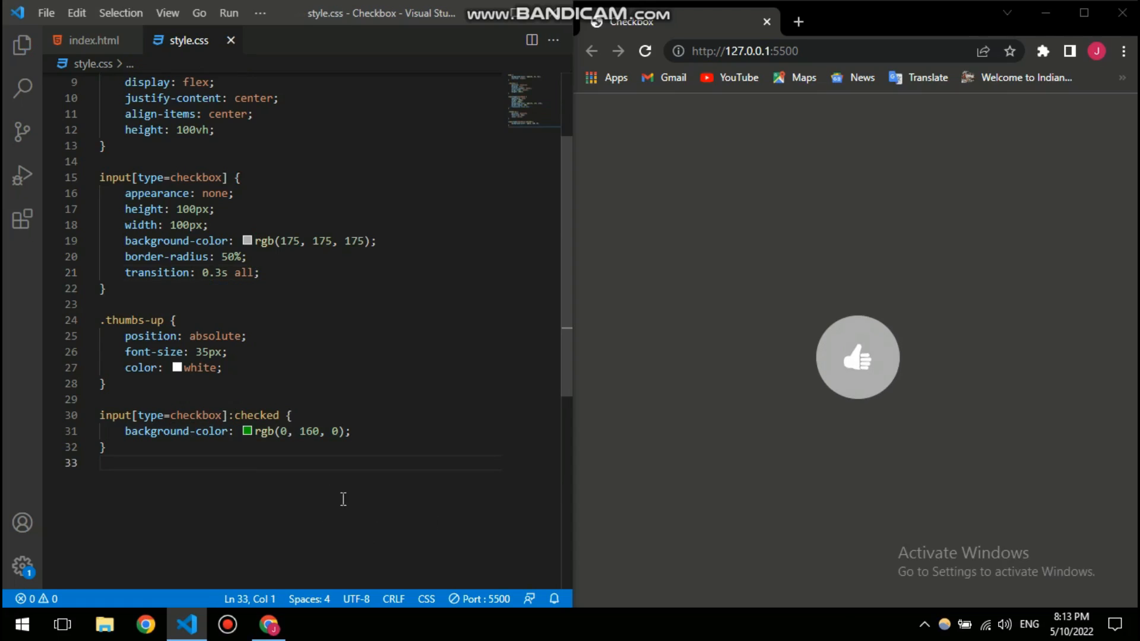
pyautogui.click(857, 357)
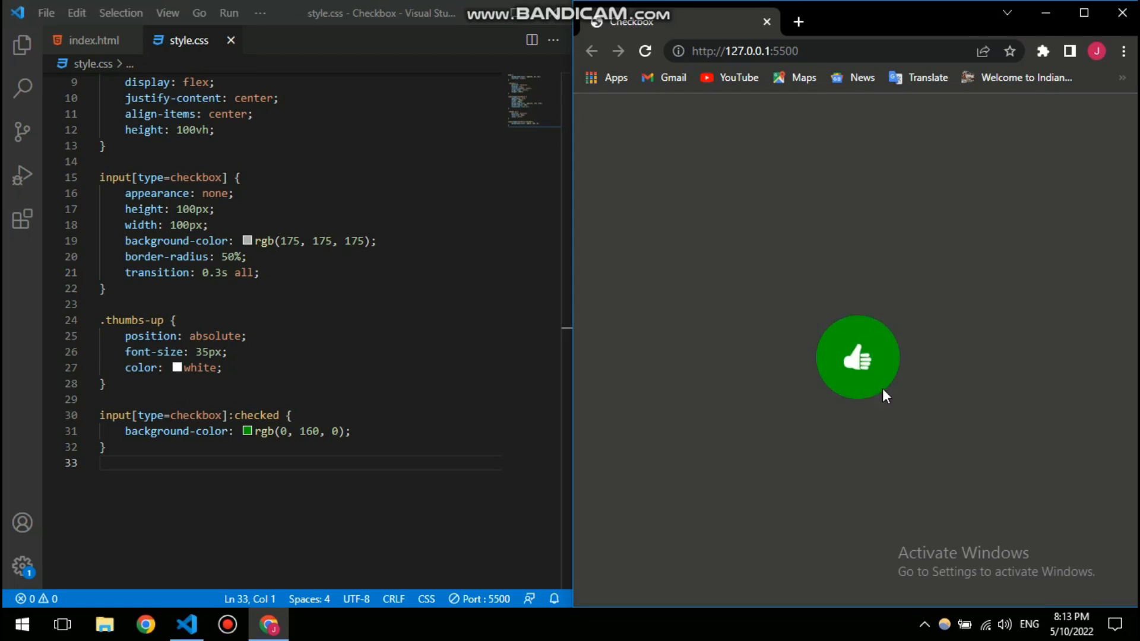
pyautogui.click(857, 356)
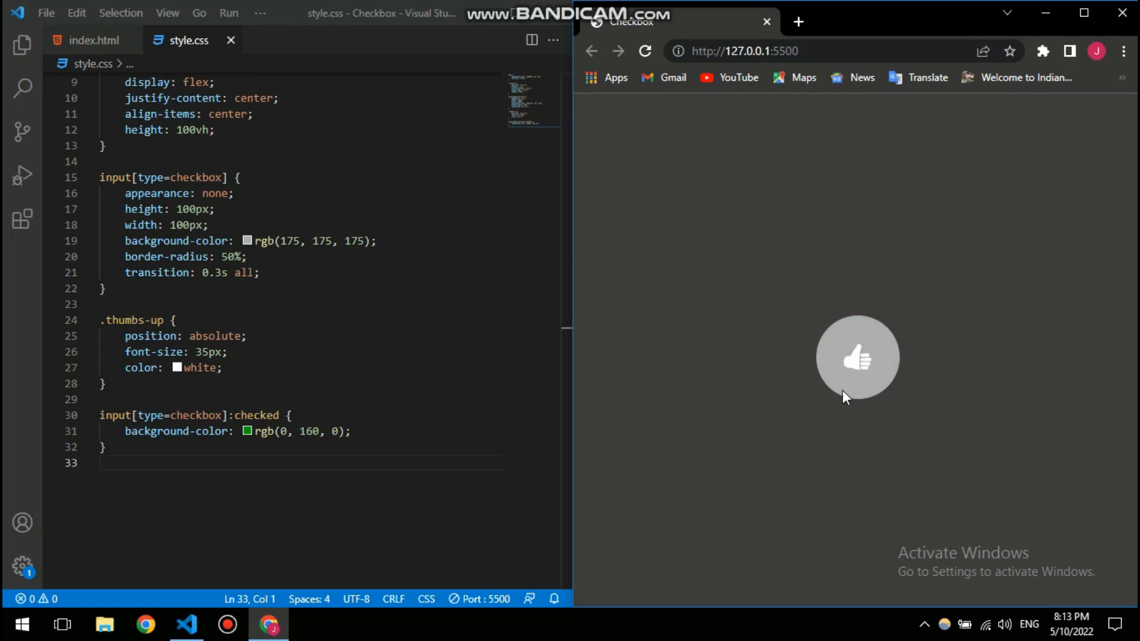
pyautogui.click(858, 357)
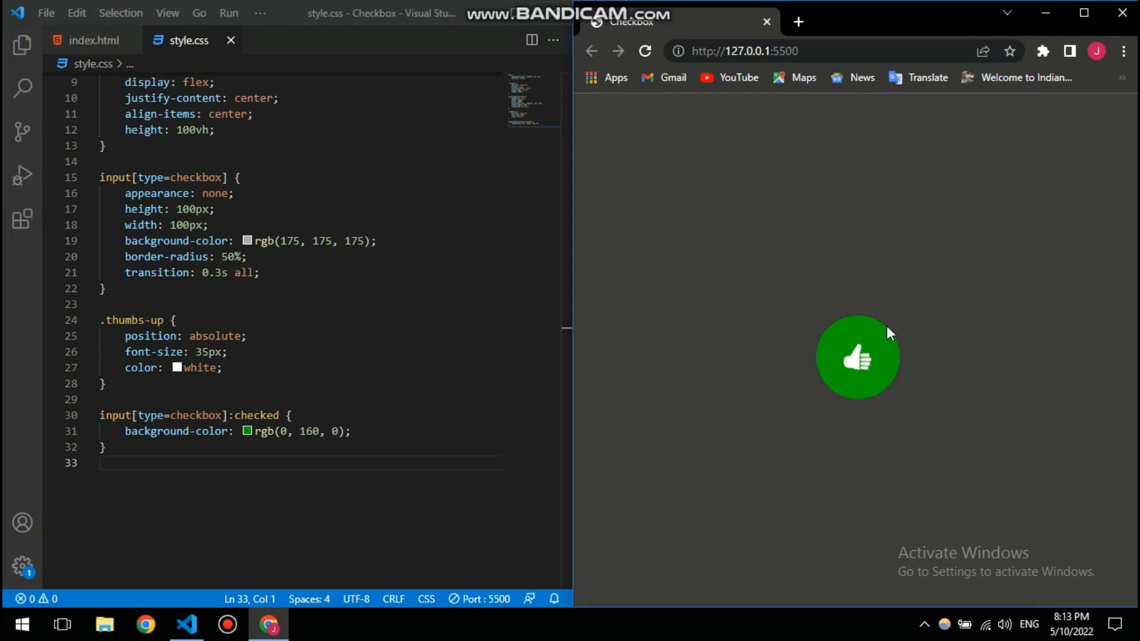
pyautogui.click(858, 357)
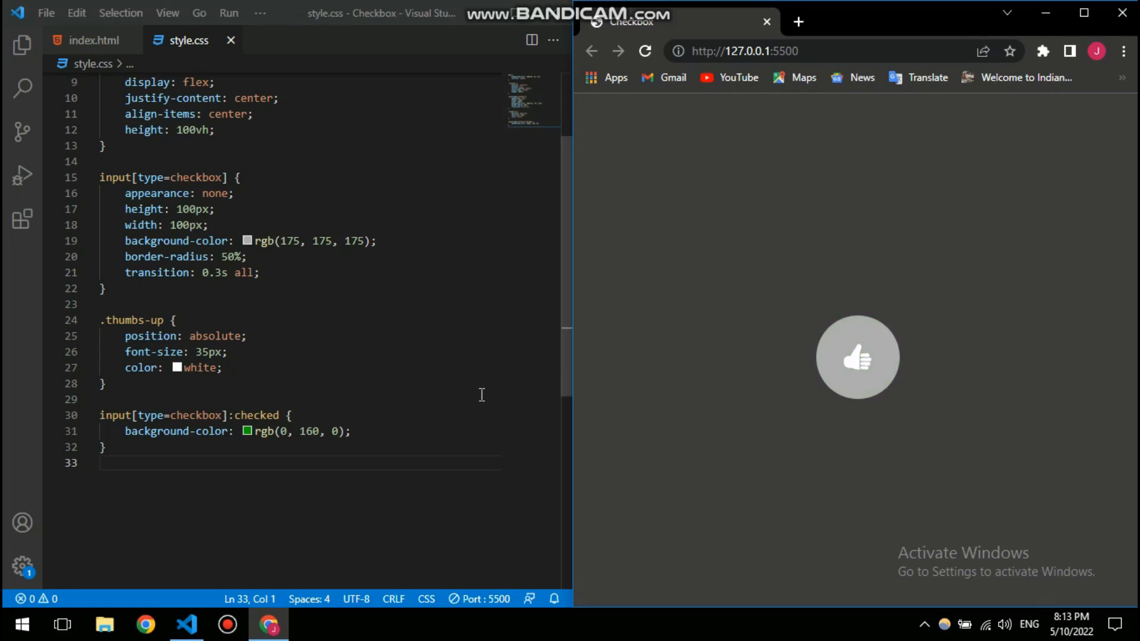
pyautogui.moveTo(528, 315)
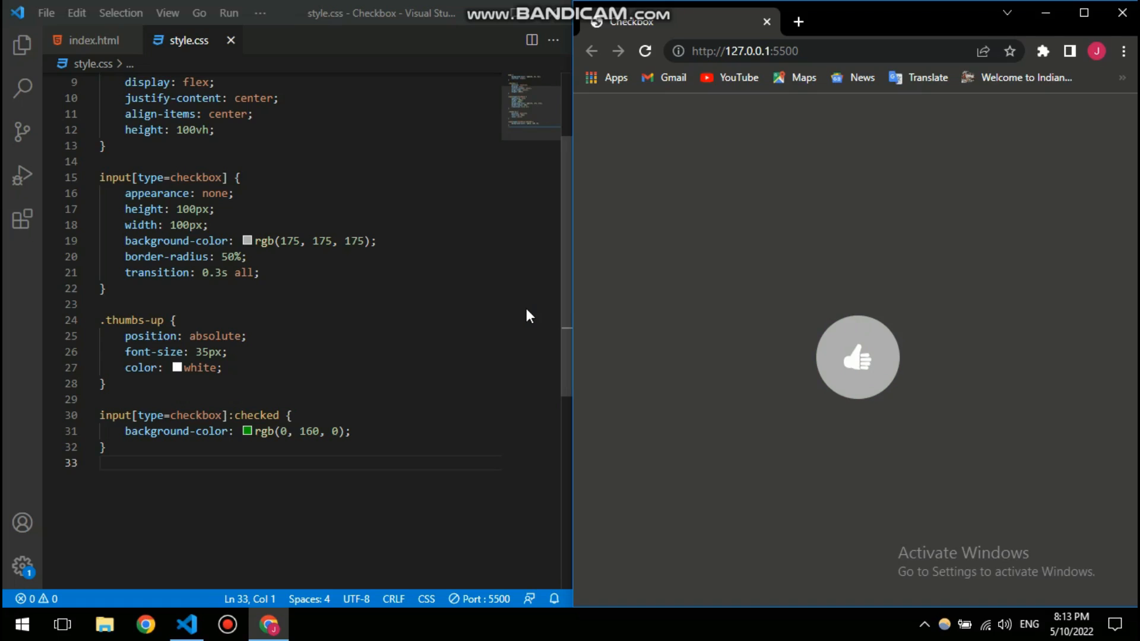
pyautogui.moveTo(560, 313)
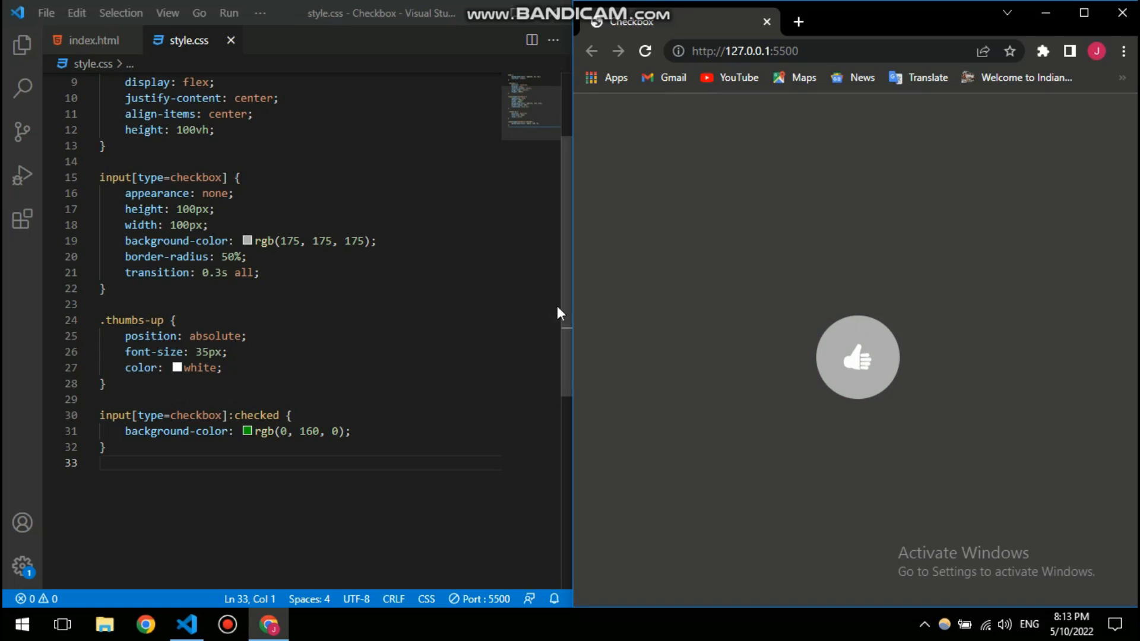
pyautogui.moveTo(541, 412)
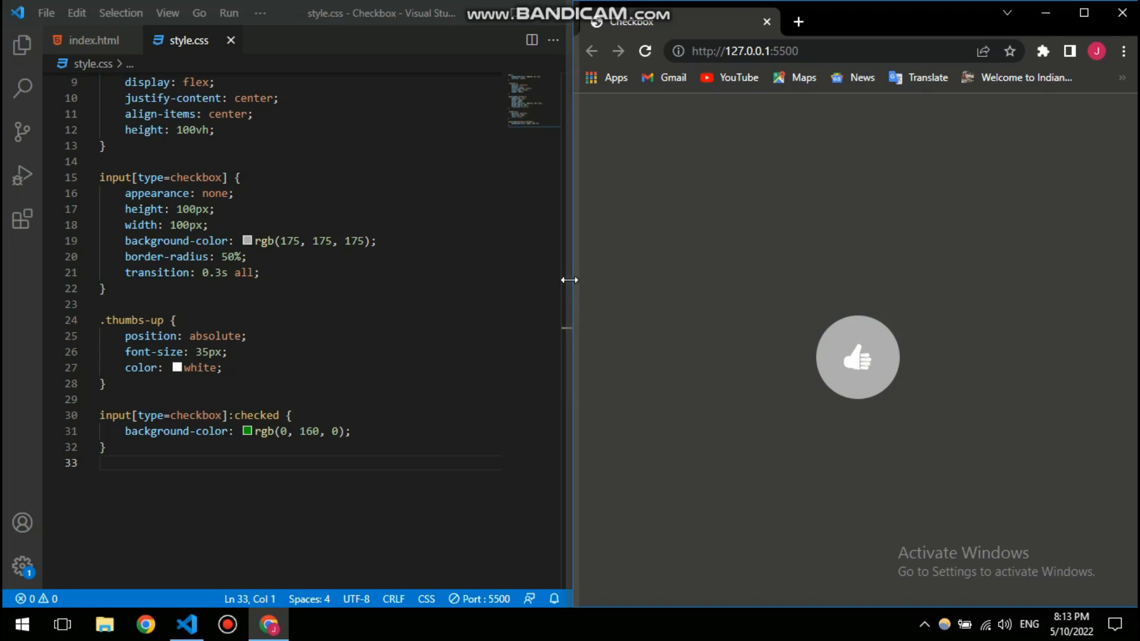
pyautogui.moveTo(591, 305)
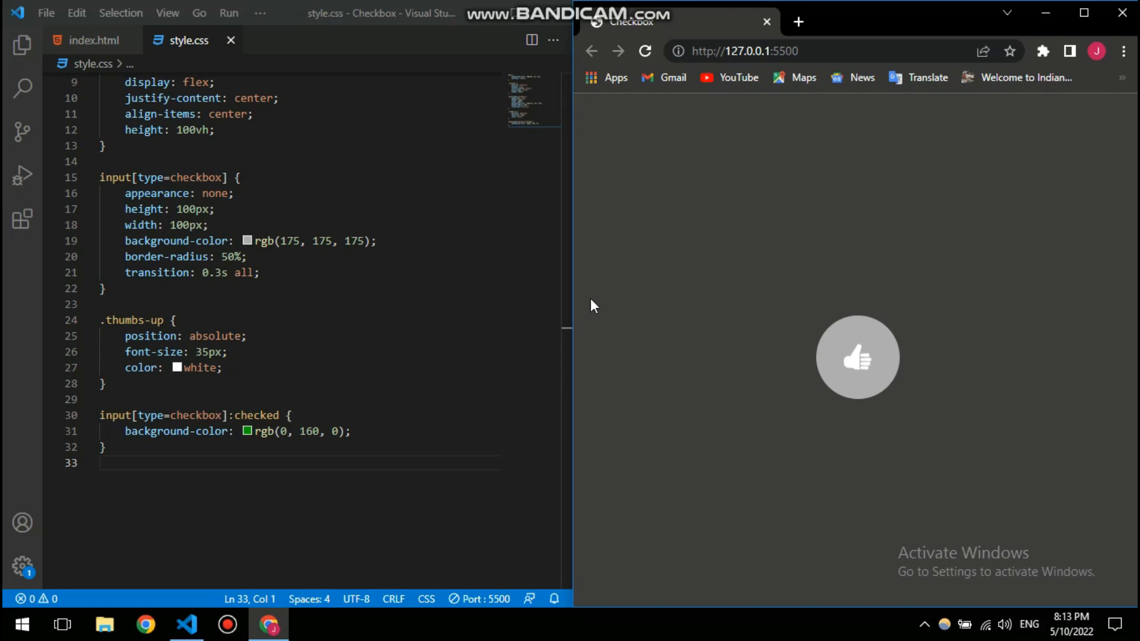